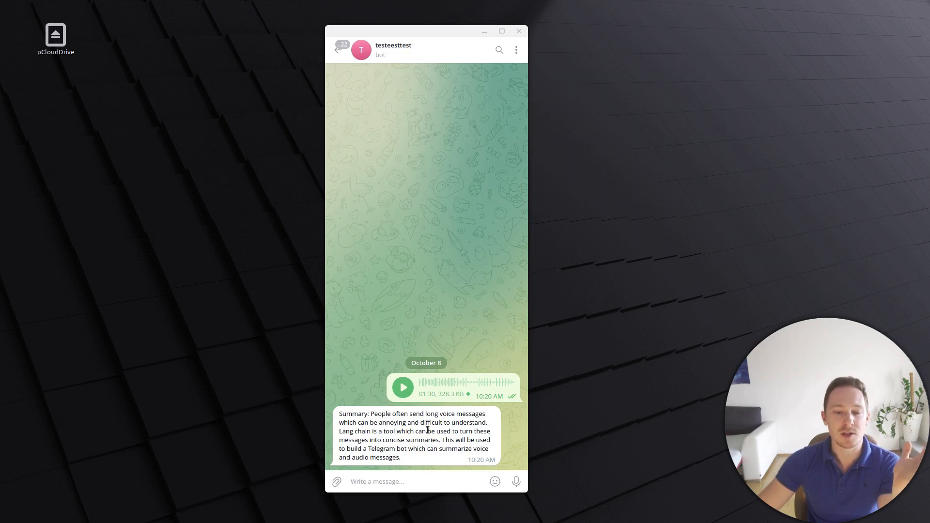
pyautogui.moveTo(588, 357)
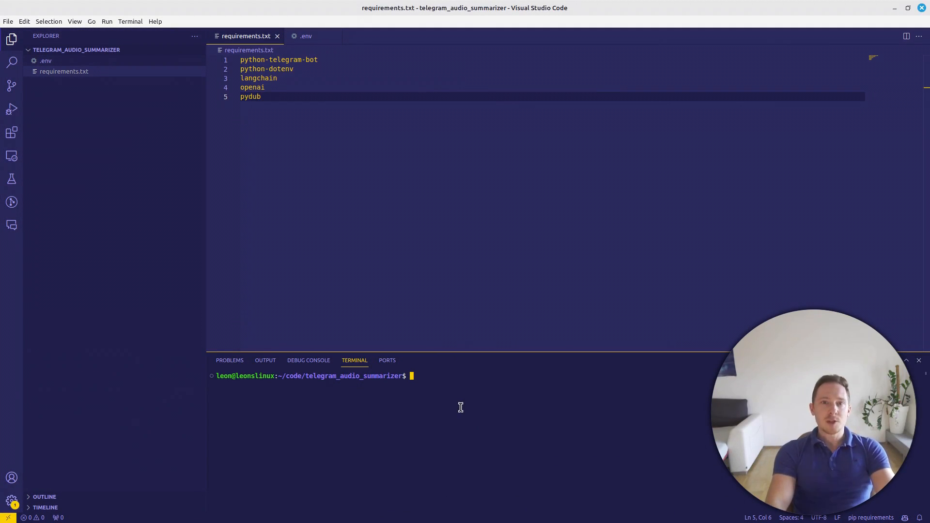
# Create and activate telegram_audio_venv, then pip install -r requirements.txt in the terminal
pyautogui.write('python3 -m venv teleg')
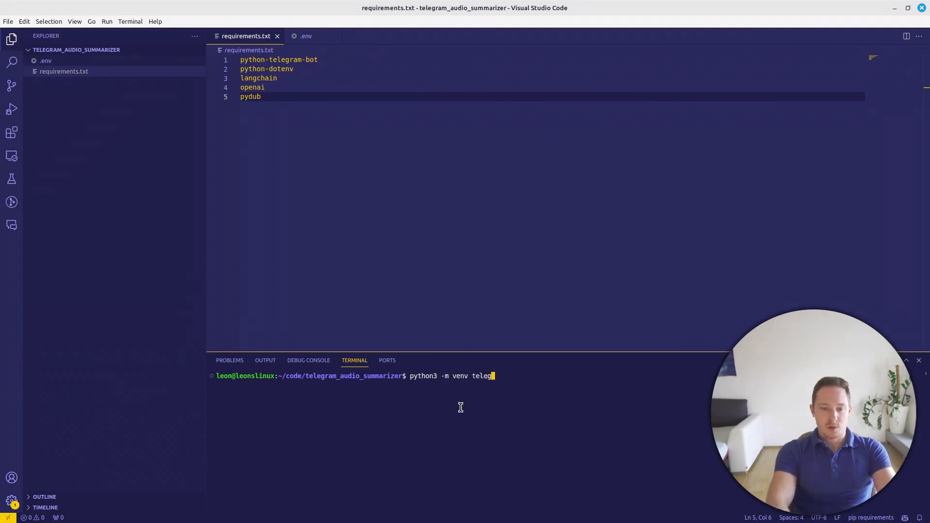
pyautogui.press('Return')
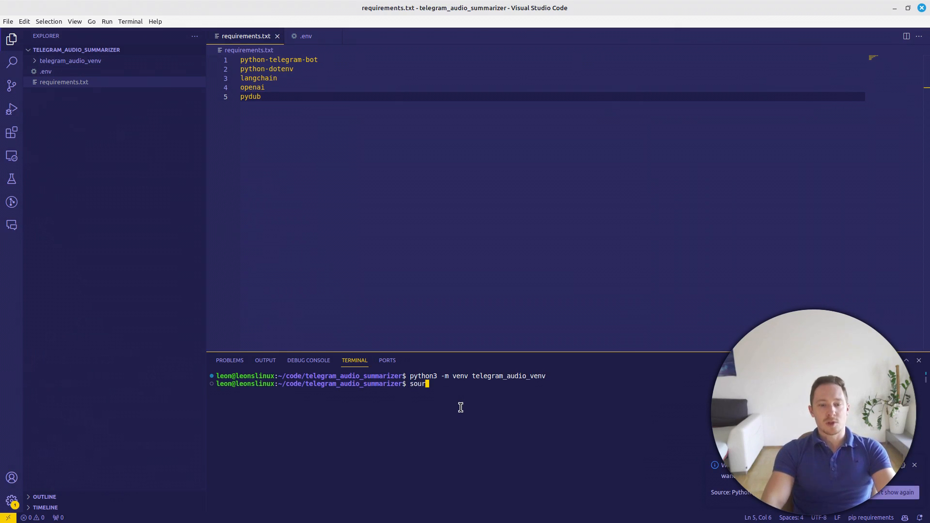
pyautogui.write('ce telegram_audio_venv/bin/')
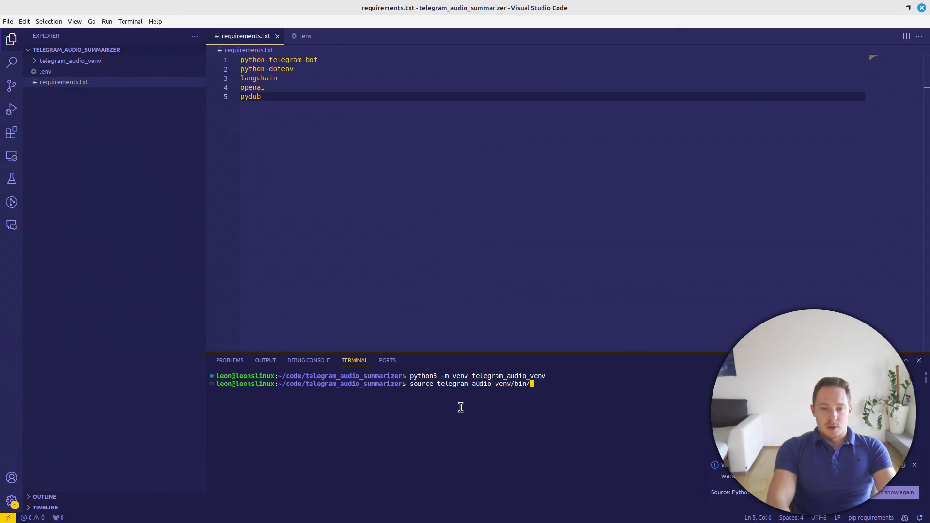
pyautogui.write('pip install -r requirements.txt')
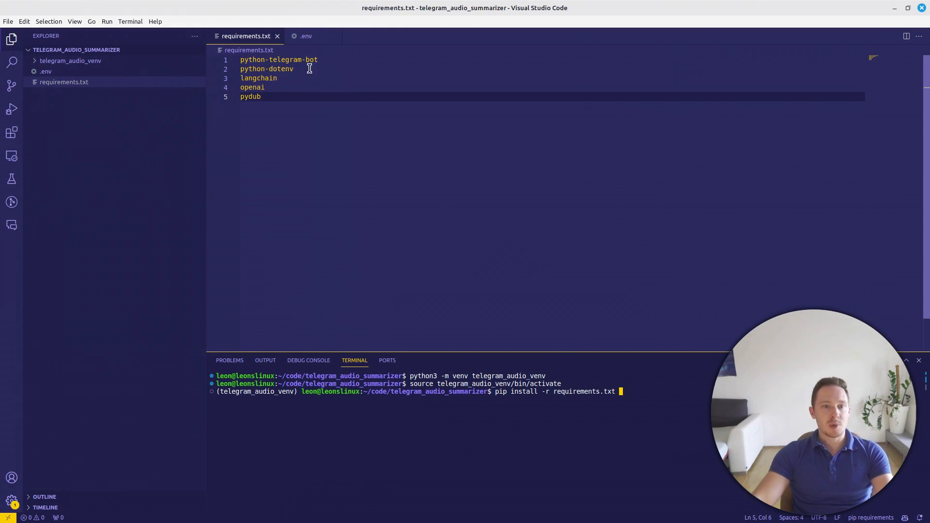
pyautogui.moveTo(271, 78)
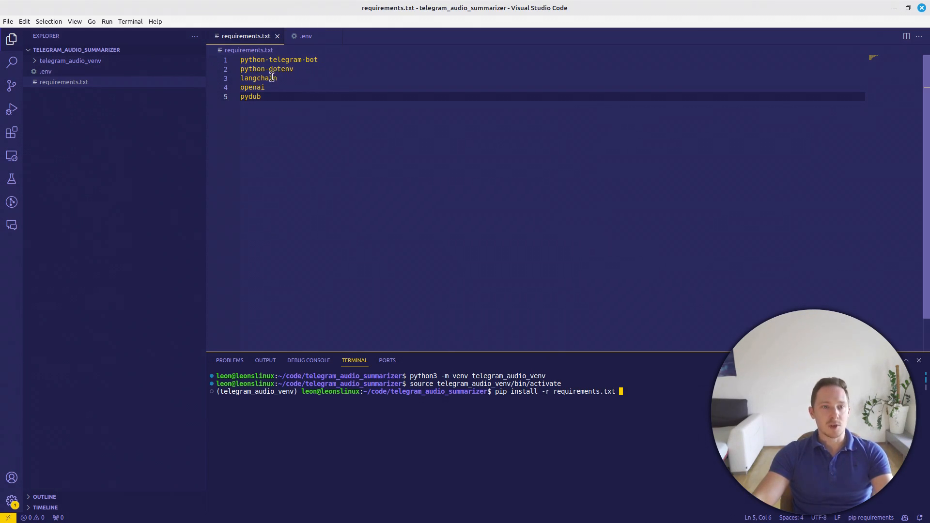
pyautogui.press('Return')
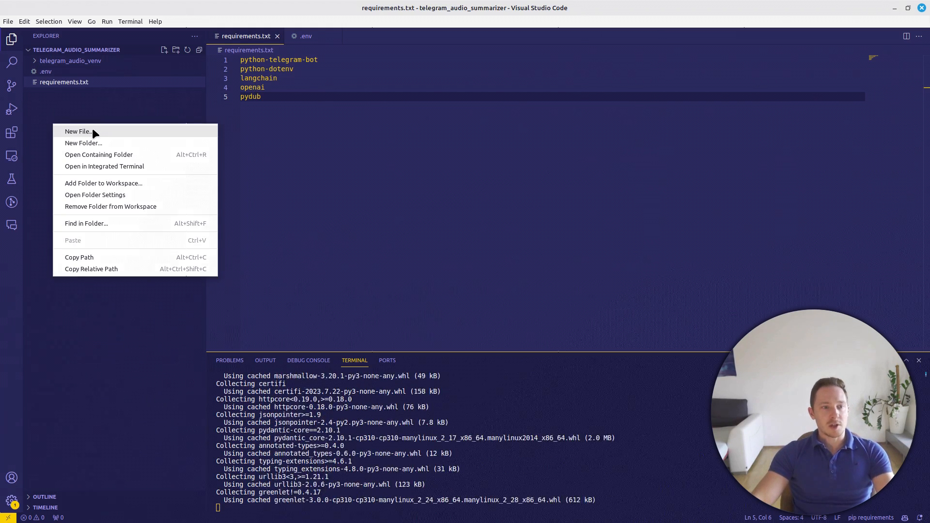
# Create audio_summarizer.py and declare the AudioSummarizer class with its method stubs
pyautogui.click(77, 131)
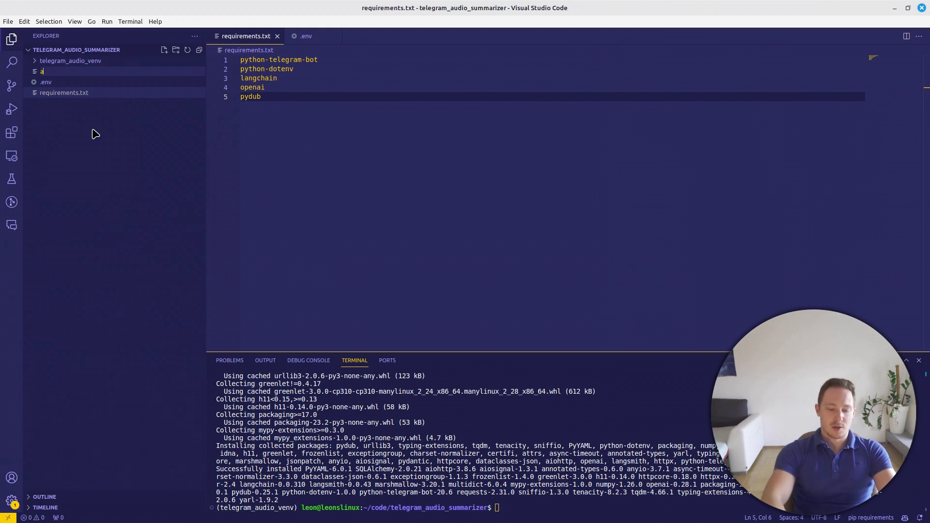
pyautogui.press('Escape')
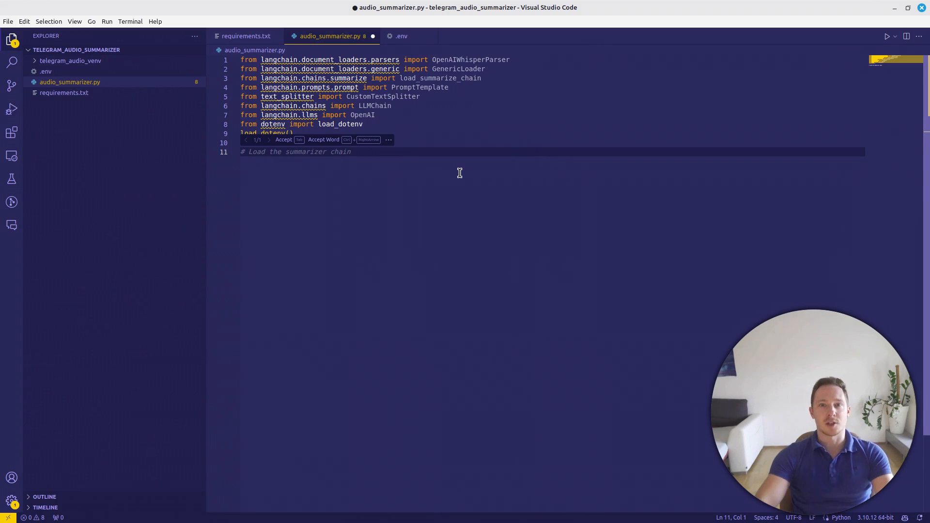
pyautogui.write('class')
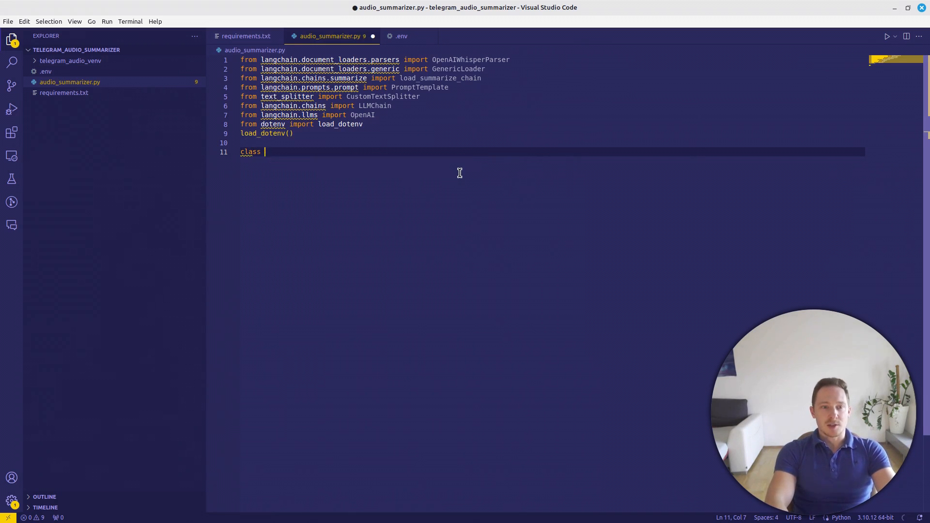
pyautogui.write('AudioSummarizer:')
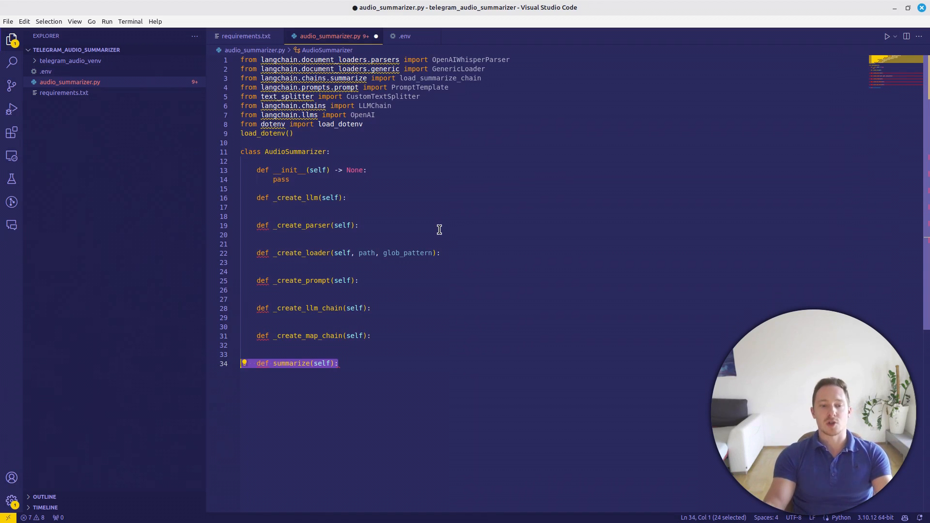
# Make _create_llm return OpenAI(temperature=0) and _create_parser return OpenAIWhisperParser()
pyautogui.click(429, 207)
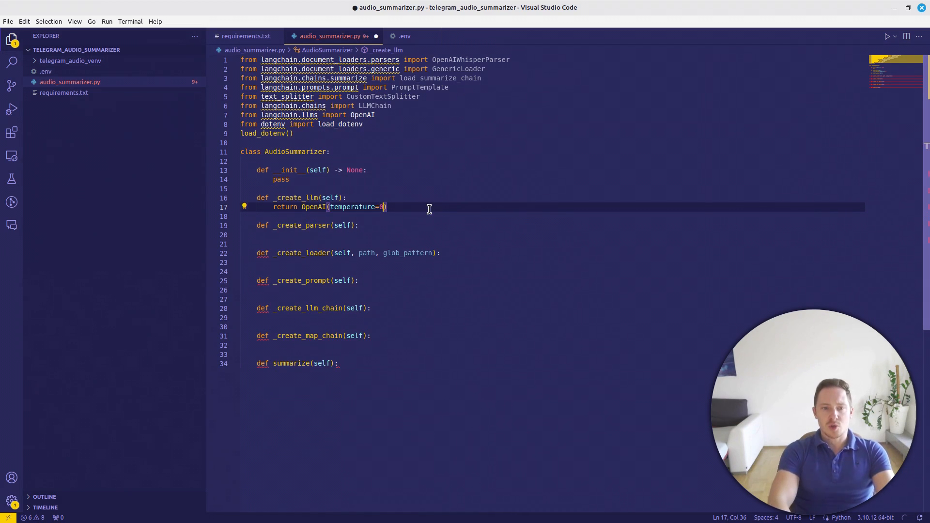
pyautogui.write('0')
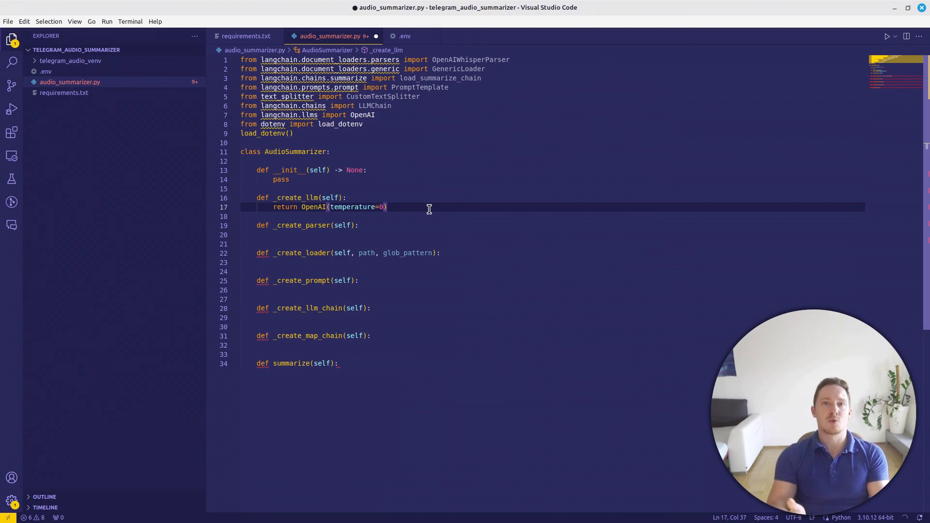
pyautogui.click(419, 234)
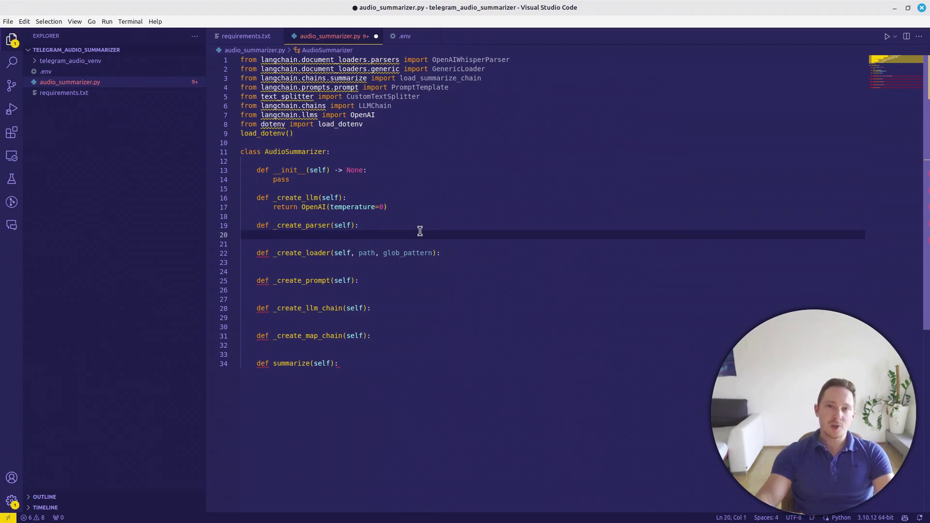
pyautogui.write('return OpenAIWhisperParser()')
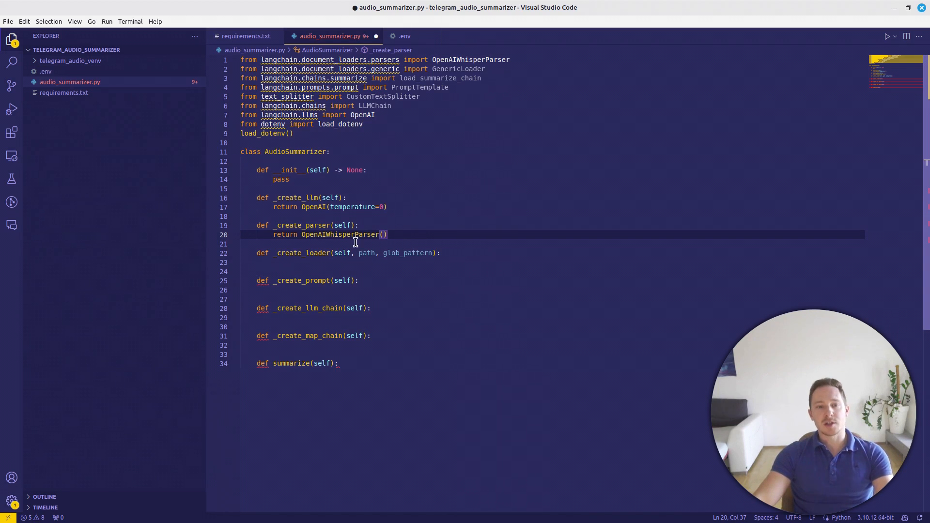
pyautogui.moveTo(417, 234)
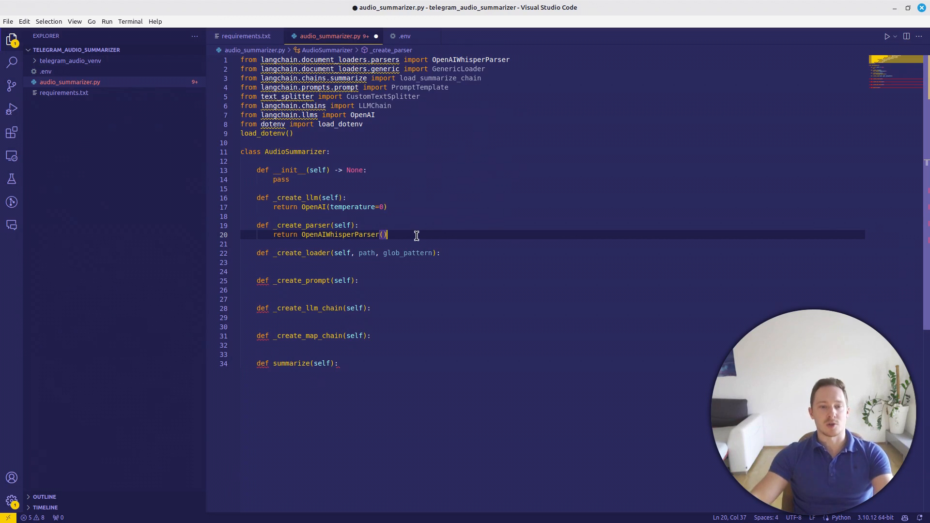
pyautogui.click(482, 262)
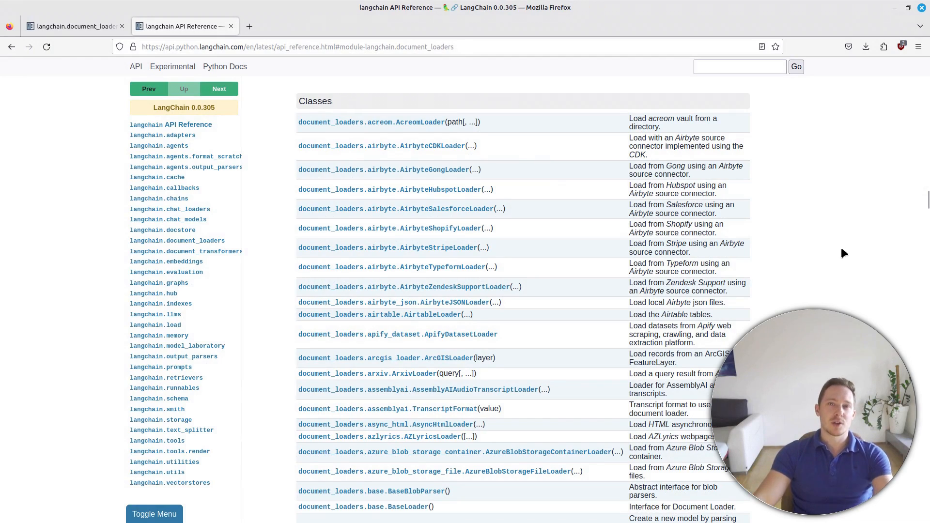
# Browse the LangChain document_loaders reference to GenericLoader's from_filesystem example
pyautogui.scroll(-3)
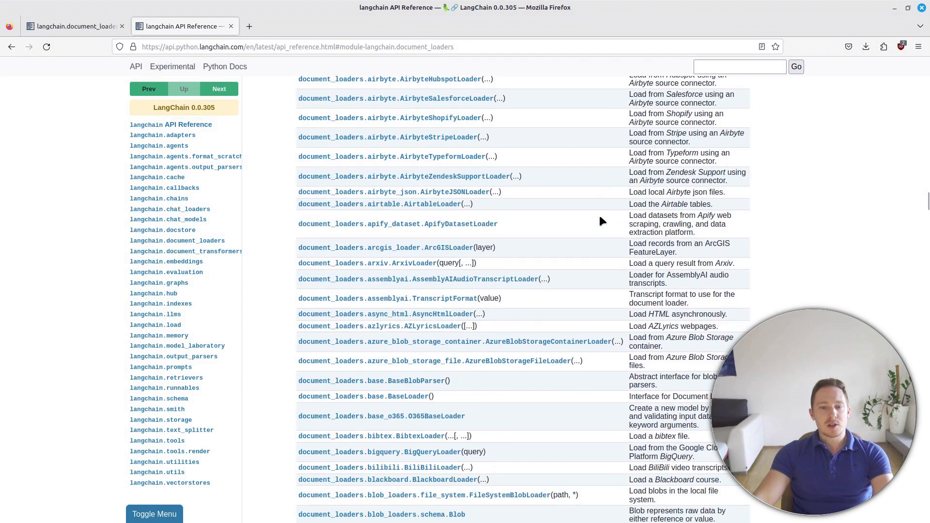
pyautogui.scroll(-3)
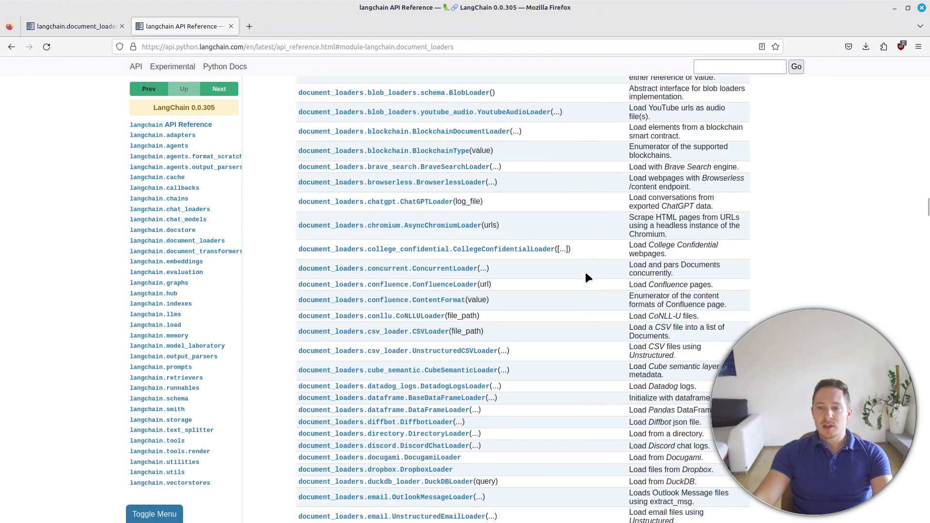
pyautogui.scroll(-3)
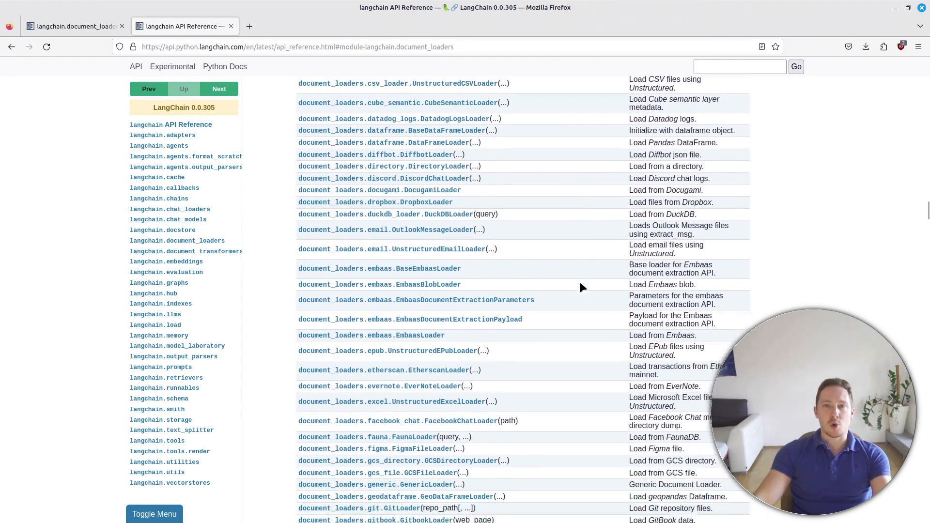
pyautogui.scroll(-3)
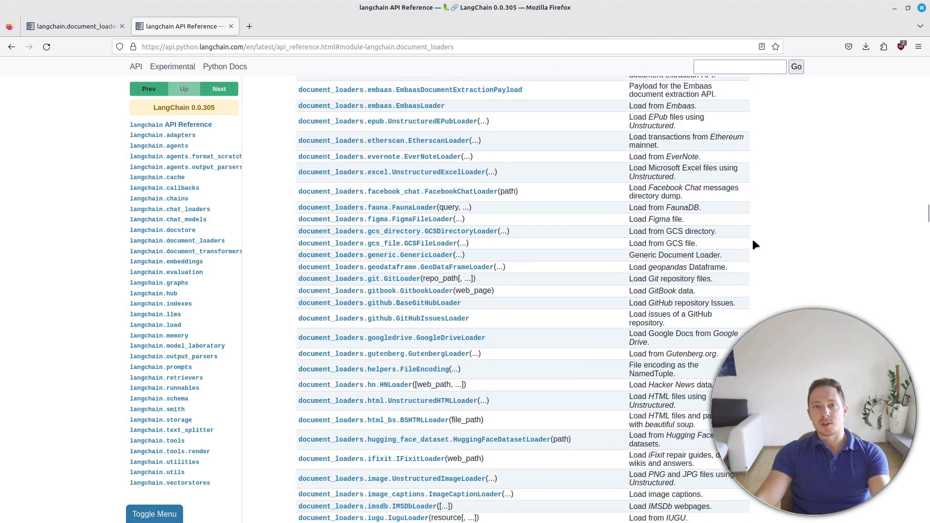
pyautogui.scroll(-3)
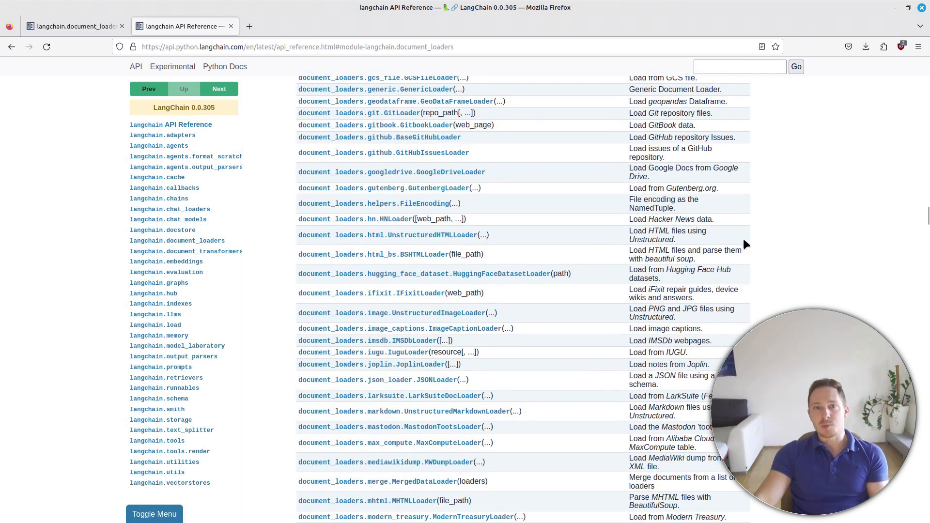
pyautogui.scroll(-3)
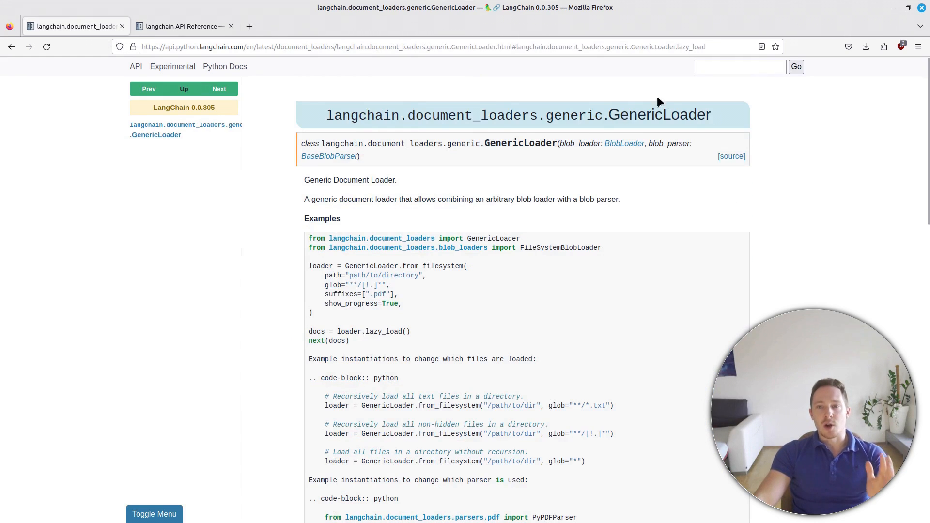
pyautogui.moveTo(232, 194)
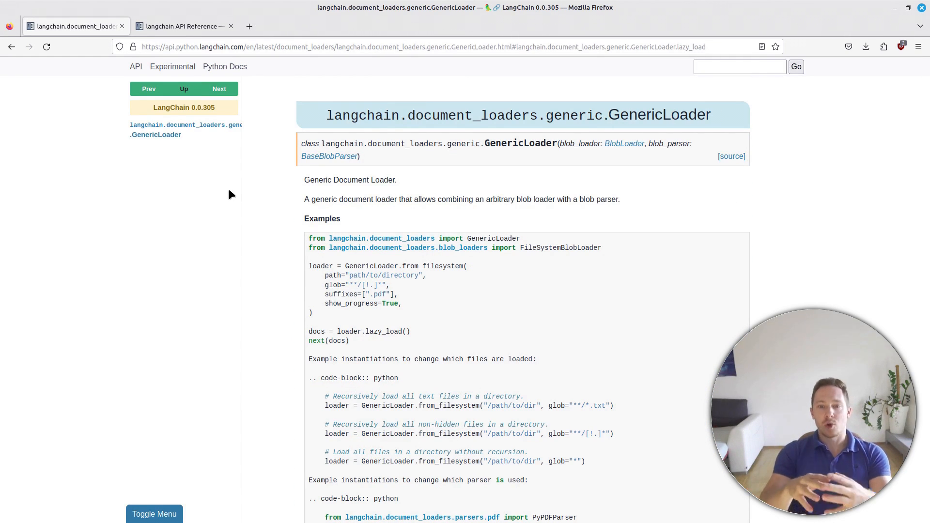
pyautogui.doubleClick(607, 200)
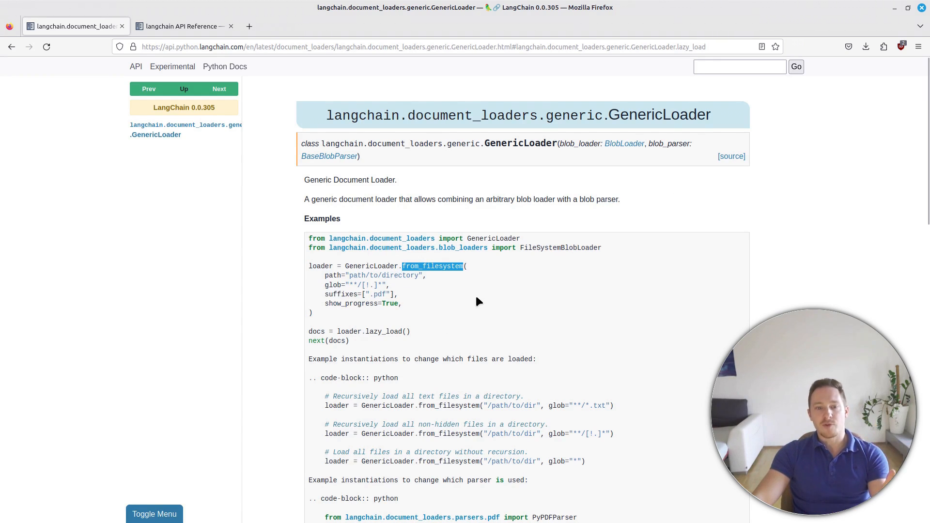
pyautogui.doubleClick(332, 285)
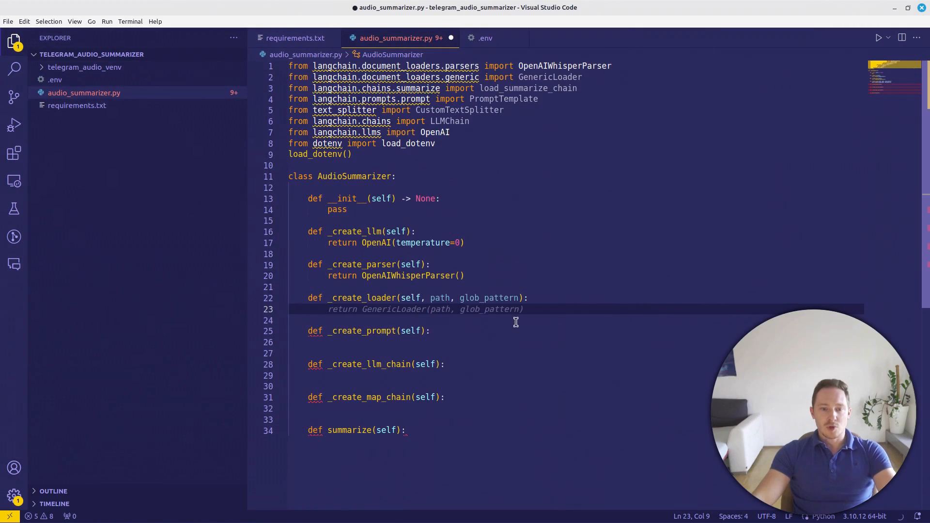
# Write _create_loader as GenericLoader.from_filesystem with parser=self.parser and assign self.llm in __init__
pyautogui.write('loader = GenericLoader.from_filesystem(')
pyautogui.write('show_progress=True,')
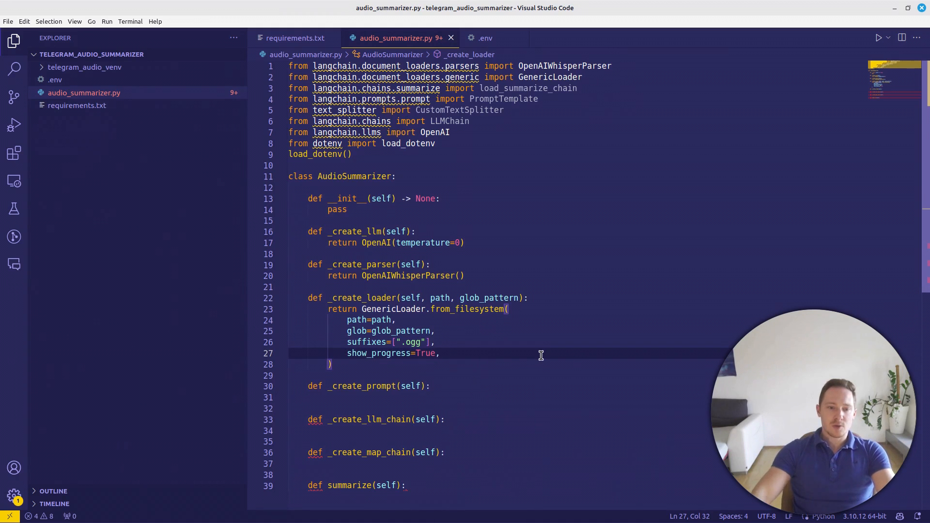
pyautogui.write('parser')
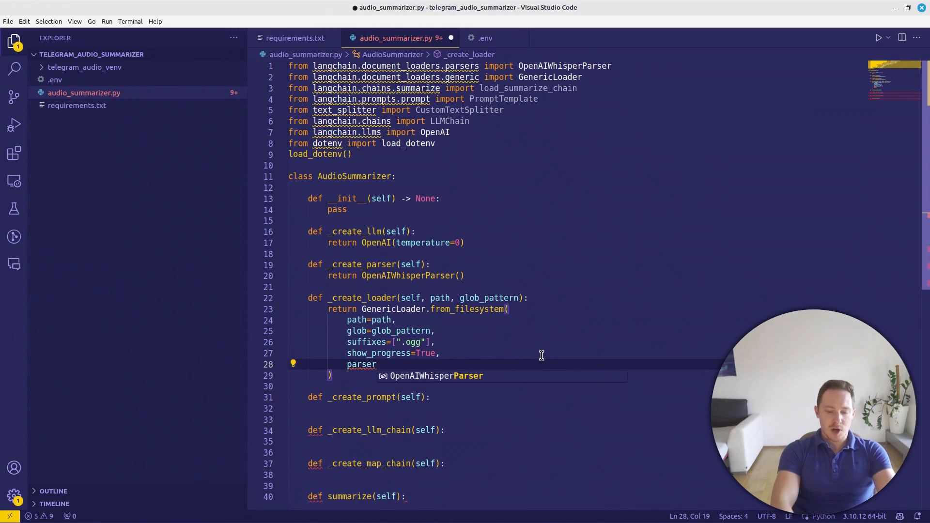
pyautogui.write('=self.parser')
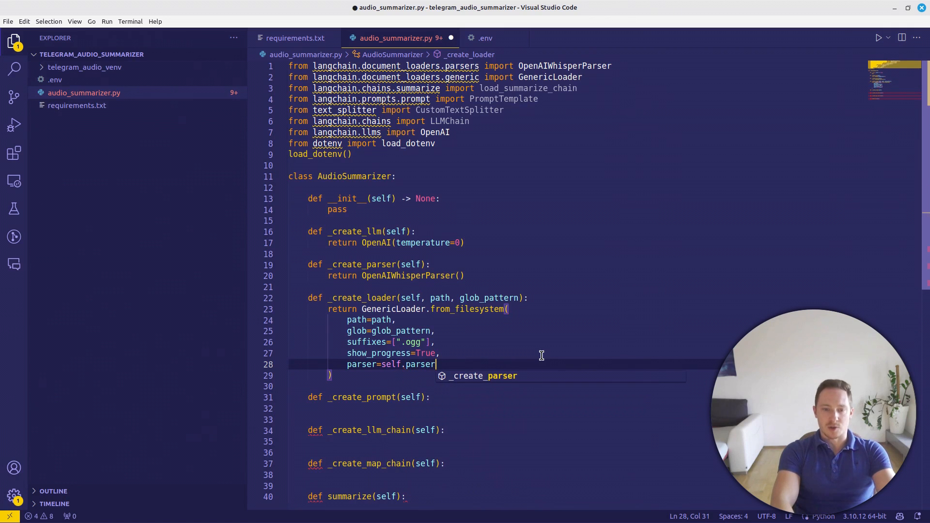
pyautogui.write('self.llm = self._create_llm()')
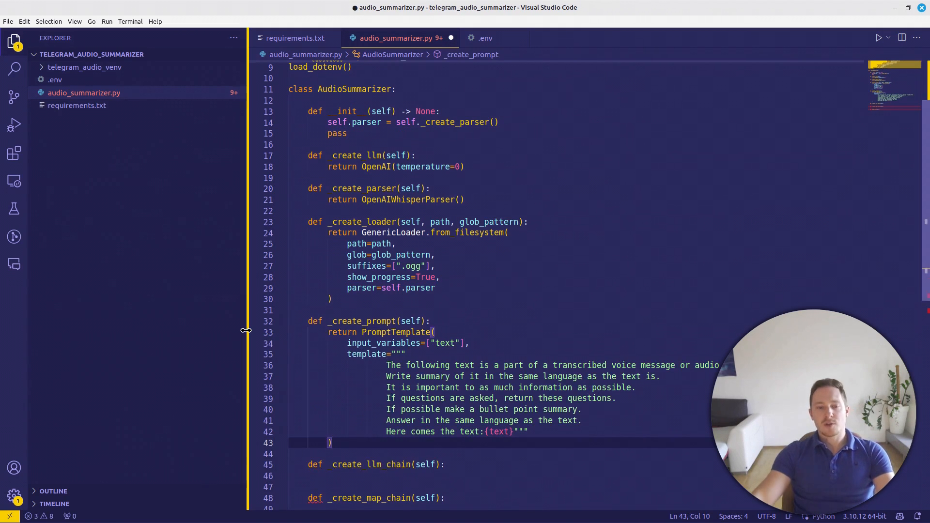
# Scroll down to the _create_llm_chain method to begin its LLMChain return
pyautogui.scroll(-3)
pyautogui.write('return LLMChain(')
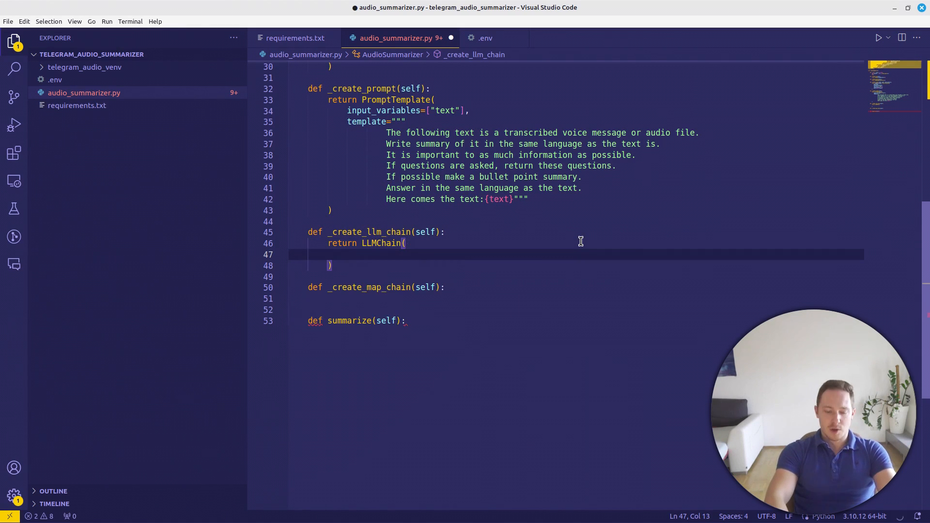
# Pass llm=self._create_llm() to LLMChain and assign self.loader in __init__
pyautogui.write('llm=self._create_llm(),')
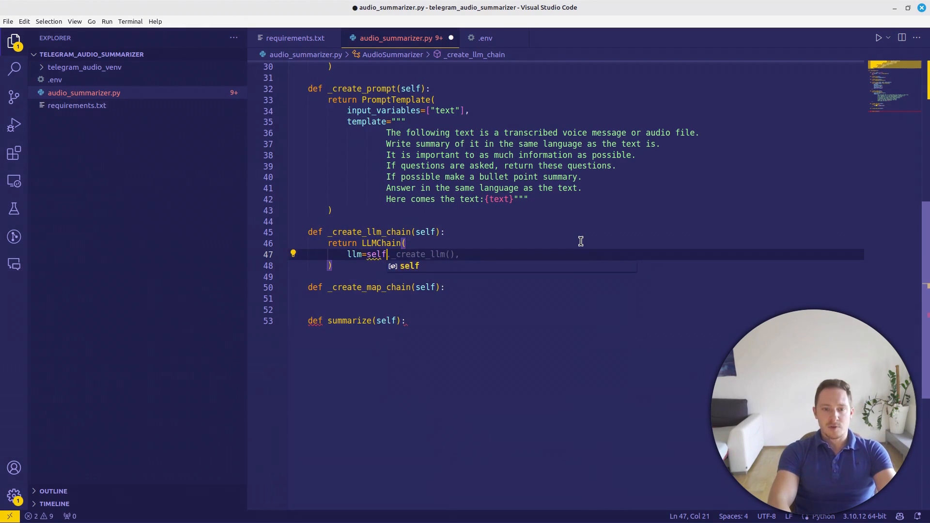
pyautogui.scroll(3)
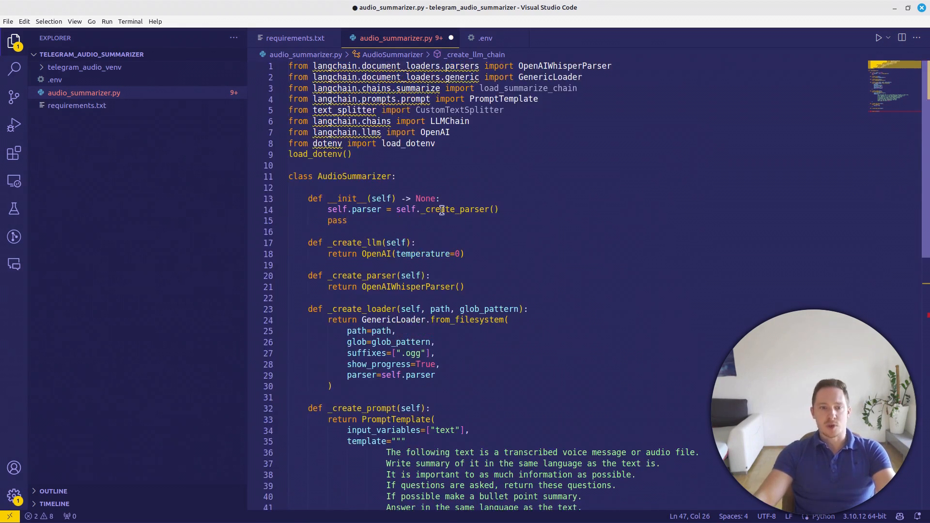
pyautogui.write('self.loader = self._create_loader()')
pyautogui.write('self.llm =')
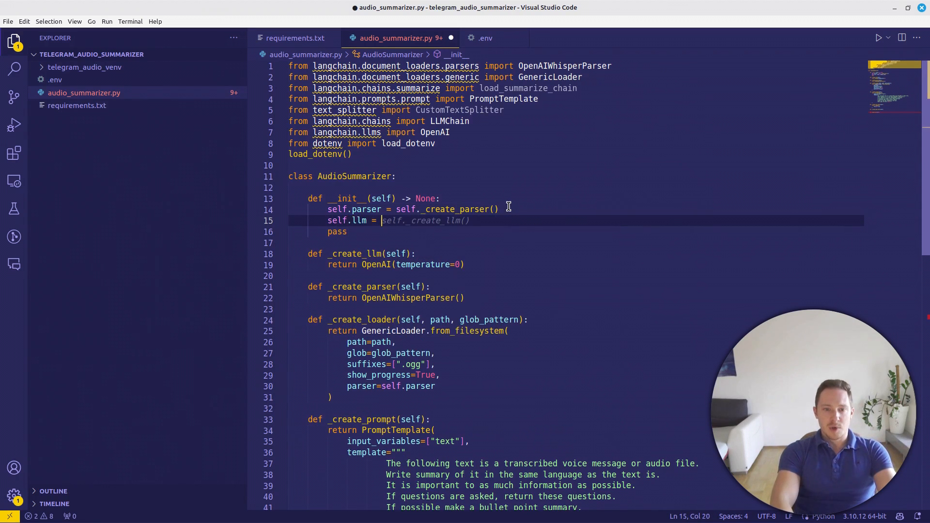
pyautogui.scroll(-3)
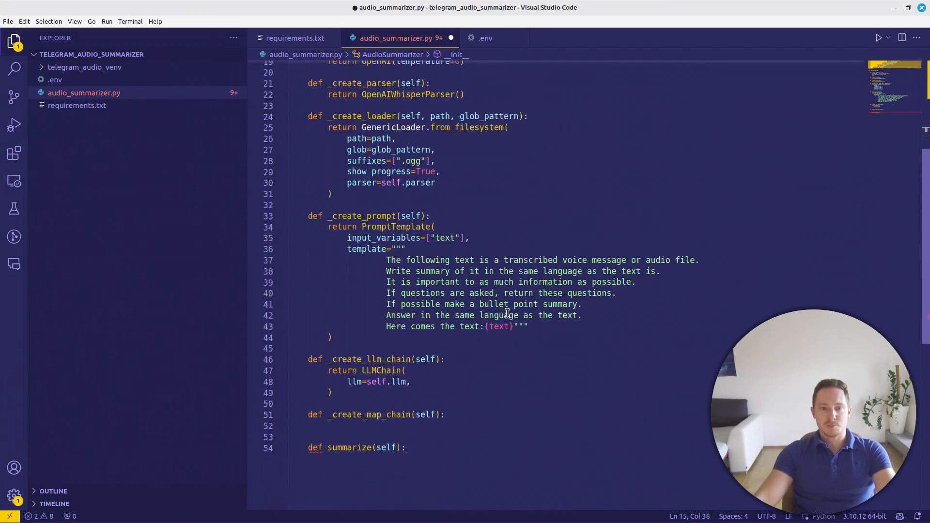
# Complete LLMChain with promp=self.llm_chain_prompt and verbose=True
pyautogui.write('promp=')
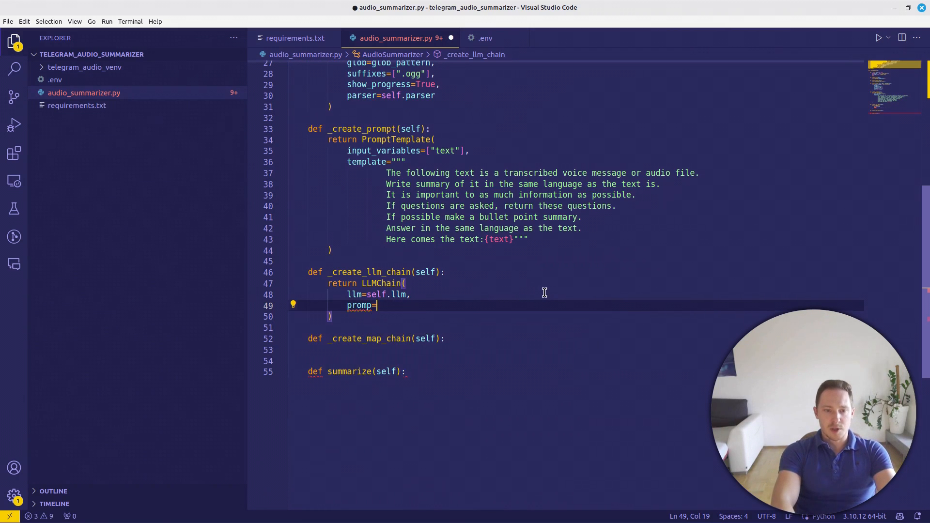
pyautogui.write('self.prompt')
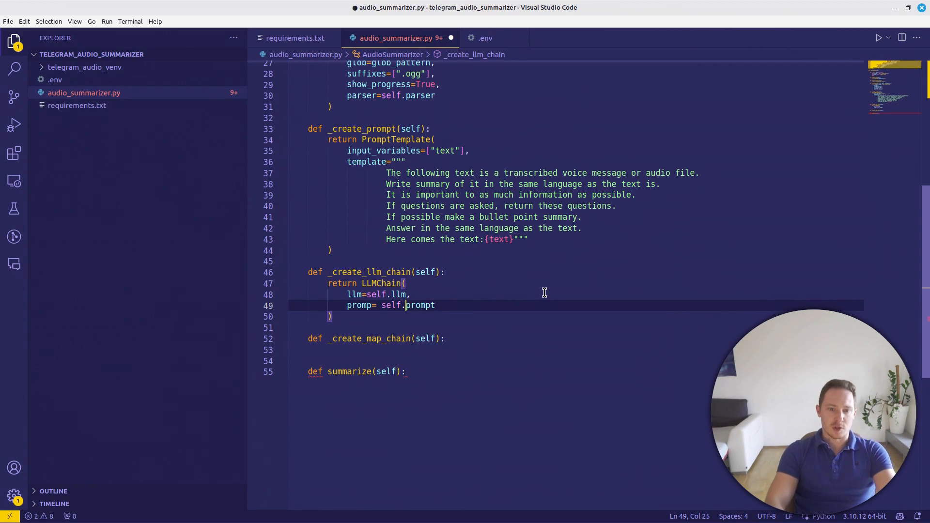
pyautogui.write('llm_chain_')
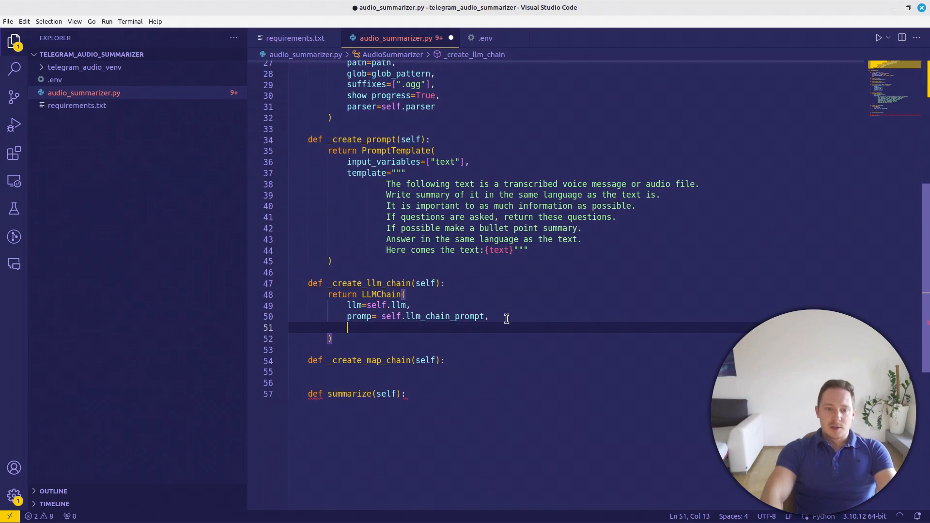
pyautogui.write('verbose=True')
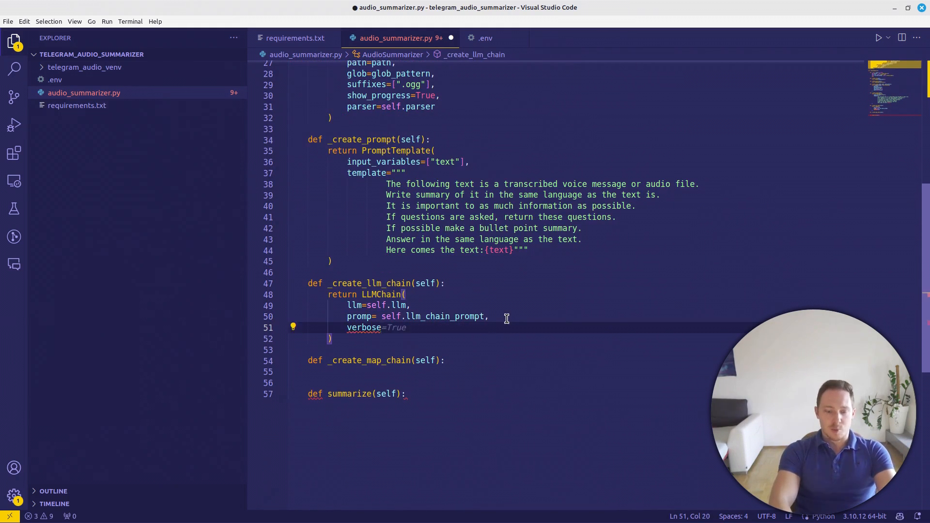
pyautogui.write('True')
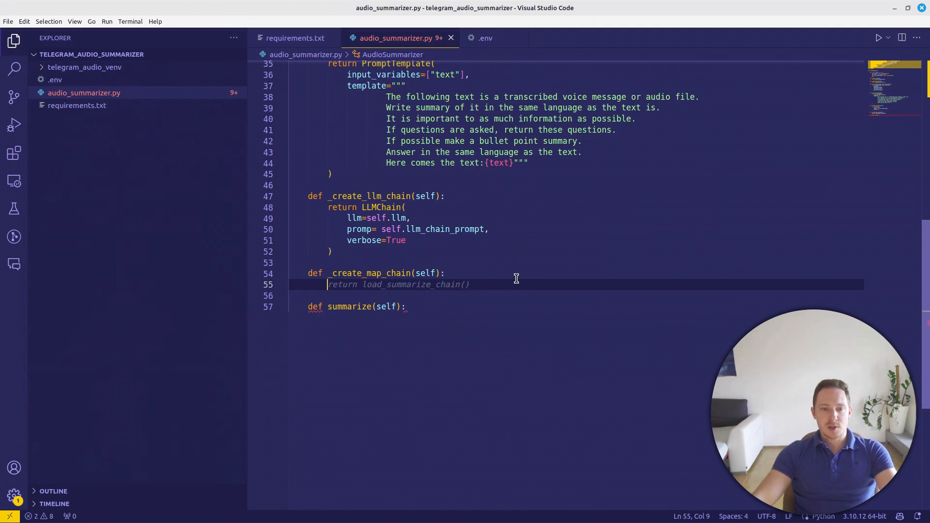
pyautogui.moveTo(511, 278)
pyautogui.write('retur')
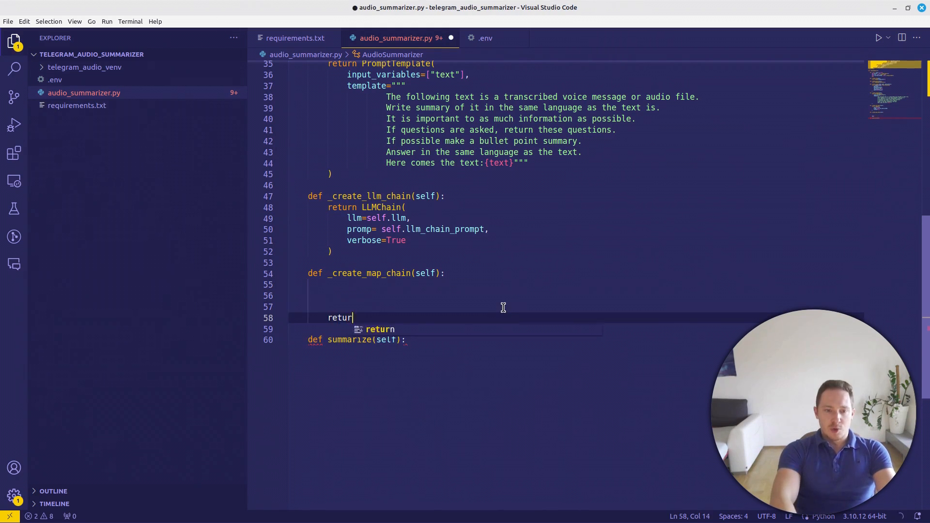
# Return load_summarize_chain with llm=self.llm and chain_type "map_reduce" in _create_map_chain
pyautogui.write('load_summarize_chain()')
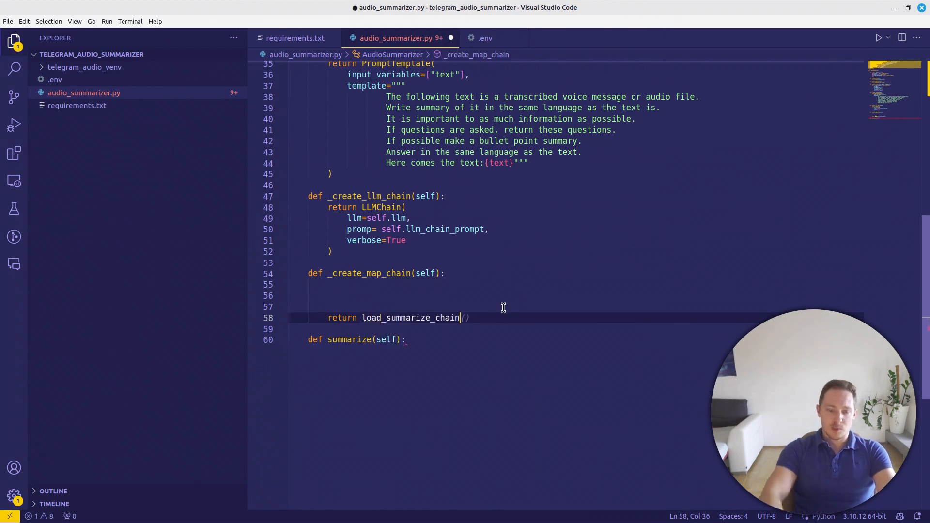
pyautogui.press('Enter')
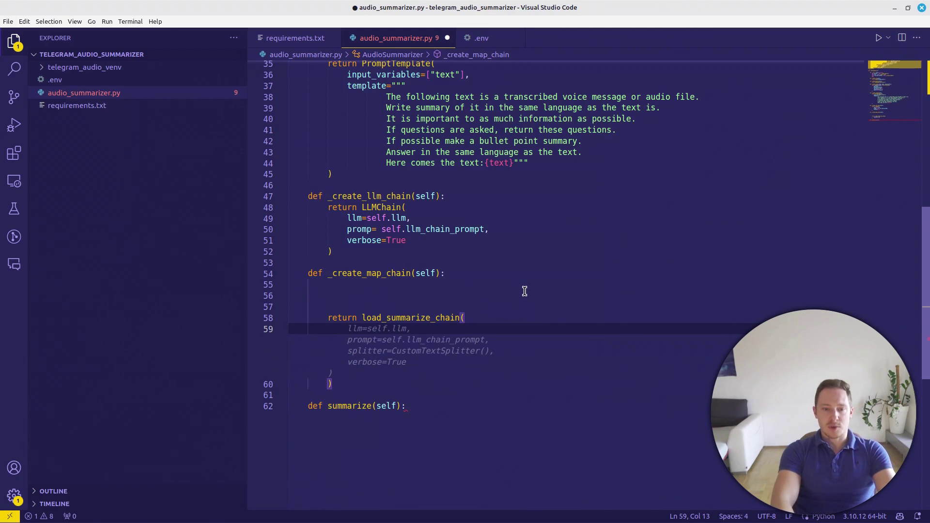
pyautogui.write('self.llm,')
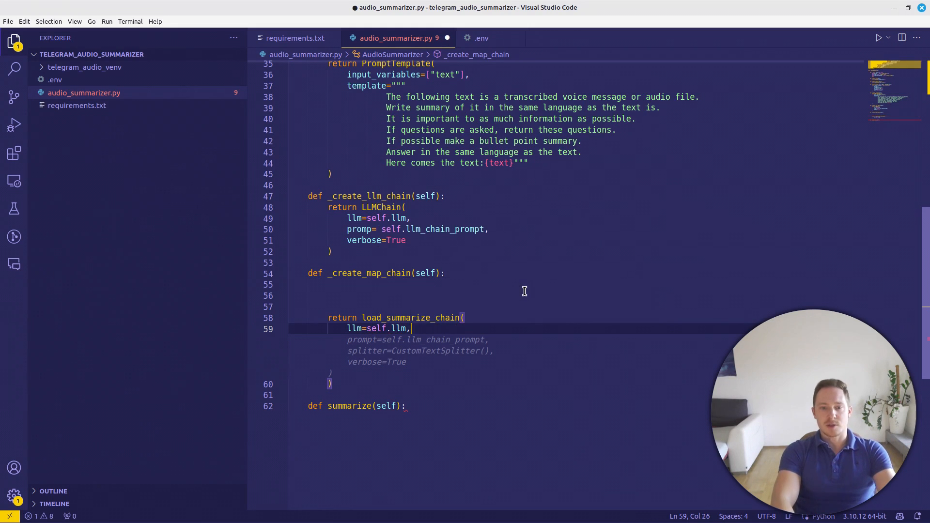
pyautogui.write('chain:')
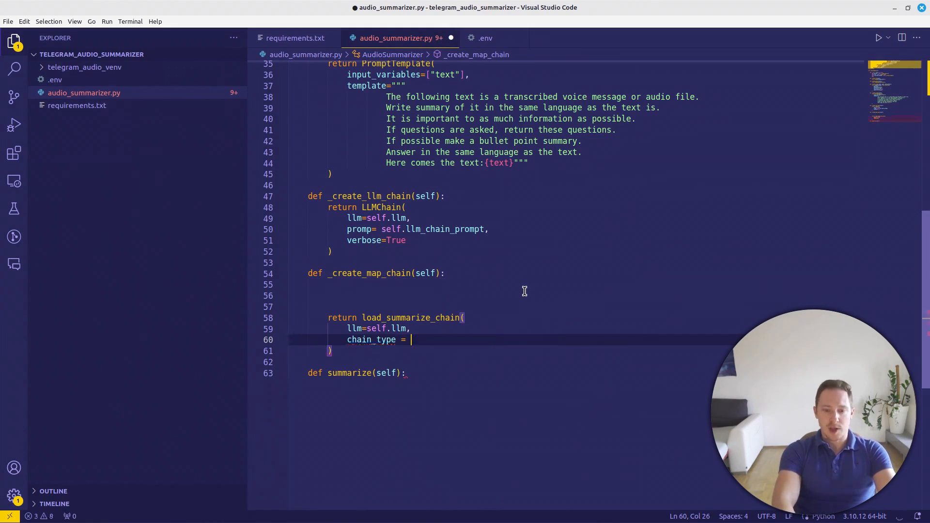
pyautogui.write('"map_reduce",')
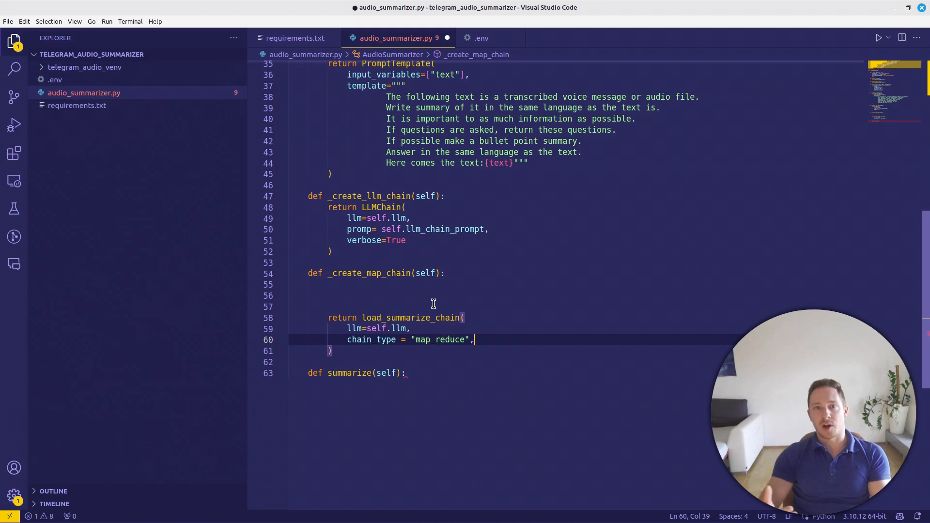
pyautogui.moveTo(400, 299)
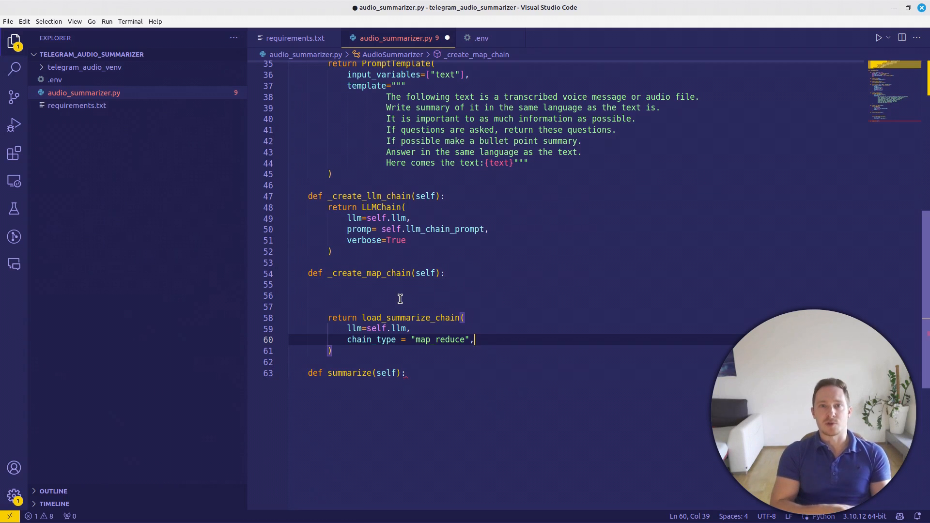
# Add verbose=True, map_prompt=self.map_prompt and the combine prompt argument to the summarize chain
pyautogui.write('verbose = True,')
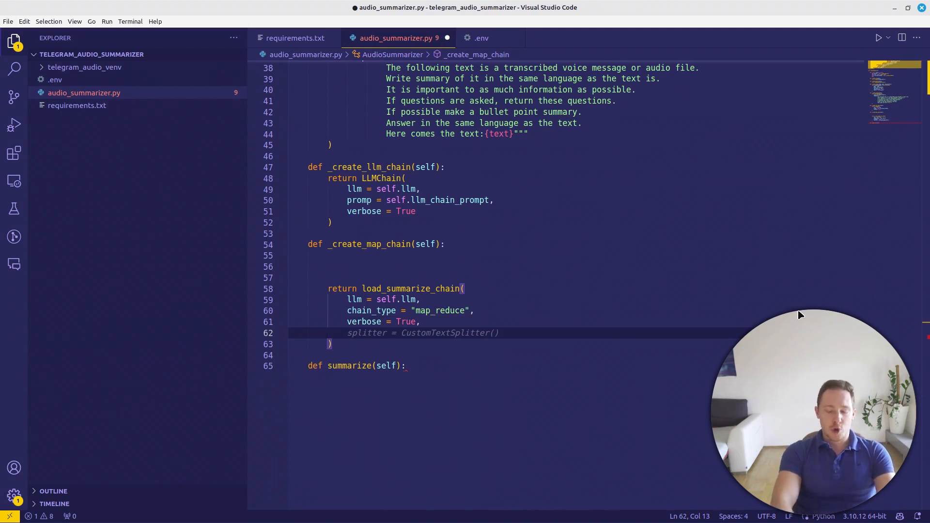
pyautogui.write('map_prompt = self.map_prompt,')
pyautogui.write('combine_prompt = ,')
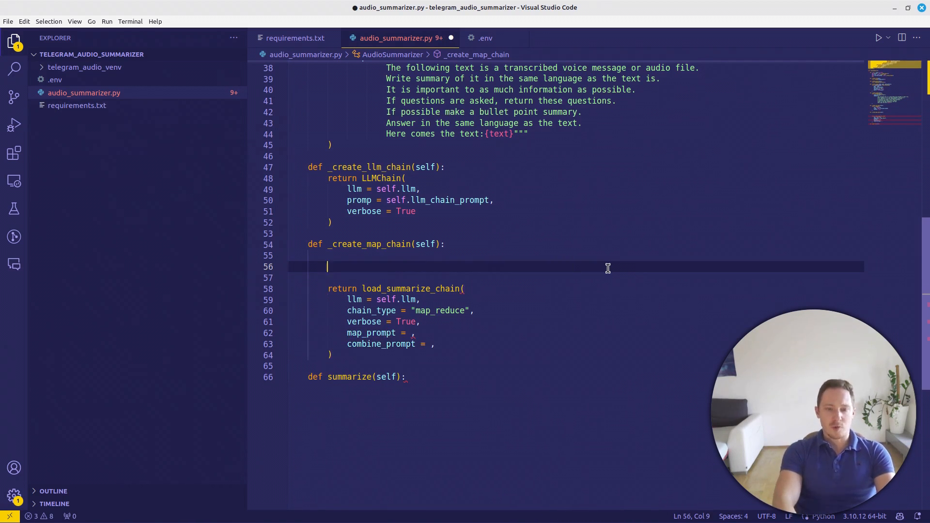
pyautogui.write('map_prompt')
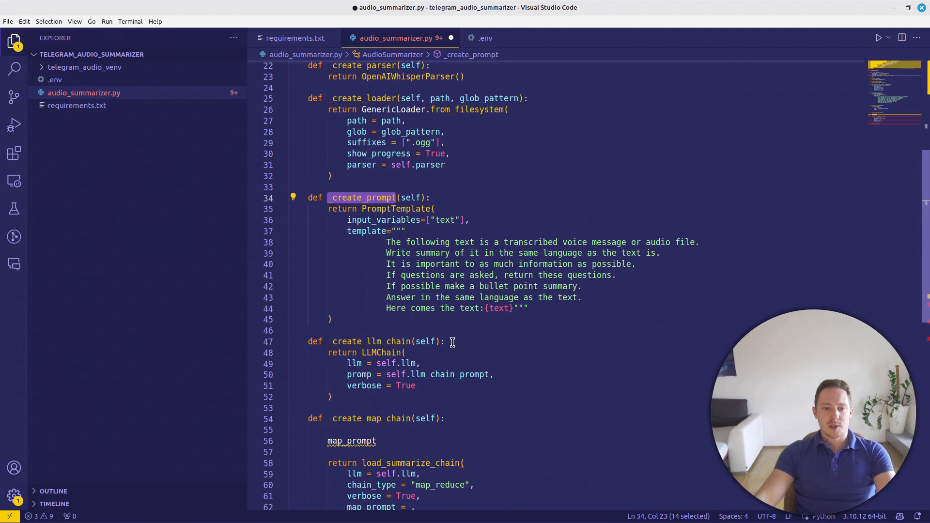
# Build llm_chain_prompt via self._create_prompt and give _create_prompt an input_variables parameter
pyautogui.write('l')
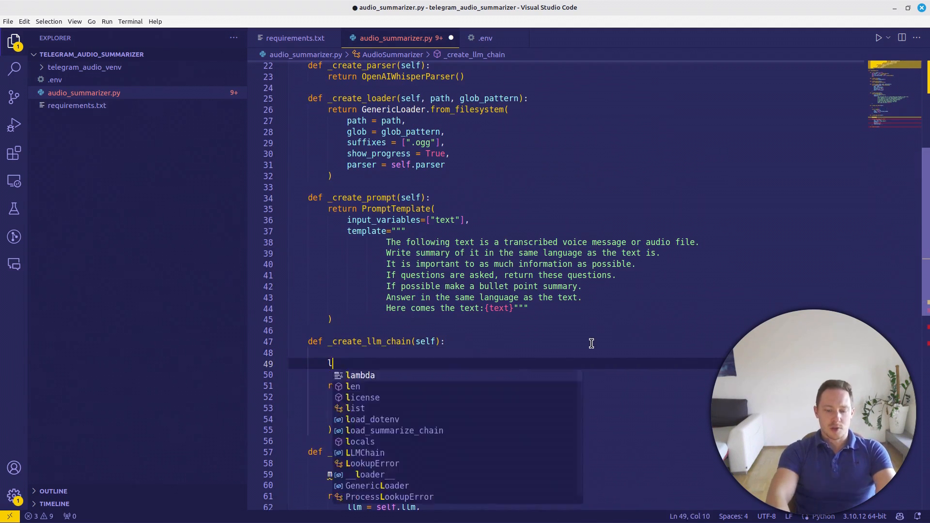
pyautogui.write('lm_chain')
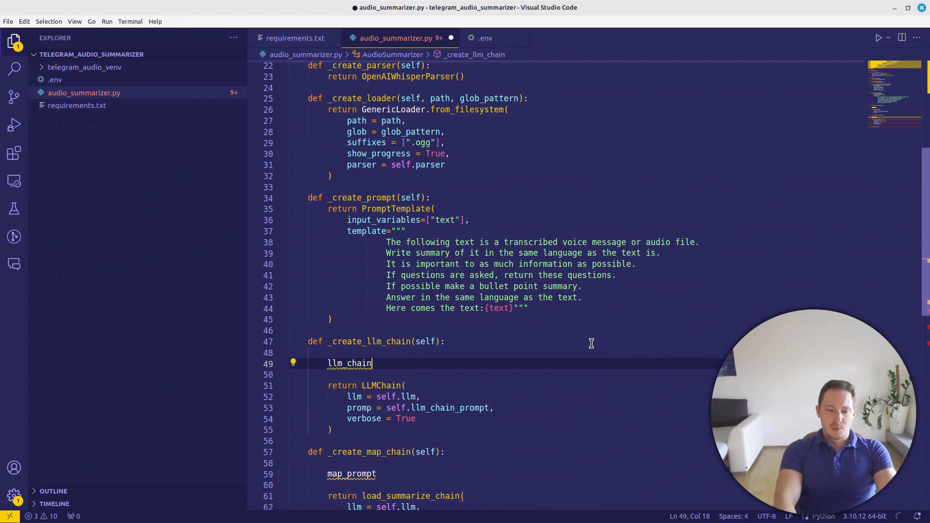
pyautogui.write('promp =')
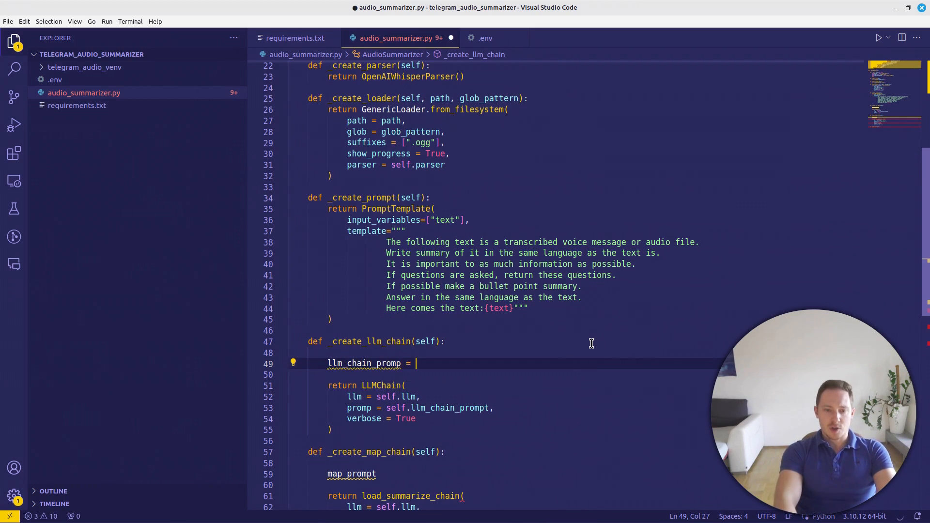
pyautogui.write('self._create_prompt(["text"], """')
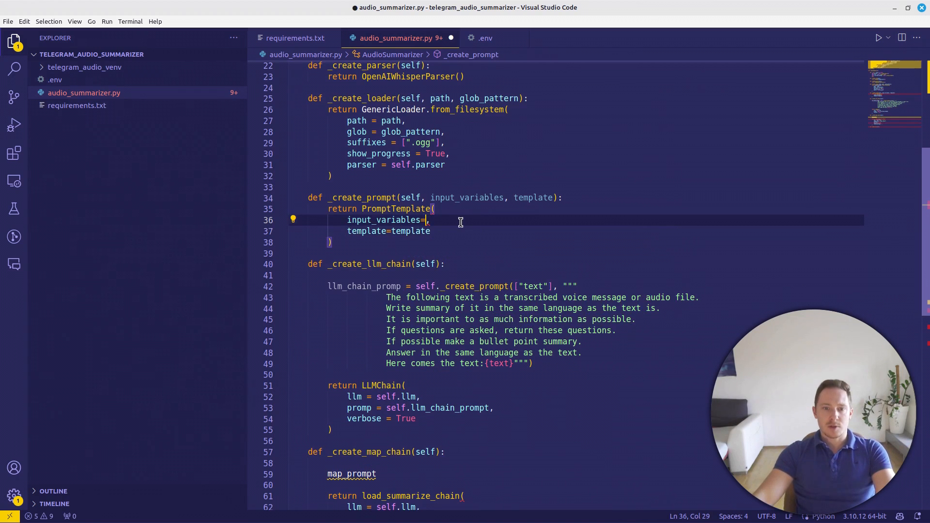
pyautogui.write('input_variables')
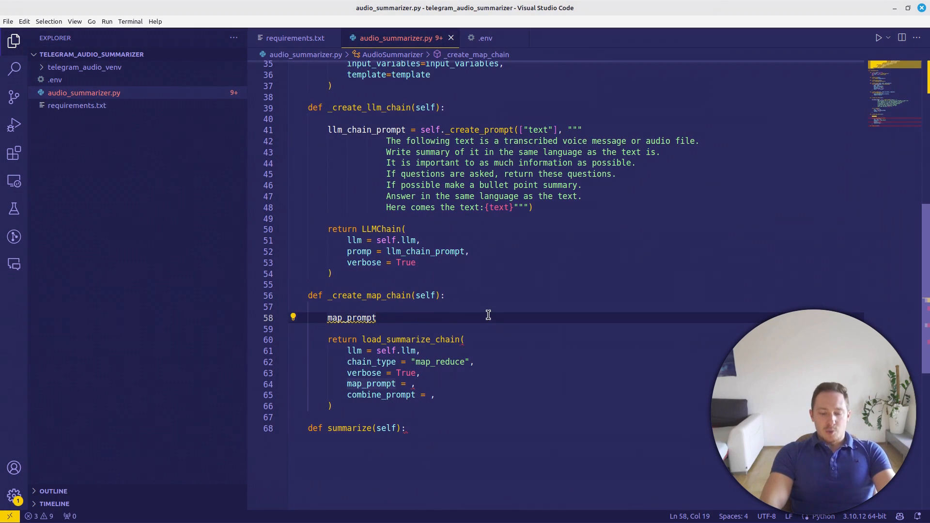
# Build map_prompt with self.create_prompt(["text"], ...) for summarizing part of a transcribed message
pyautogui.write('= self')
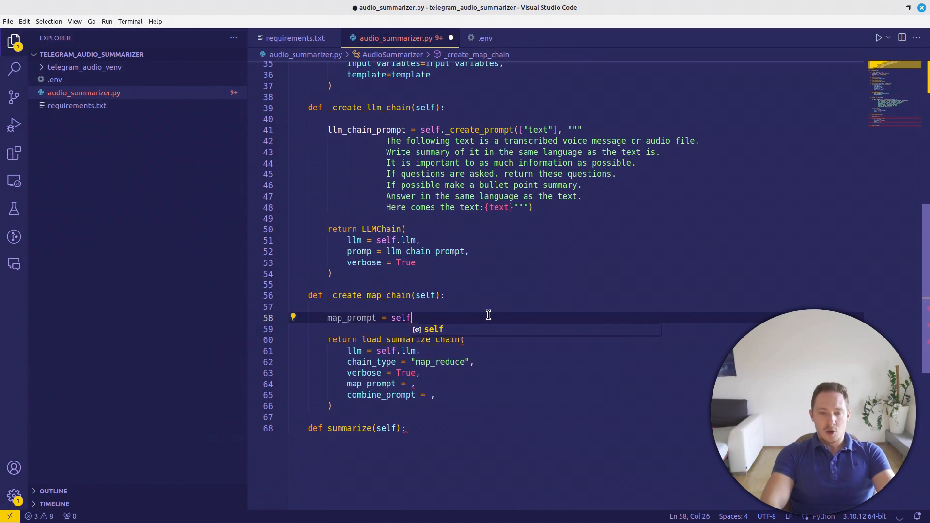
pyautogui.write('.create_prompt(["text"], """')
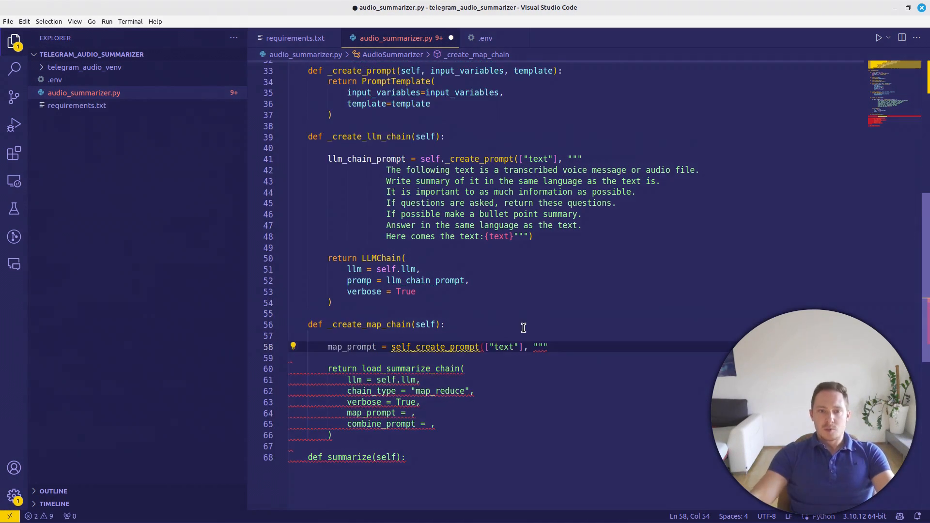
pyautogui.write('input_variables=')
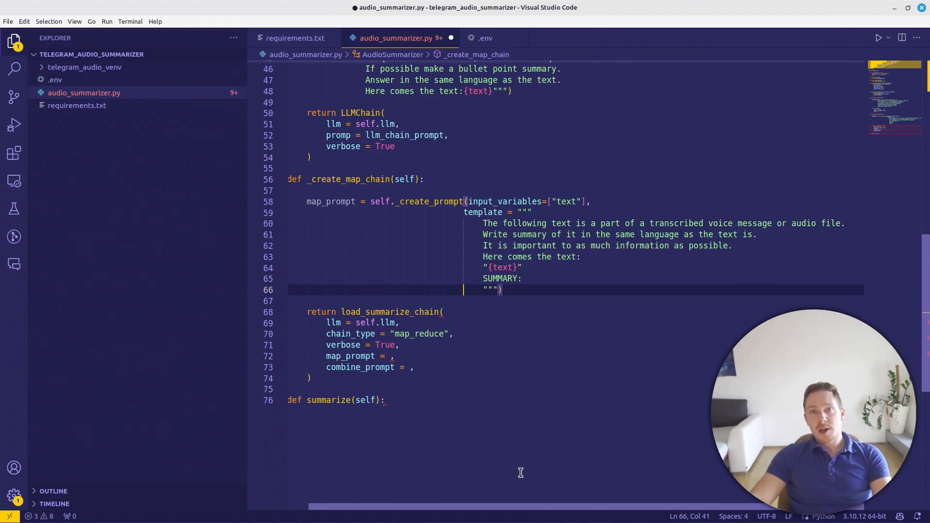
pyautogui.moveTo(648, 242)
pyautogui.write('map_prompt')
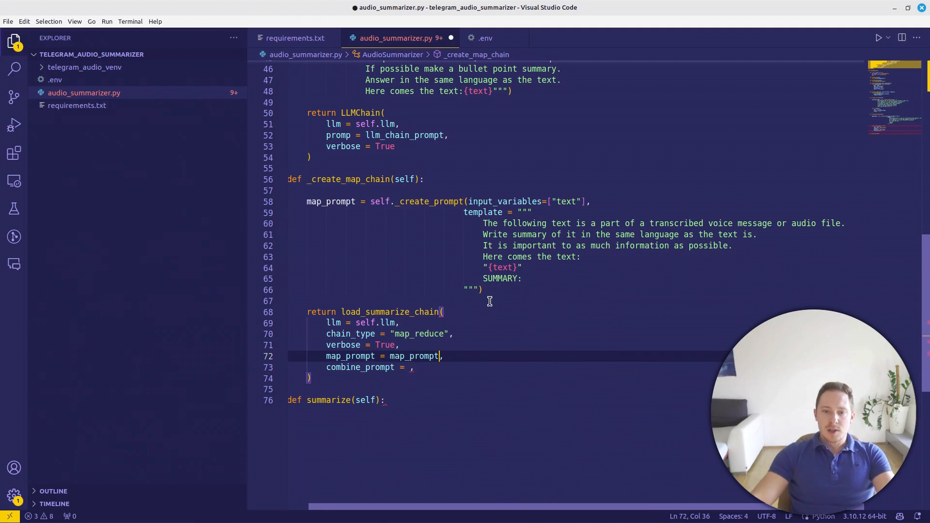
# Pass combine_prompt=combine_prompt to load_summarize_chain and save the file
pyautogui.write('combine')
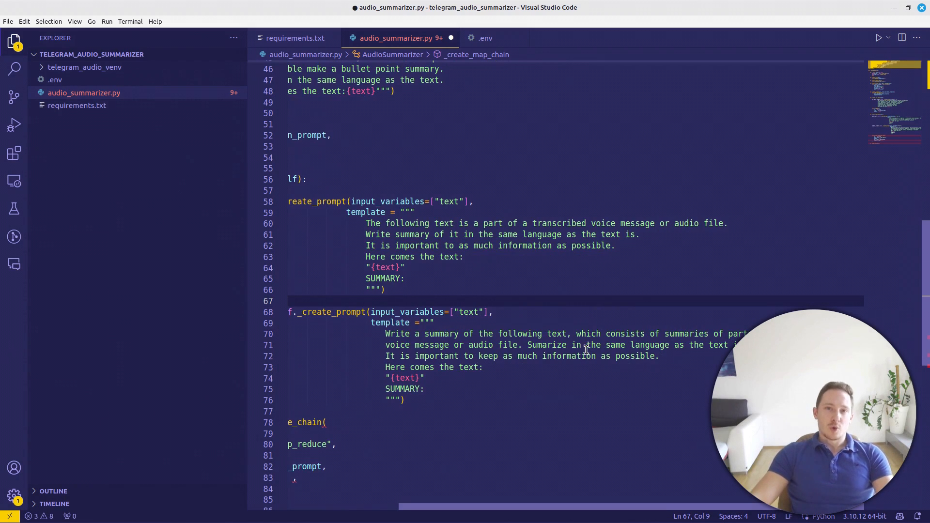
pyautogui.moveTo(662, 388)
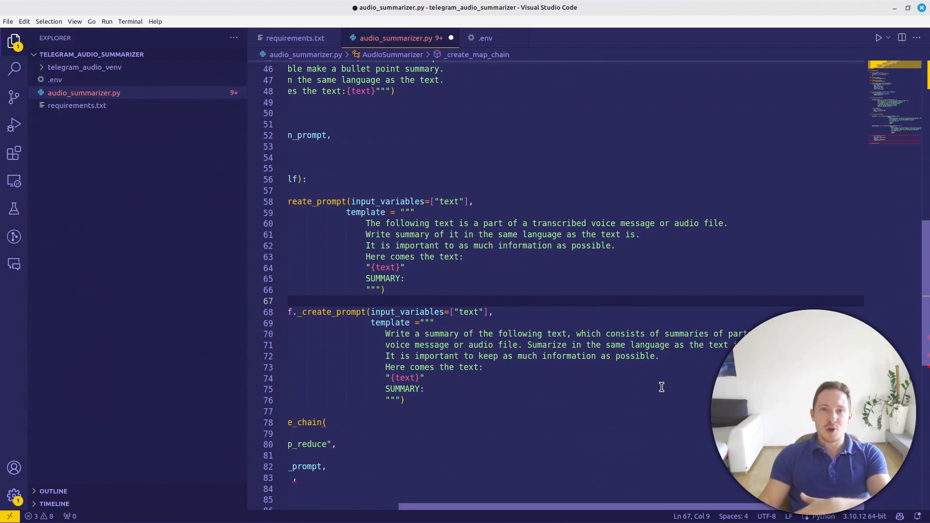
pyautogui.moveTo(590, 466)
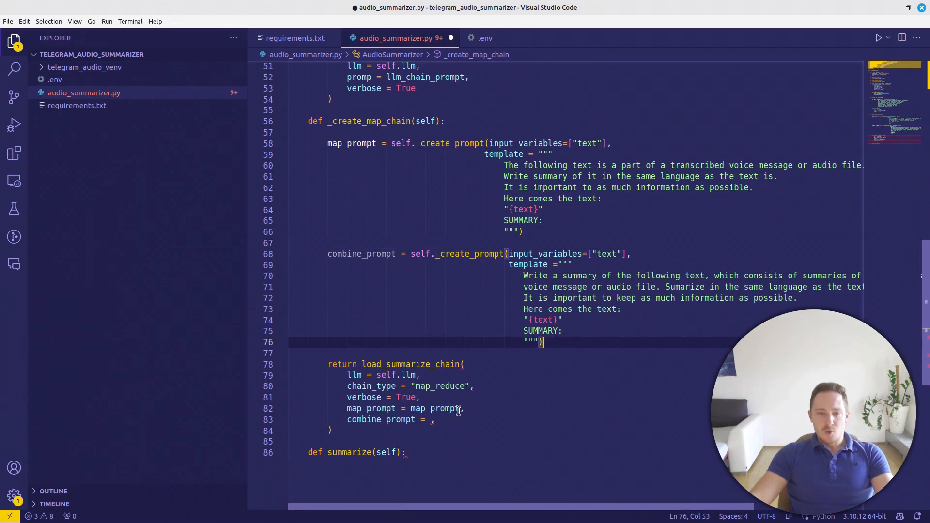
pyautogui.write('combine_prompt')
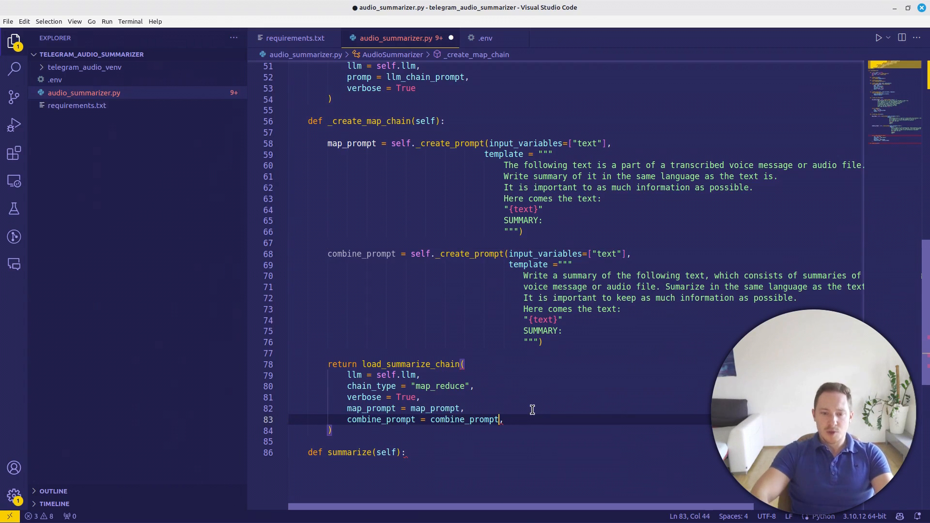
pyautogui.press('ctrl+s')
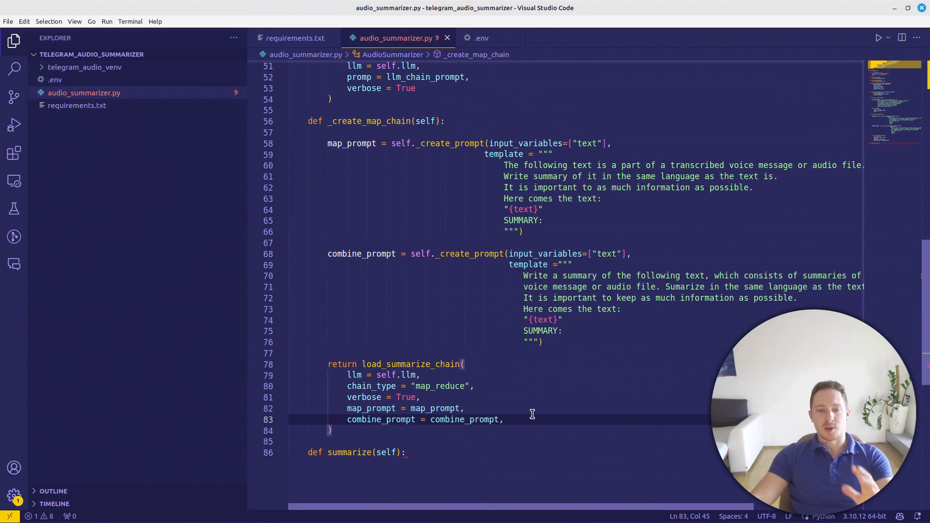
# Give __init__ loader_path="/tmp/" and glob_pattern="*.ogg" and build self.loader from them
pyautogui.scroll(3)
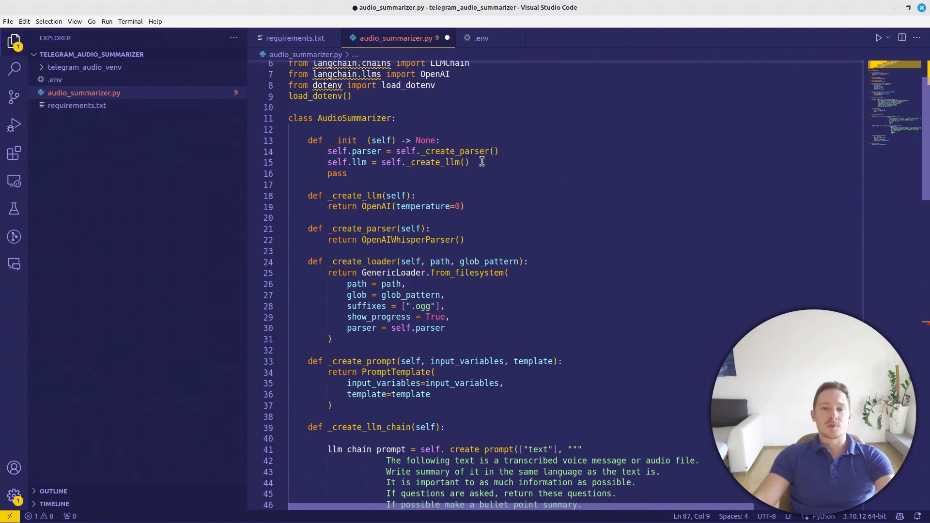
pyautogui.write('se')
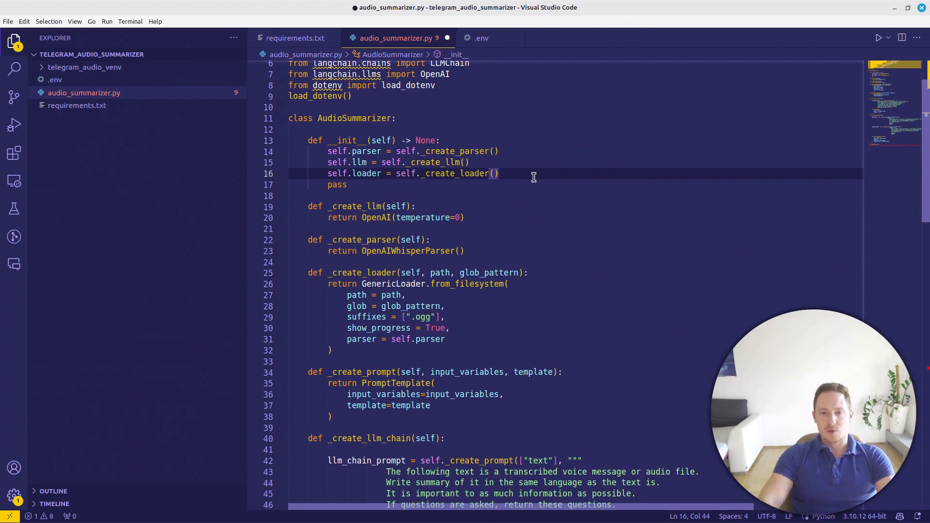
pyautogui.write('loader')
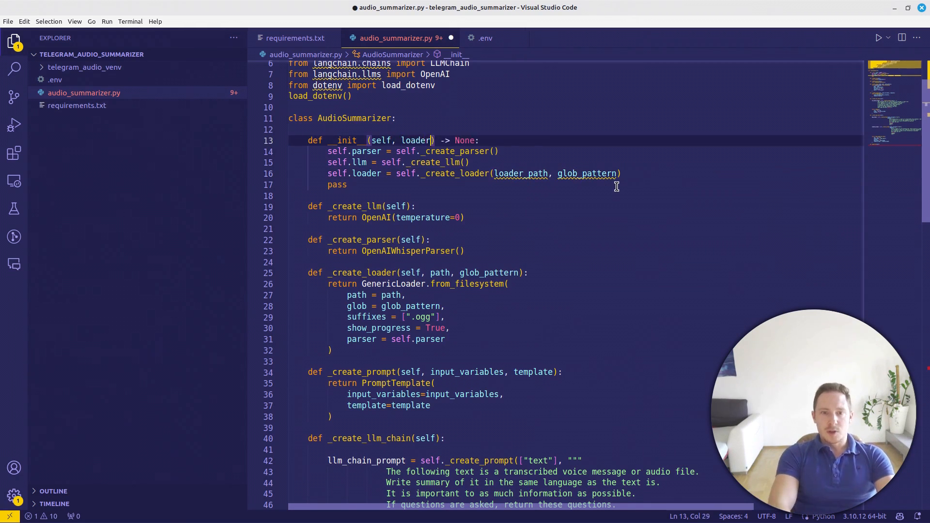
pyautogui.write('_path = "/tmp"')
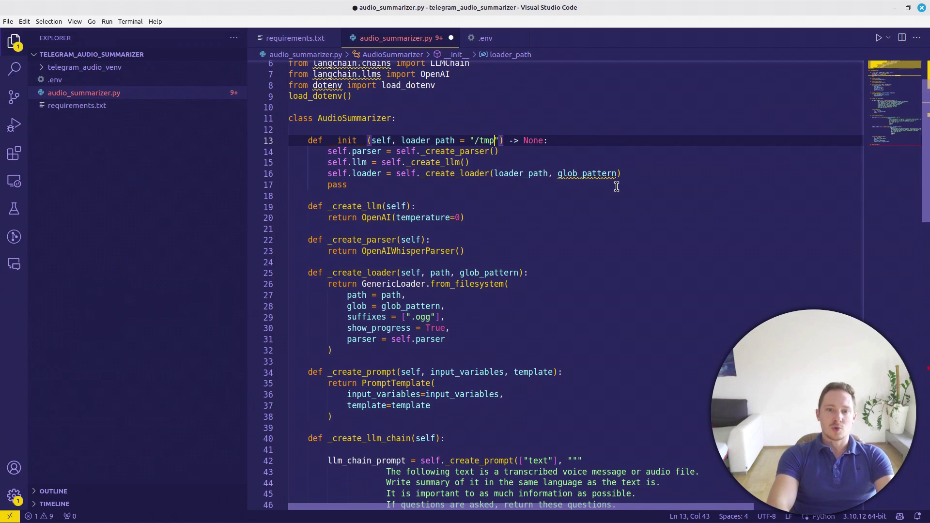
pyautogui.write('/')
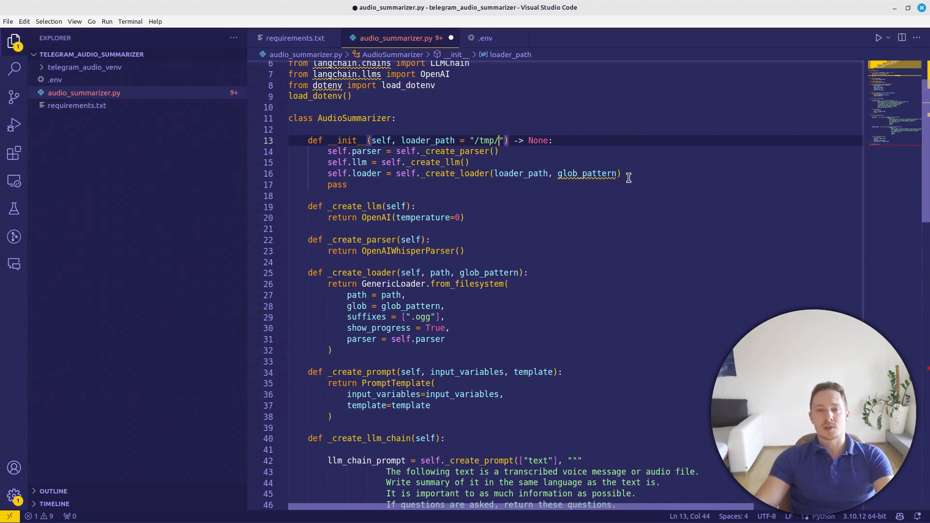
pyautogui.write(', glob_patter=""')
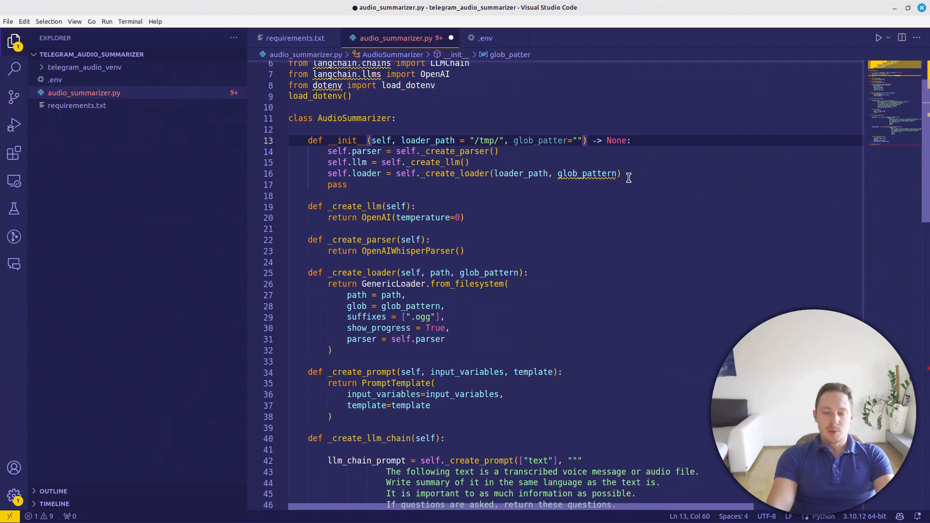
pyautogui.write('*')
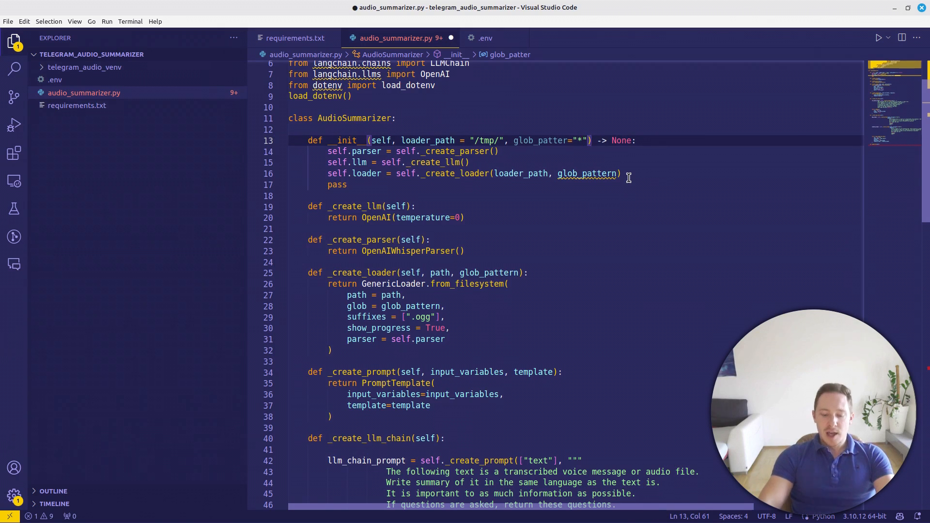
pyautogui.write('.ogg')
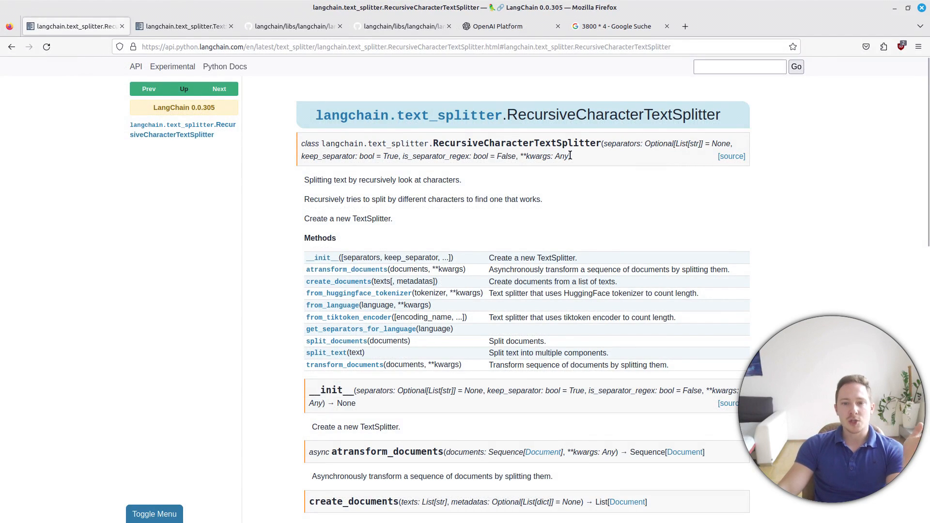
pyautogui.moveTo(614, 114)
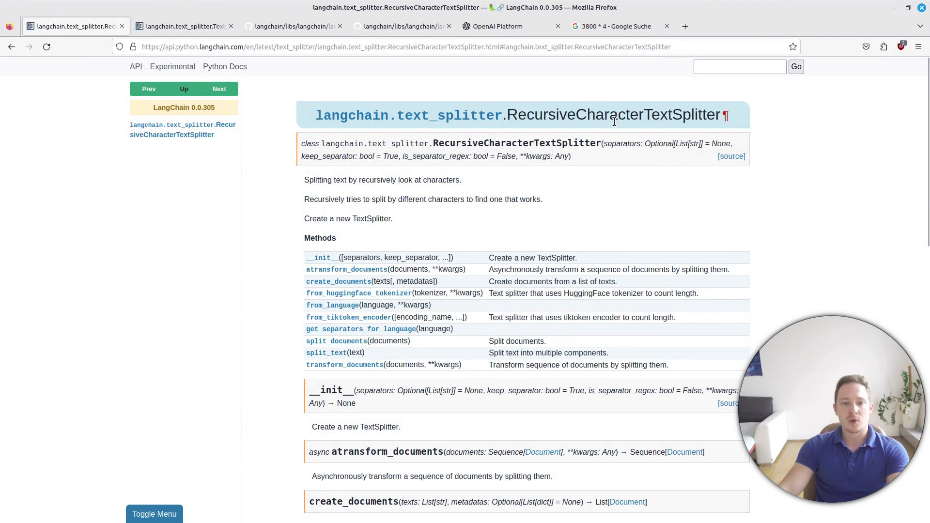
pyautogui.moveTo(201, 42)
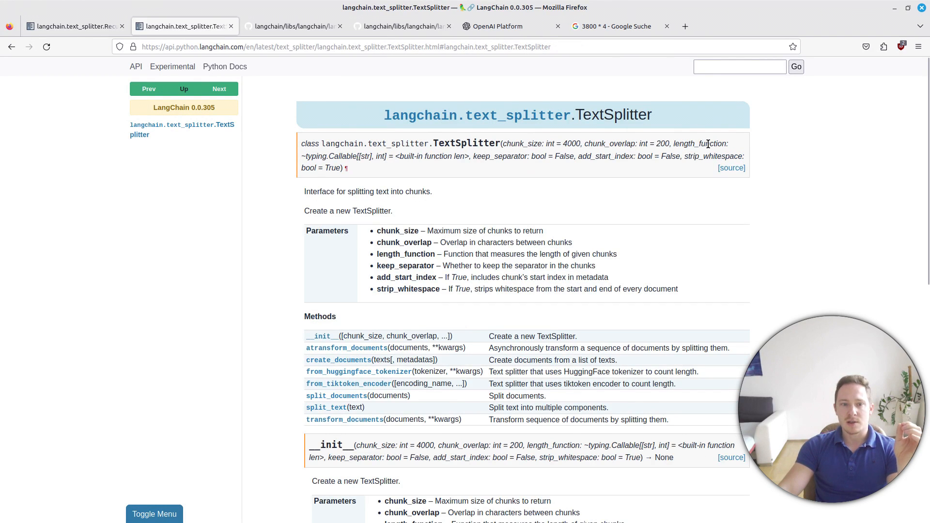
# Highlight the default len length function in the TextSplitter signature
pyautogui.doubleClick(699, 143)
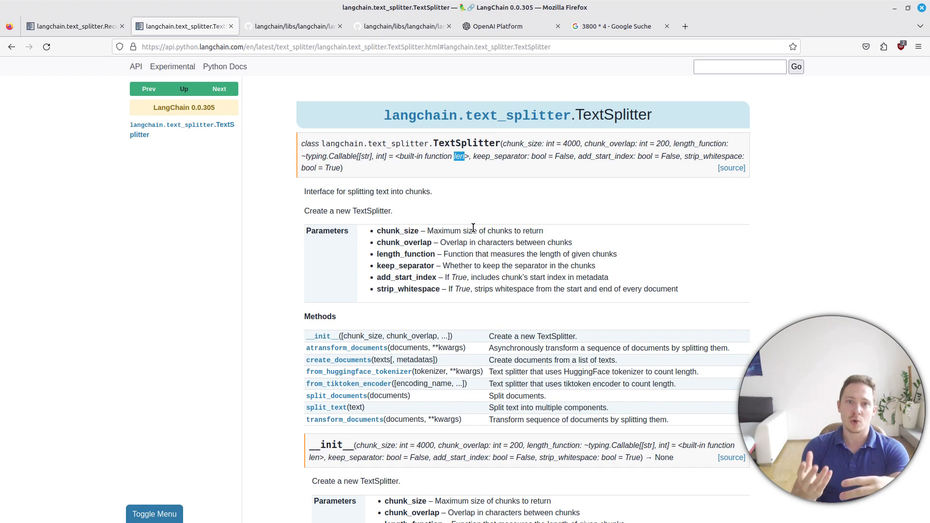
pyautogui.moveTo(416, 206)
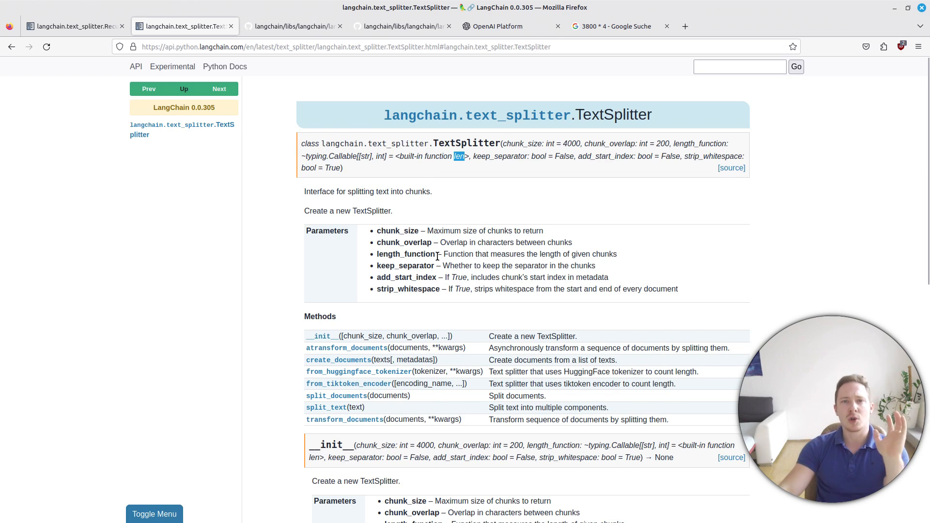
pyautogui.moveTo(426, 64)
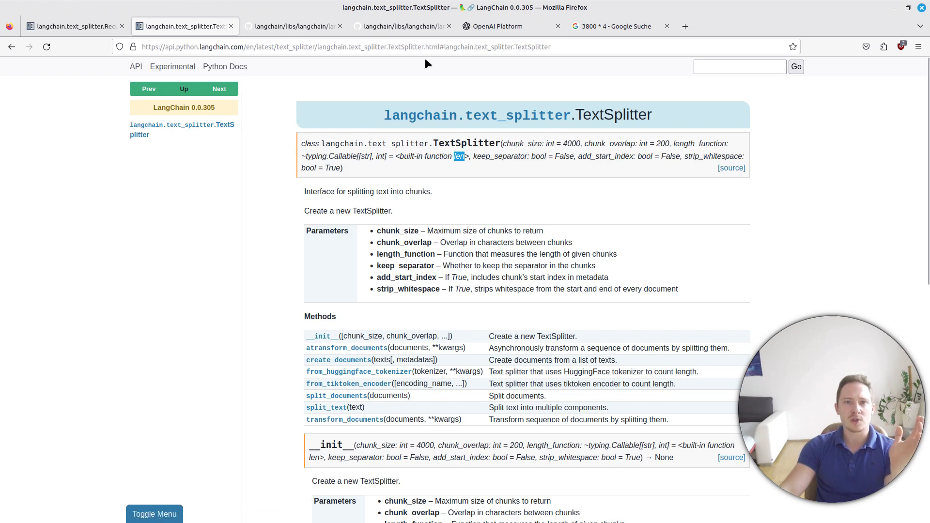
# Measure the unindented prompt in the OpenAI Tokenizer: 74 tokens, 325 characters
pyautogui.click(497, 26)
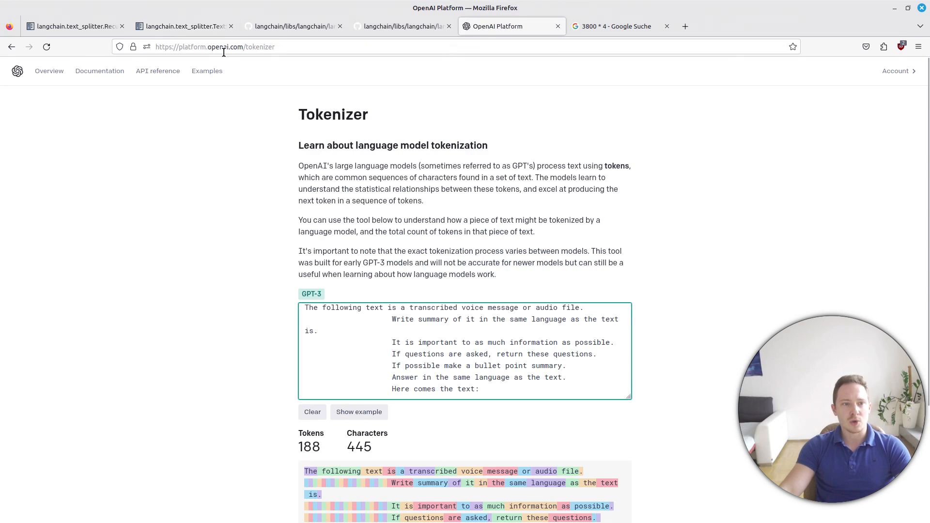
pyautogui.moveTo(506, 307)
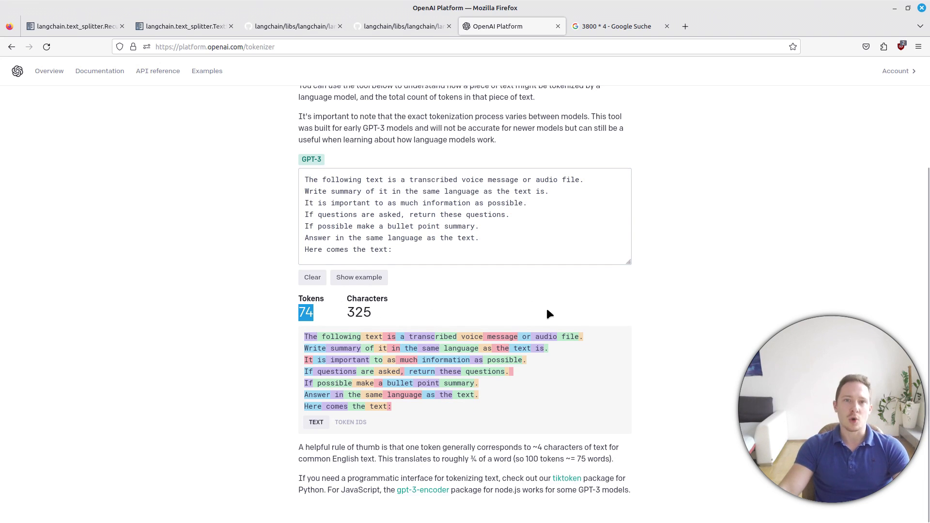
pyautogui.click(665, 26)
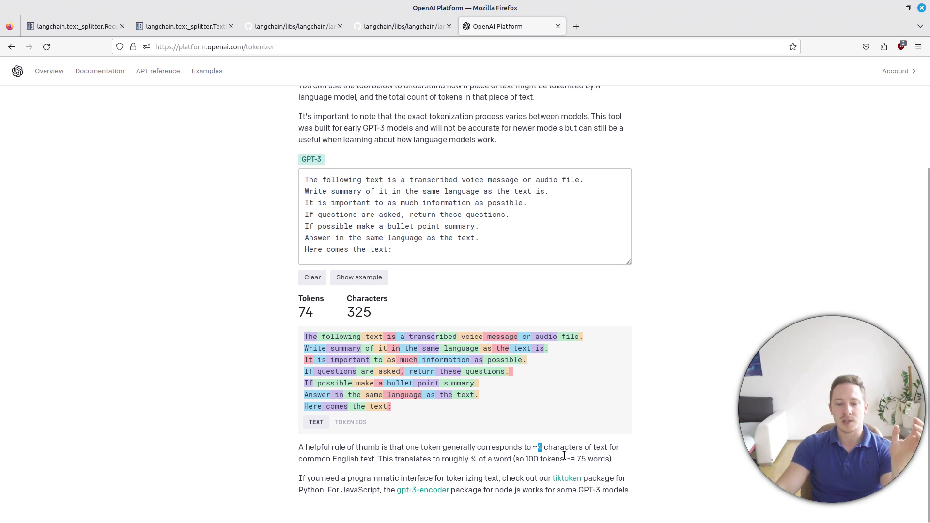
pyautogui.moveTo(432, 316)
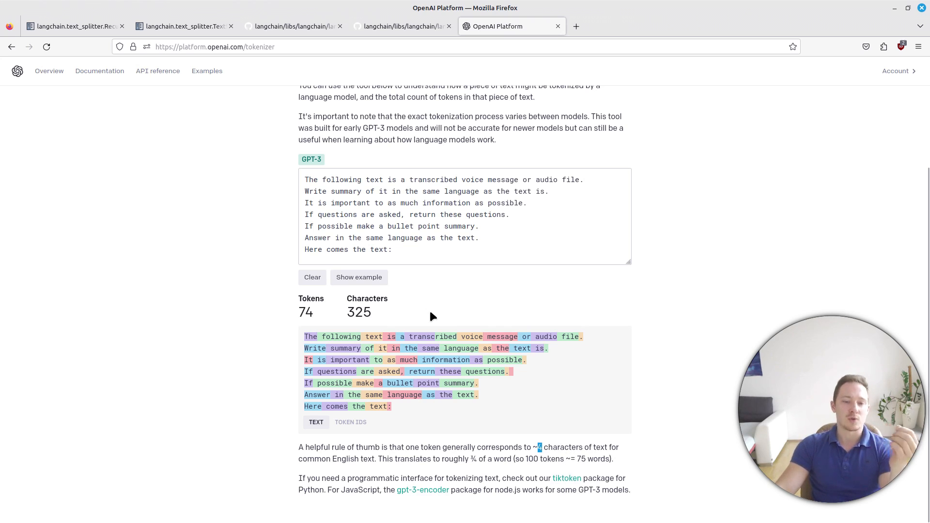
pyautogui.moveTo(403, 73)
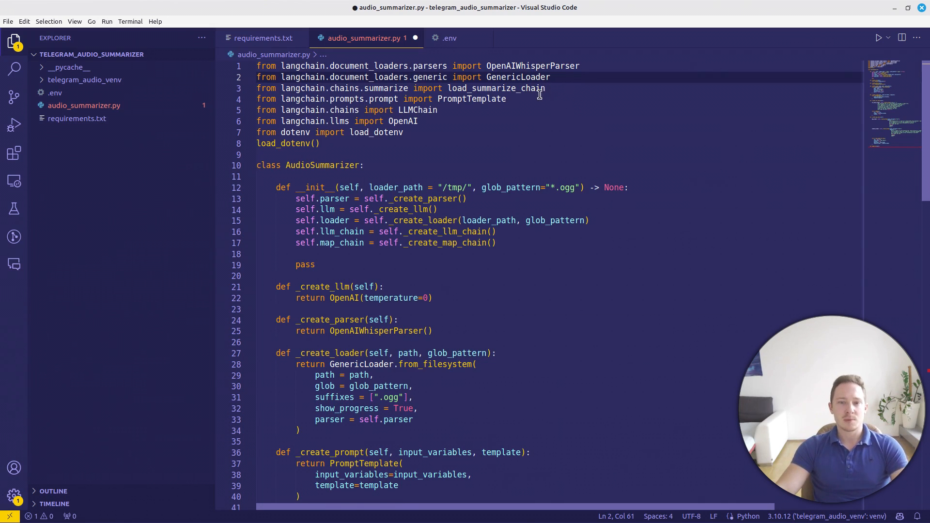
# Import RecursiveCharacterTextSplitter and add _create_text_splitter with chunk_size=token_chunk_size * 4, called with 4000
pyautogui.write('langchain.text_splitter.RecursiveCharacterTextSplitter')
pyautogui.click(559, 254)
pyautogui.write('self.text_splitter = self.')
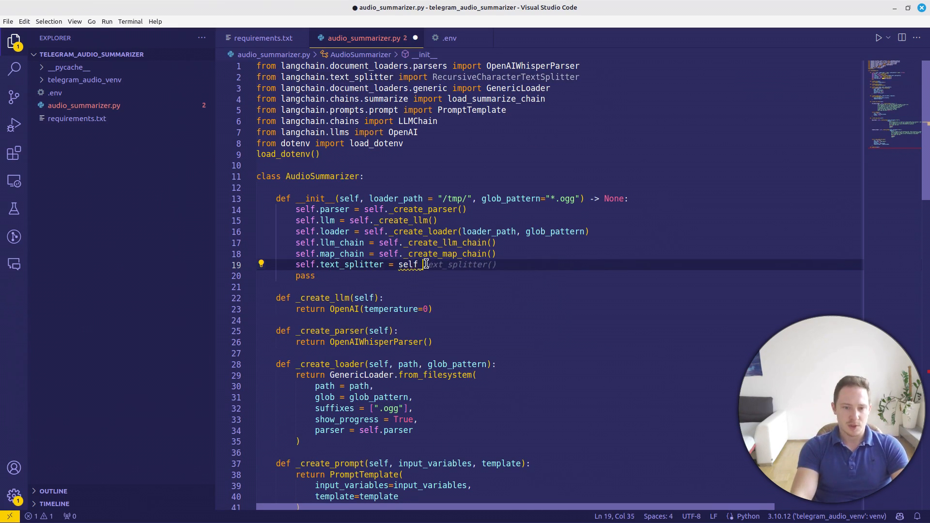
pyautogui.write('_create_text_splitter(c')
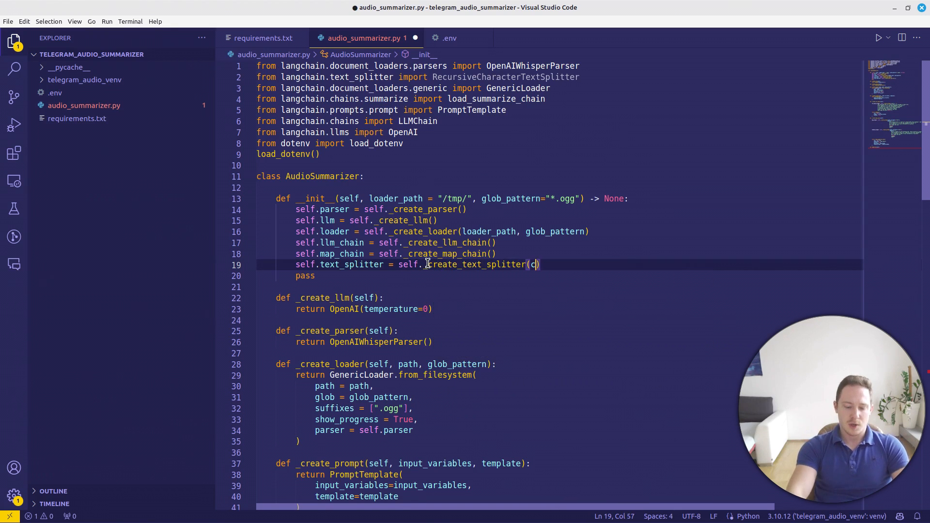
pyautogui.write('hunk_size=1000')
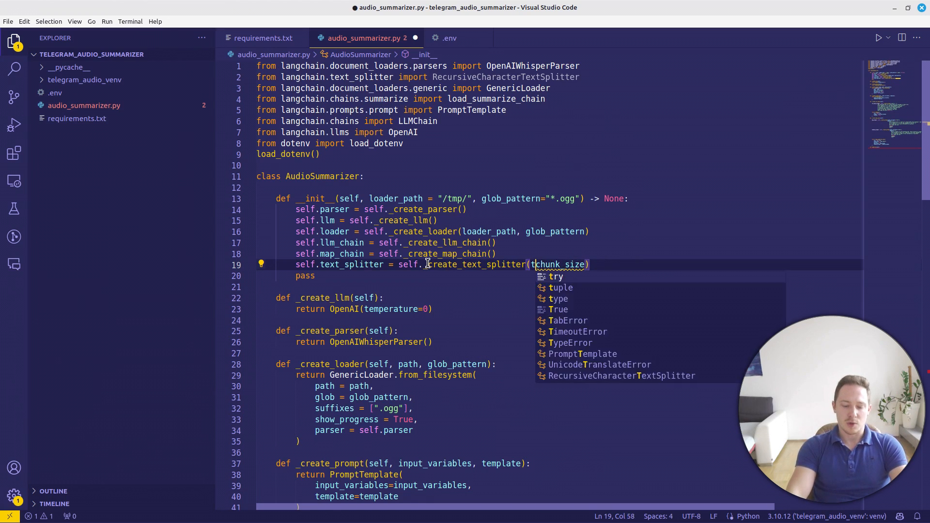
pyautogui.write('oken_chunk_size =')
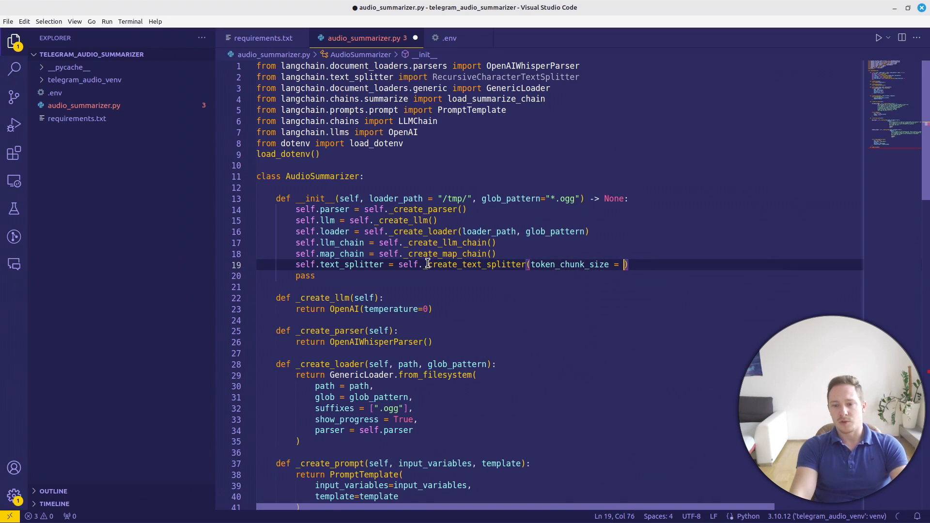
pyautogui.write('4000')
pyautogui.write('return RecursiveCharacterTextSplitter(chunk_size = token_chunk_size')
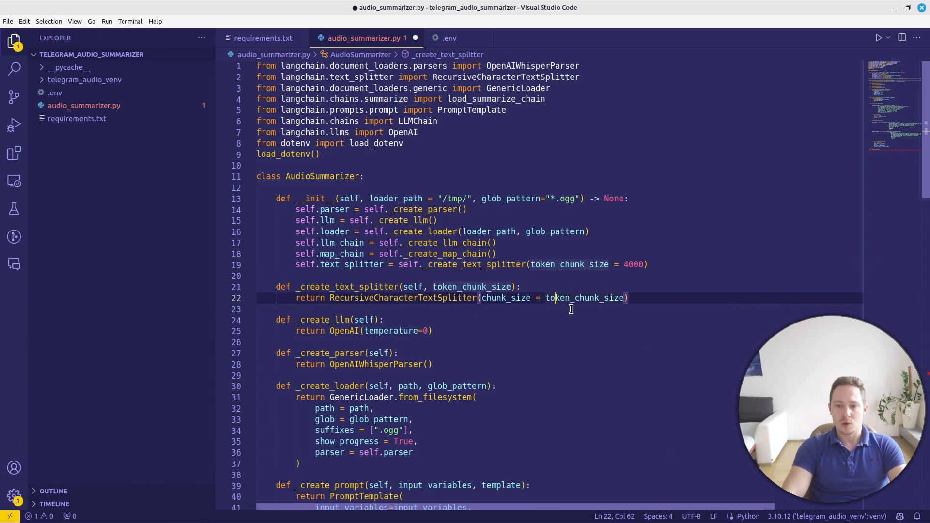
pyautogui.write('* 4')
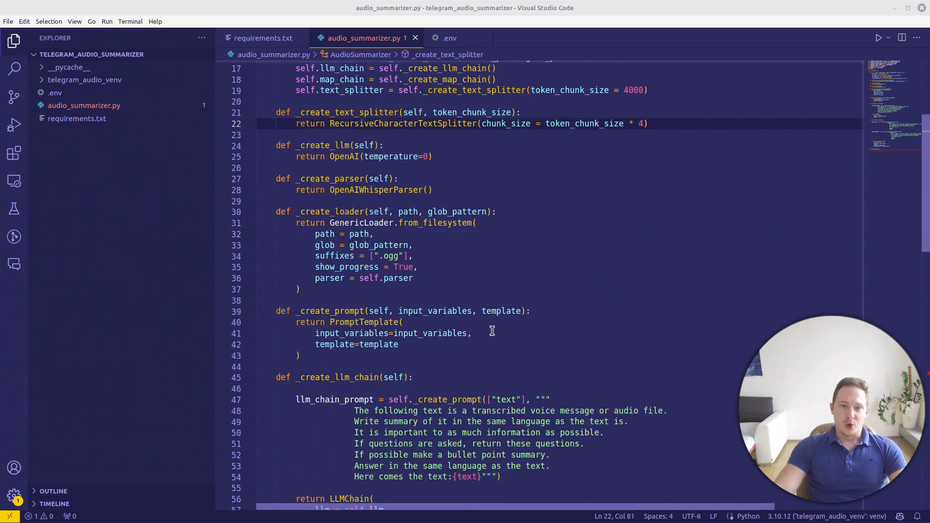
# Start summarize() with transcribed_documents = self.loader.load()
pyautogui.scroll(-3)
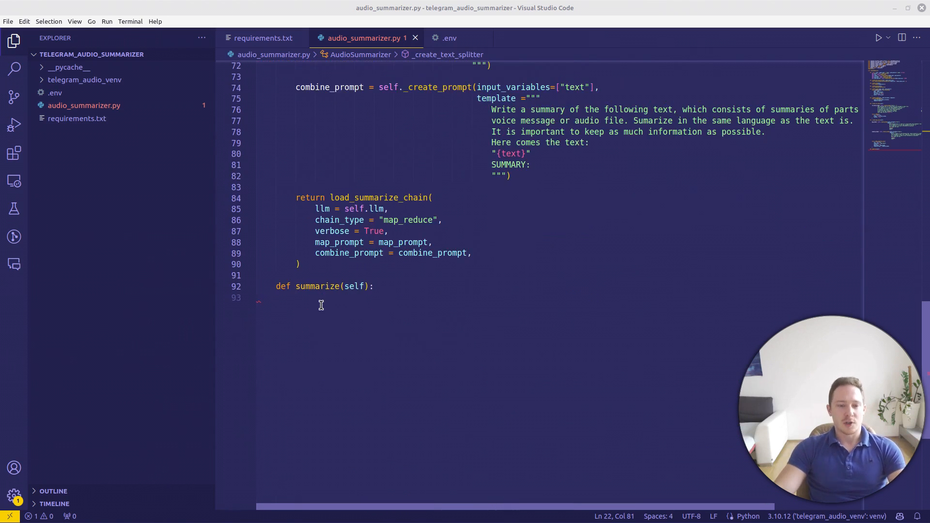
pyautogui.write('transcribed_documents = self.loader.load(')
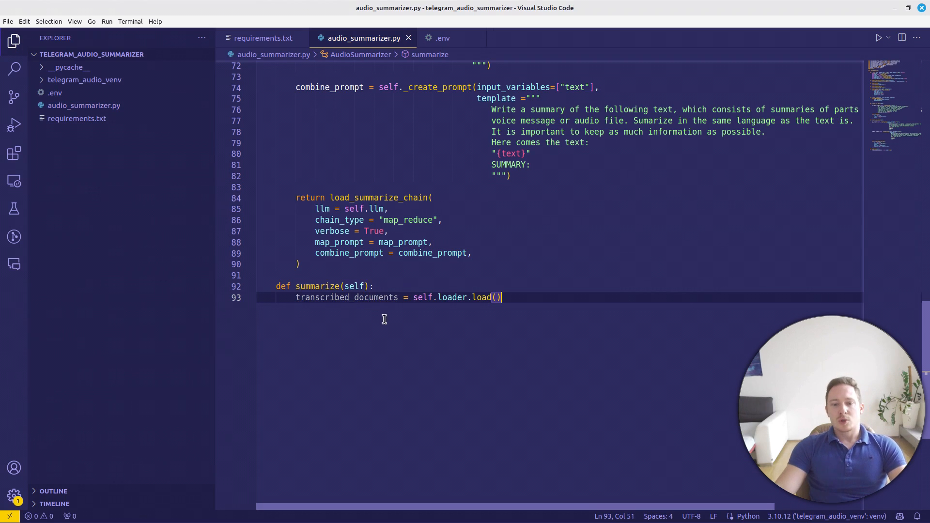
pyautogui.moveTo(558, 367)
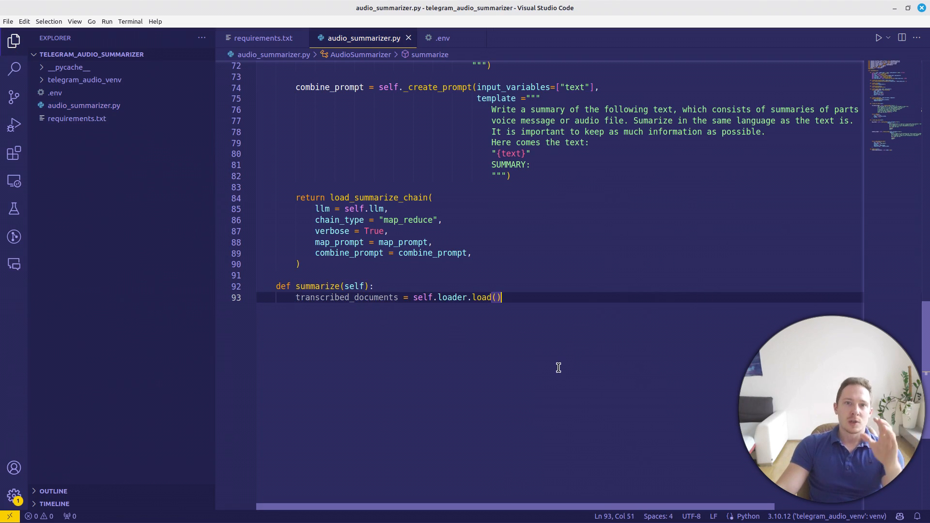
pyautogui.moveTo(686, 311)
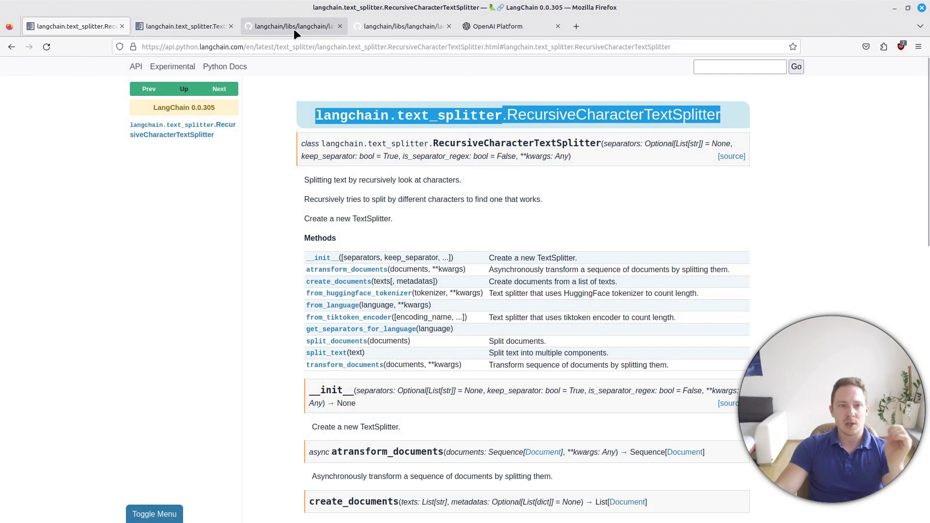
# Inspect GenericLoader's load_and_split on GitHub, which raises NotImplementedError
pyautogui.click(293, 26)
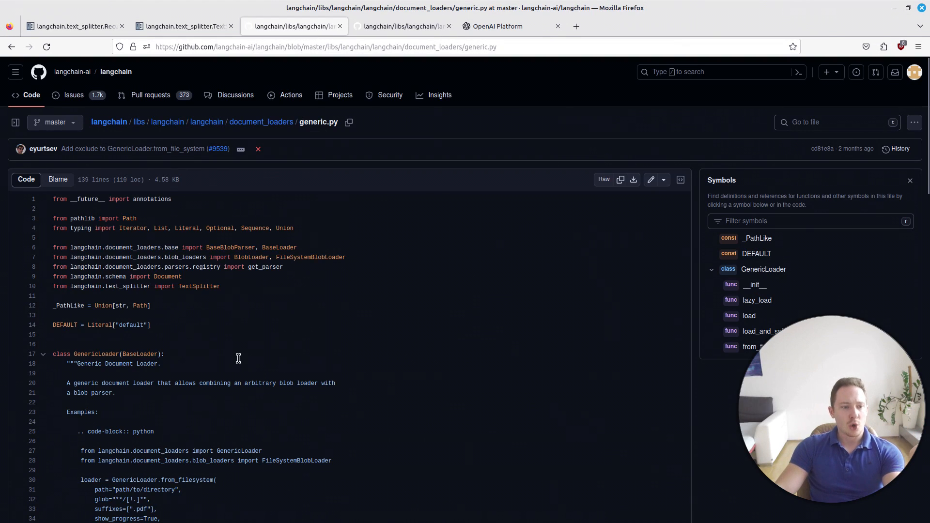
pyautogui.scroll(-3)
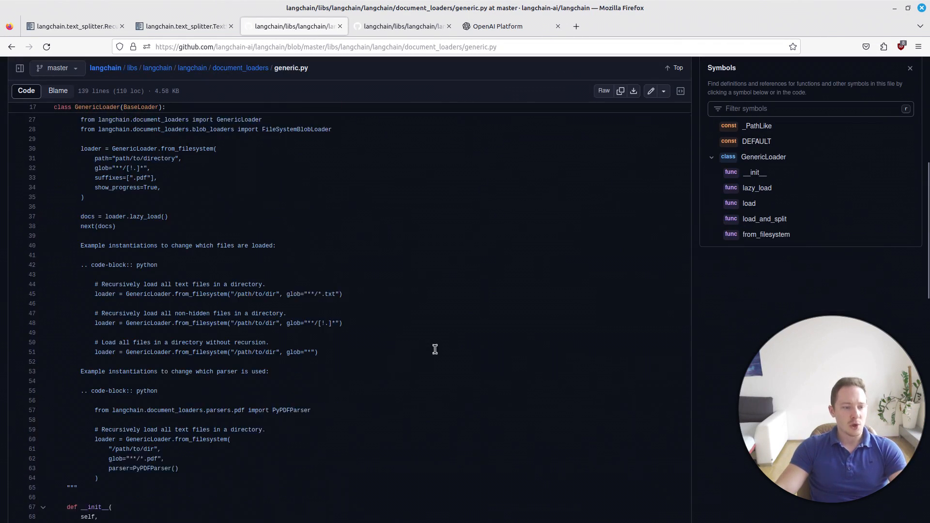
pyautogui.click(764, 218)
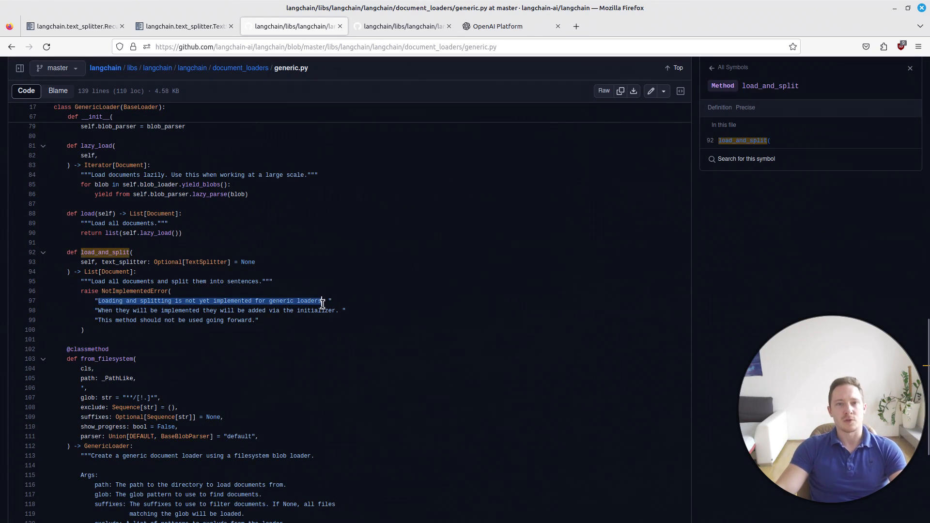
pyautogui.click(88, 213)
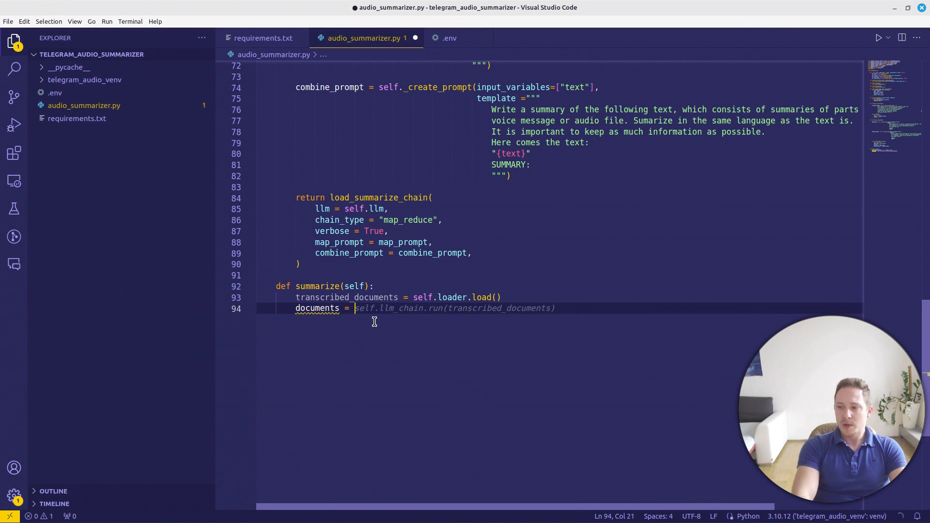
# Split the transcript with self.text_splitter and run map_chain when len(documents) > 1
pyautogui.write('self.text_splitter.create_documents(transcribed_documents')
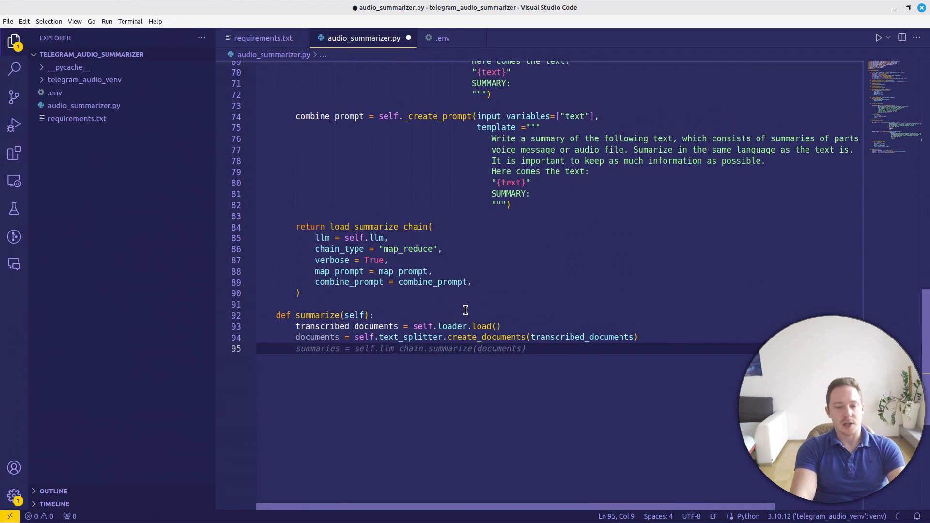
pyautogui.write('if len(co')
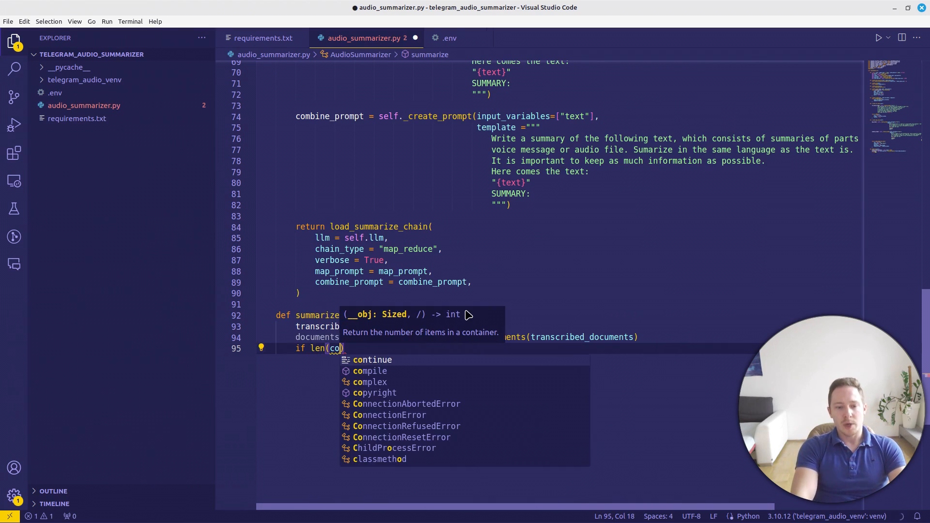
pyautogui.write('documents) >')
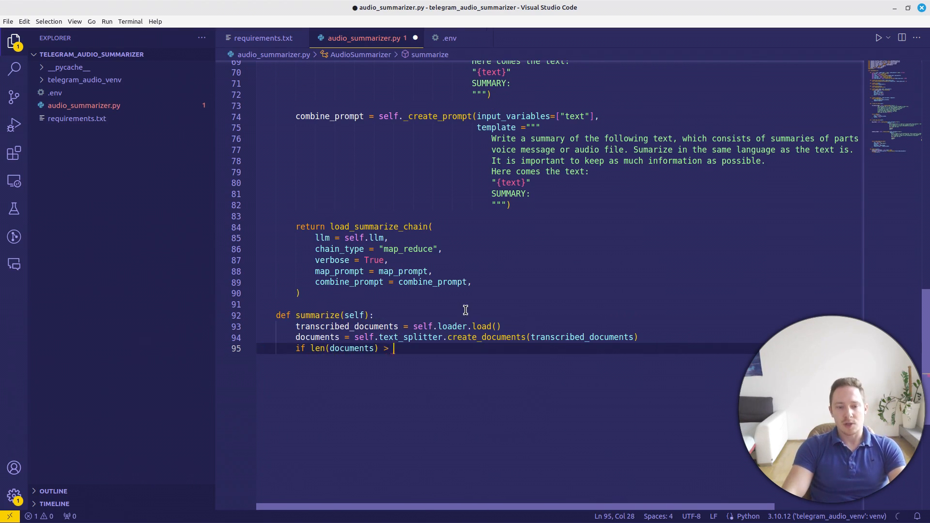
pyautogui.write('1:')
pyautogui.write('summary = self.map_chain.summarize(documents)')
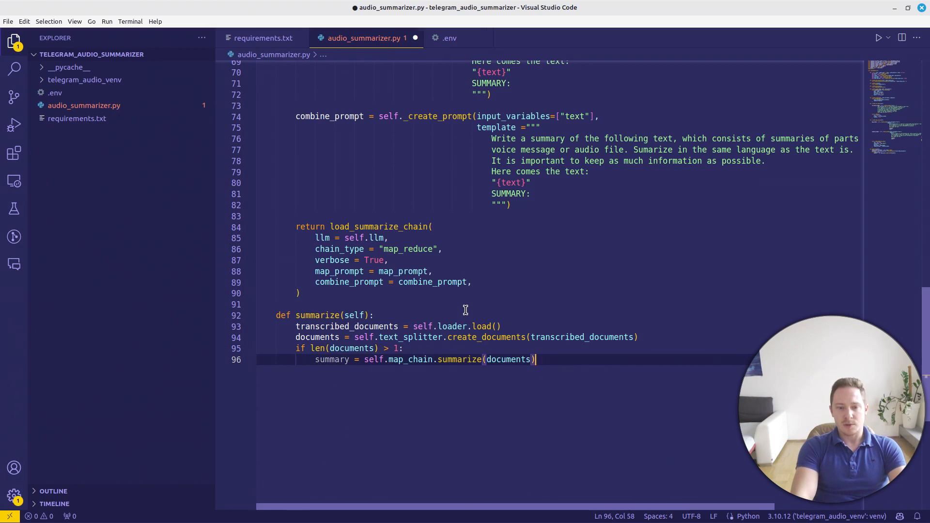
pyautogui.press('BackSpace')
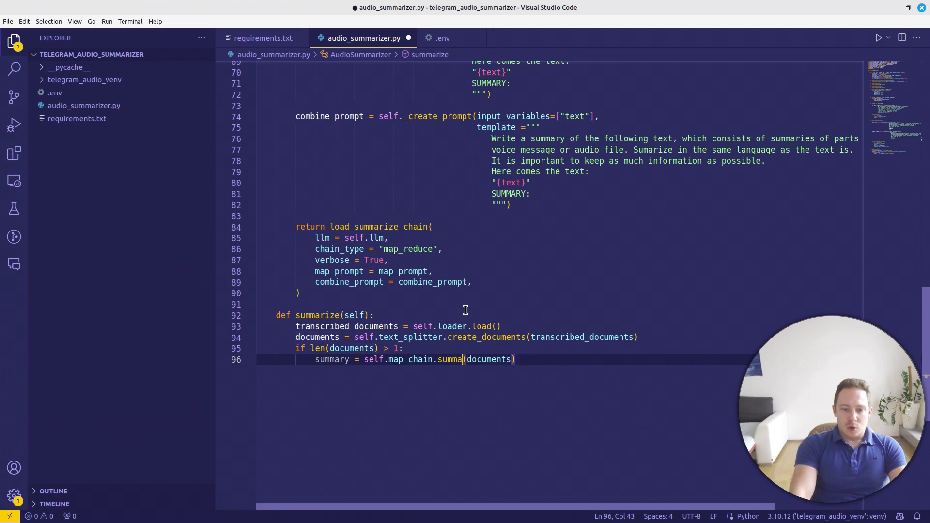
pyautogui.write('run')
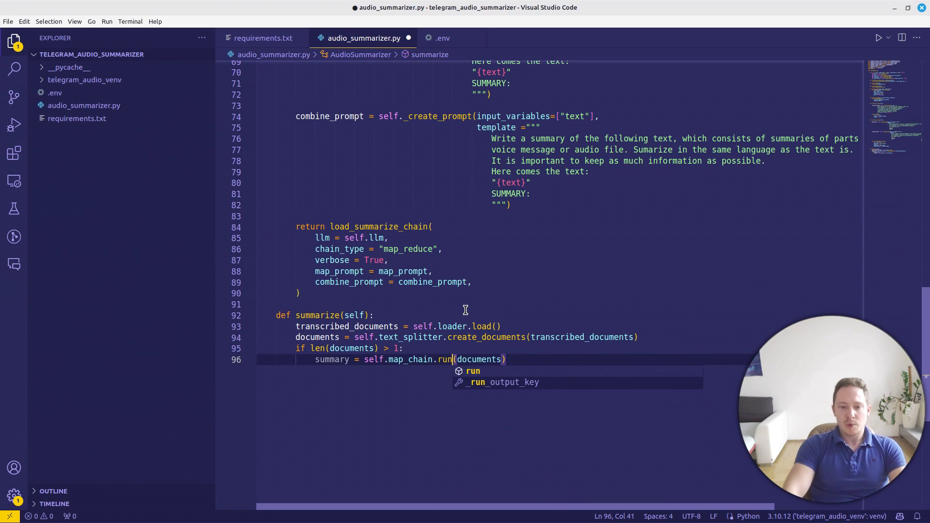
pyautogui.write('input_docuemnts =')
pyautogui.write('summary = self.llm_chain.run(text = documents')
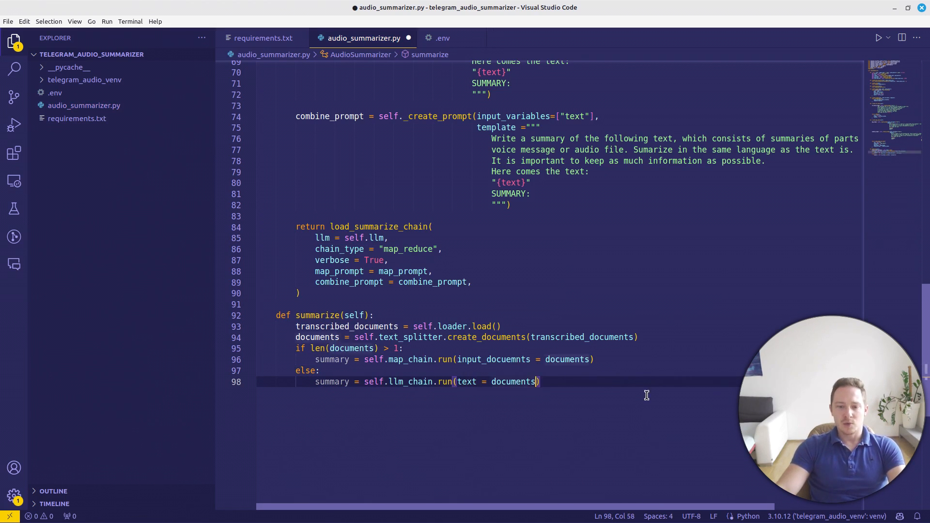
# Otherwise run llm_chain on documents[0].page_content and begin the return statement
pyautogui.write('[0].text')
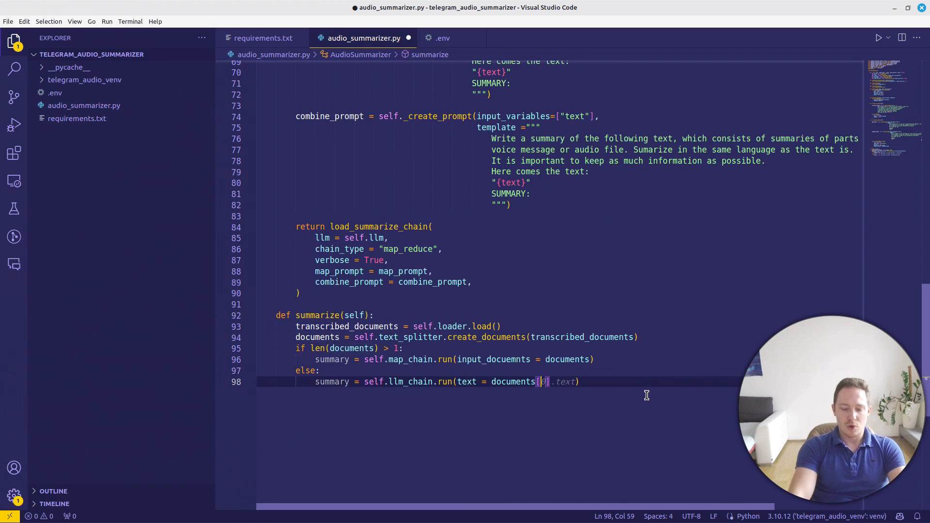
pyautogui.write('page_content')
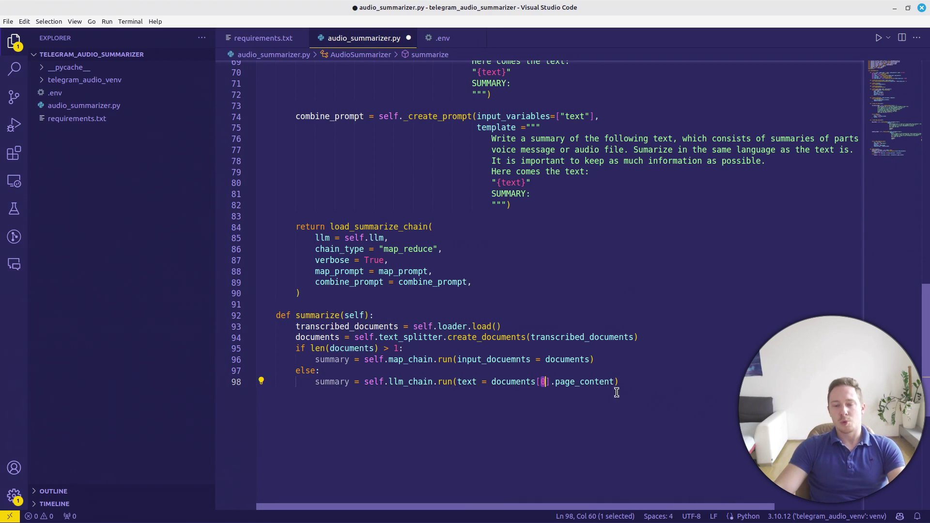
pyautogui.moveTo(583, 381)
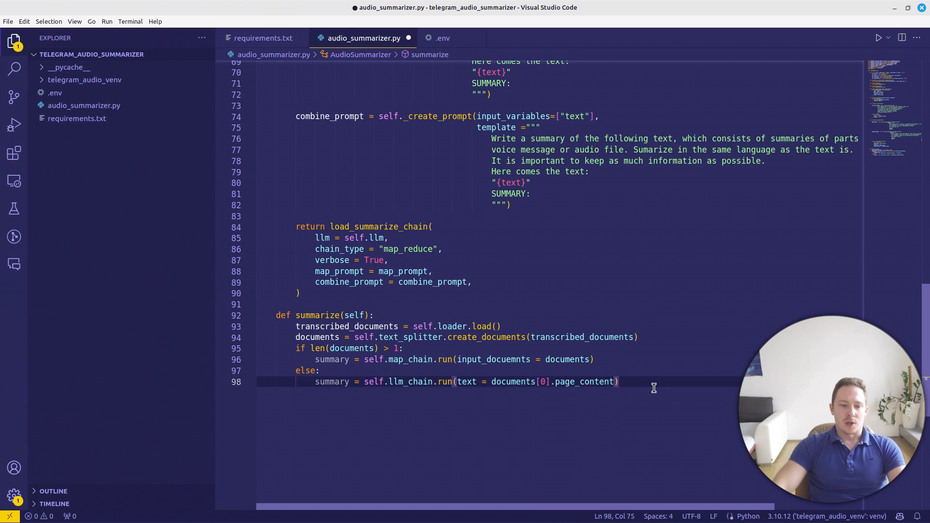
pyautogui.write('return {"summary": summary, "full_text": transcribed_documents[0].page_content')
pyautogui.write('print(summary)')
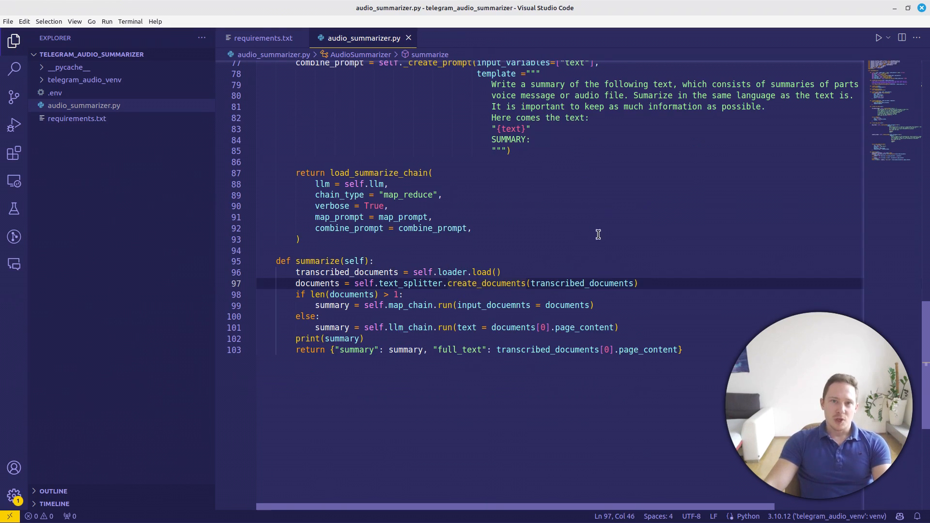
pyautogui.moveTo(463, 283)
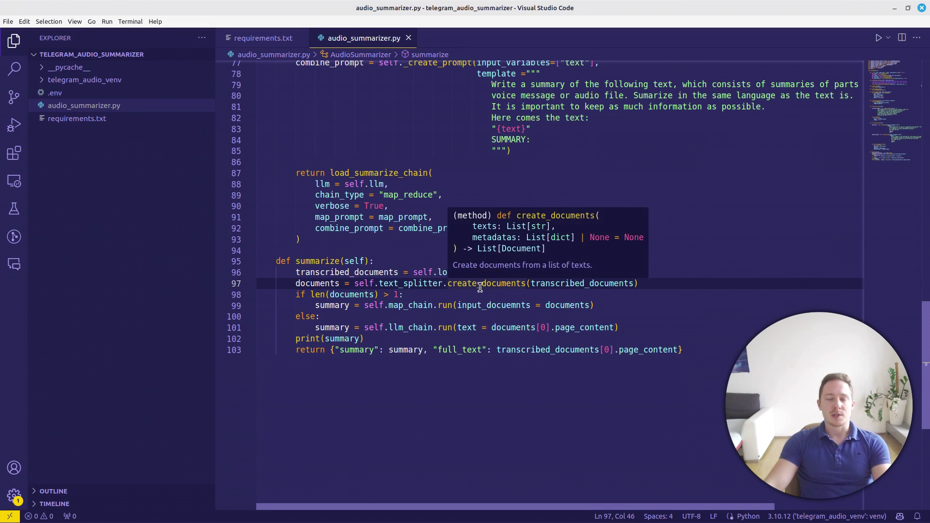
pyautogui.moveTo(495, 305)
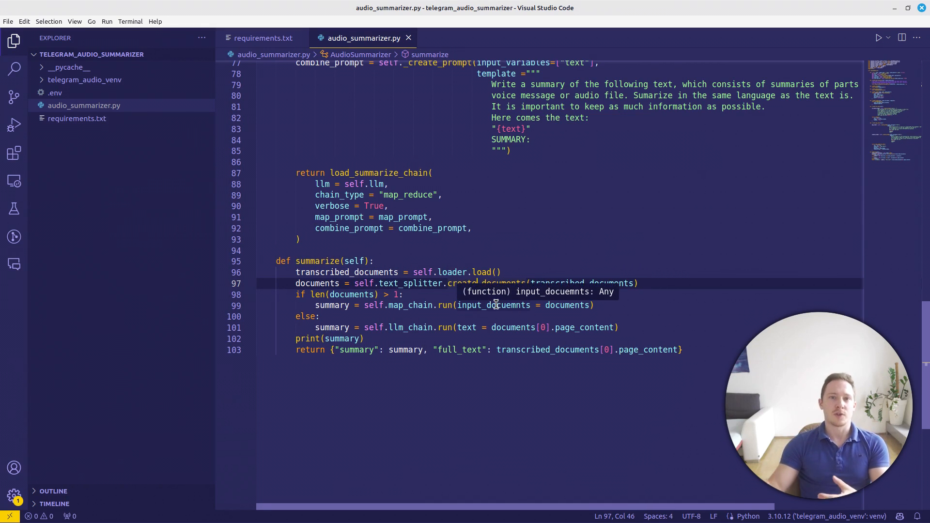
# Select the misspelled input_docuemnts keyword to correct it
pyautogui.doubleClick(347, 272)
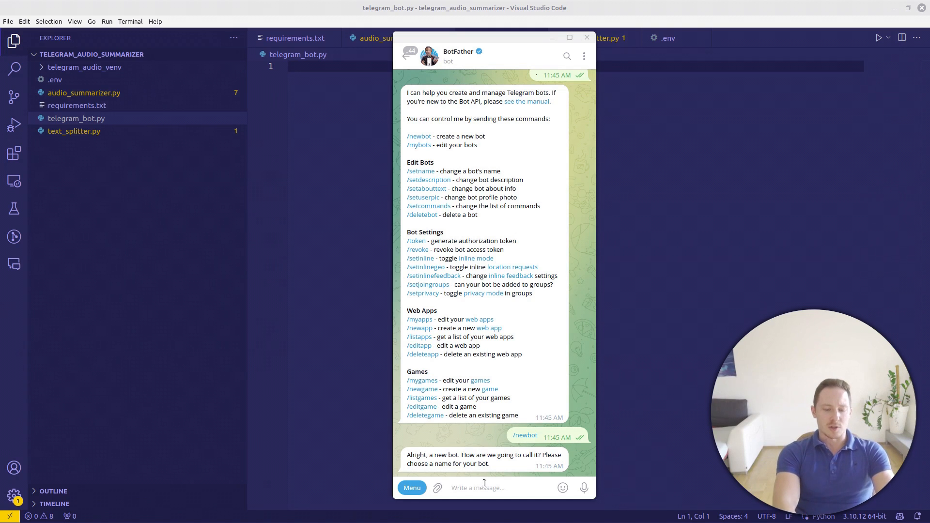
# Name the new BotFather bot Voice_to_text with username VoiceSummyBot and get its token
pyautogui.write('Voice_to_text')
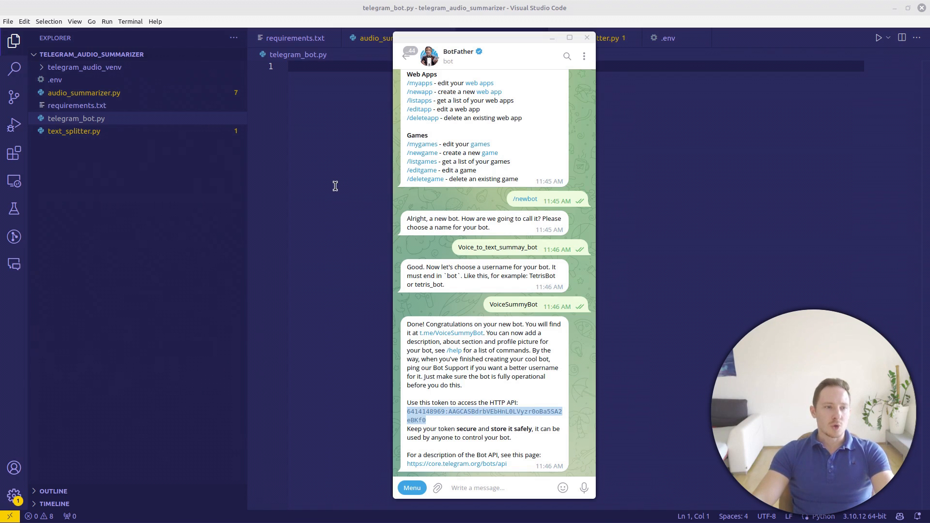
pyautogui.moveTo(432, 308)
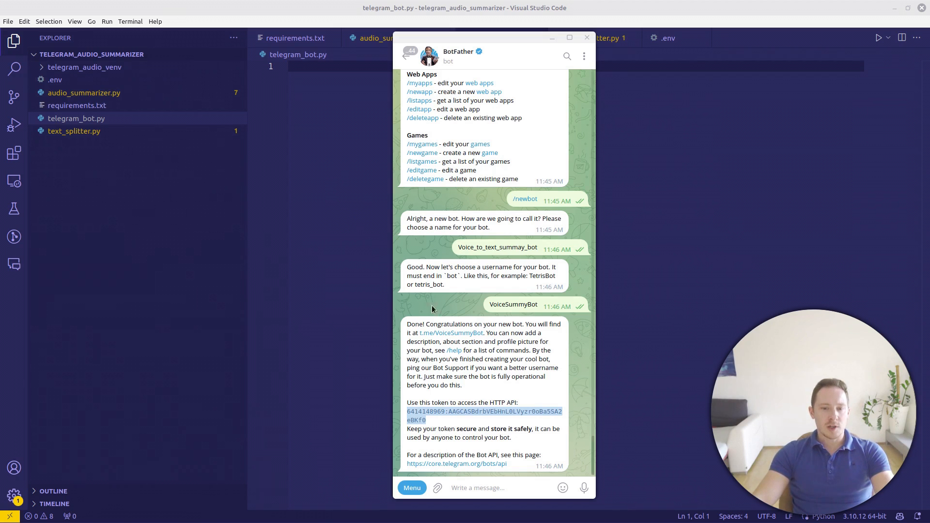
pyautogui.click(451, 332)
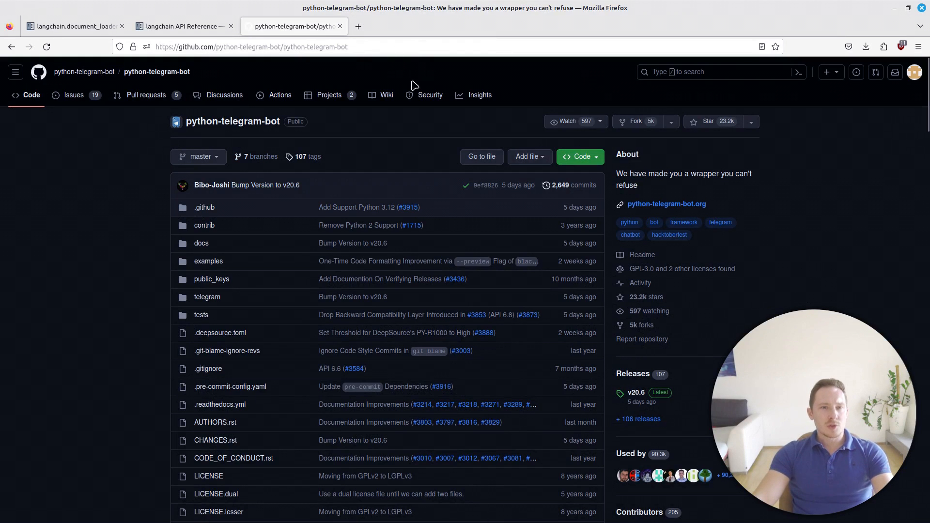
# Scroll the python-telegram-bot README through the Installing and Optional Dependencies sections
pyautogui.scroll(-3)
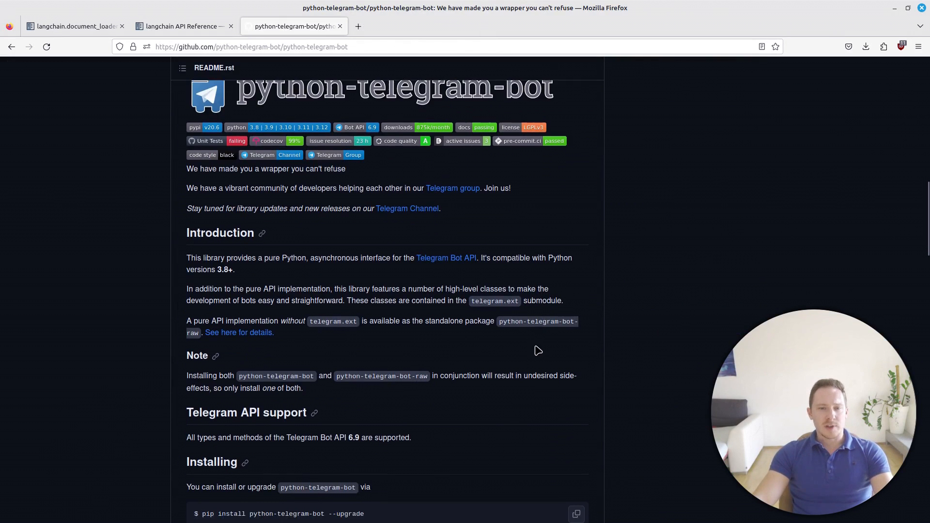
pyautogui.scroll(-3)
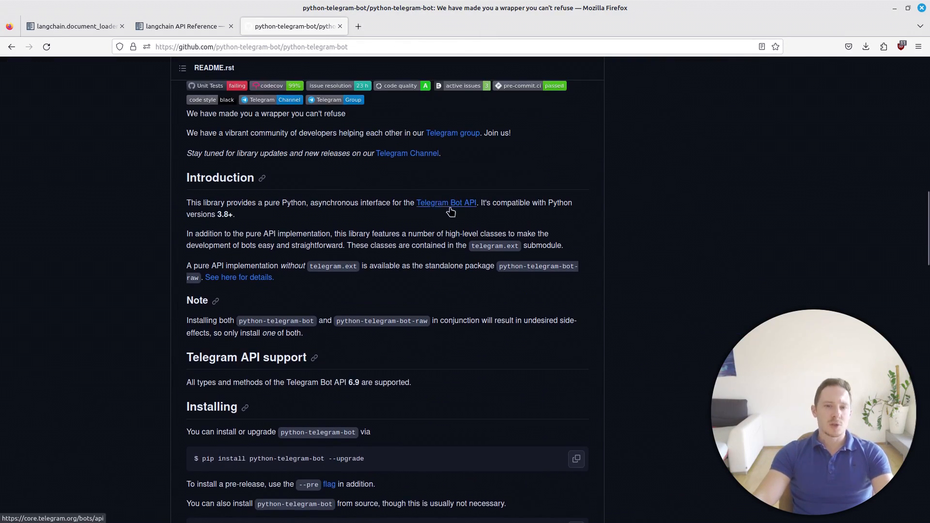
pyautogui.moveTo(439, 356)
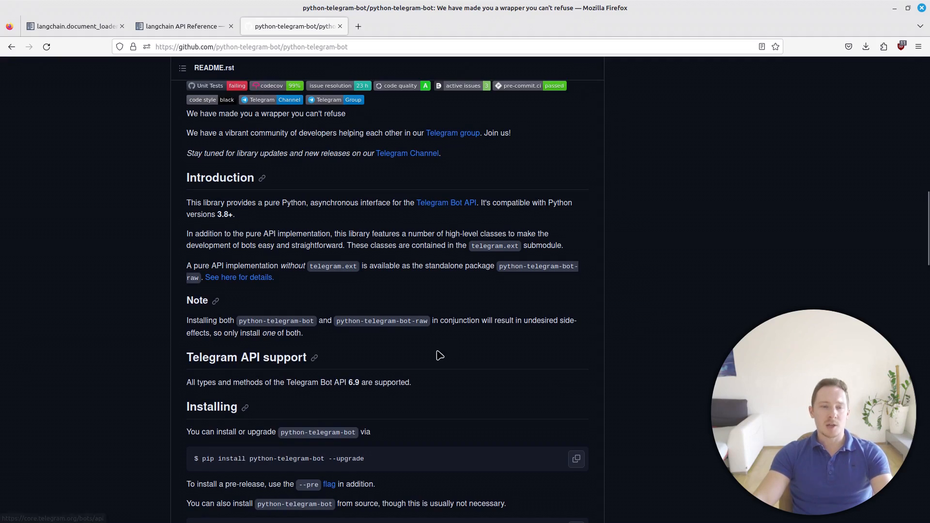
pyautogui.scroll(-3)
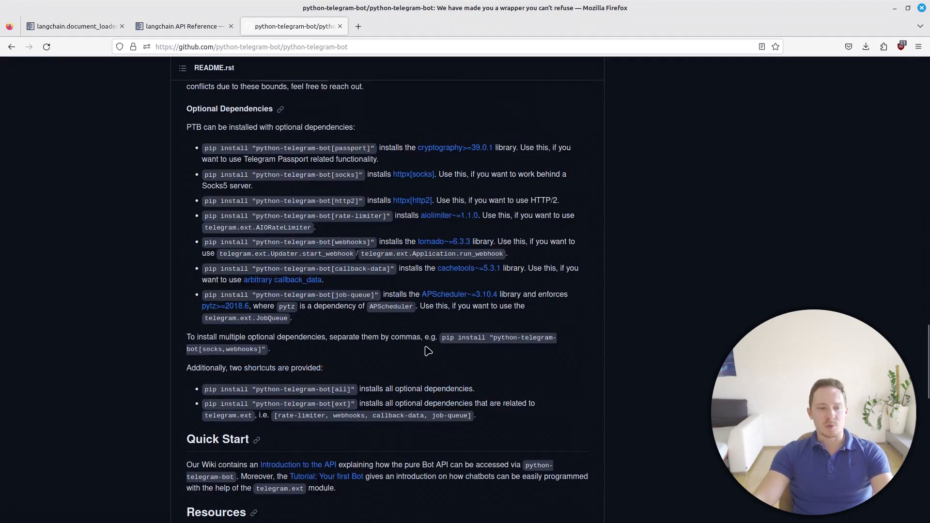
pyautogui.scroll(3)
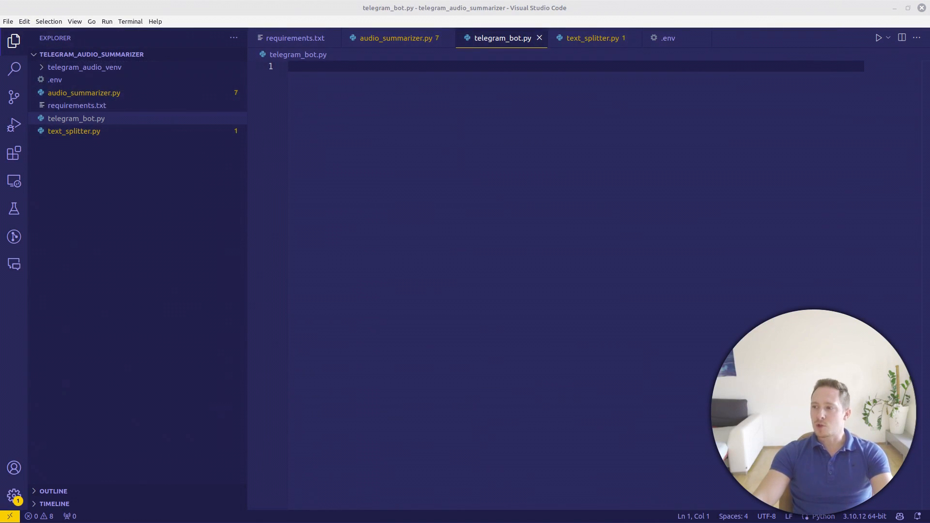
# Import ApplicationBuilder, ContextTypes, CommandHandler, filters and MessageHandler from telegram.ext and create the AudioSummarizer instance
pyautogui.write('from telegram.ext import ApplicationBuilder, ContextTypes, CommandHandler, filters, MessageHandler, CallbackContext')
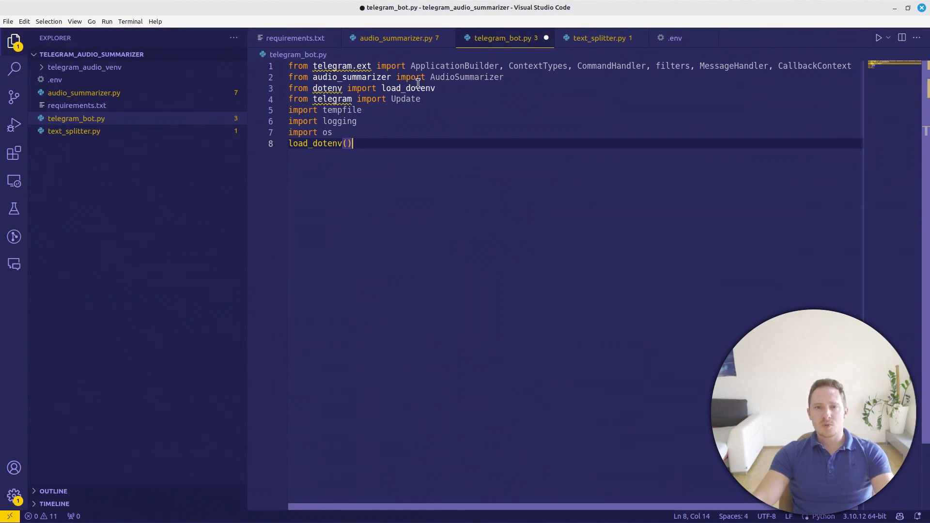
pyautogui.press('Enter')
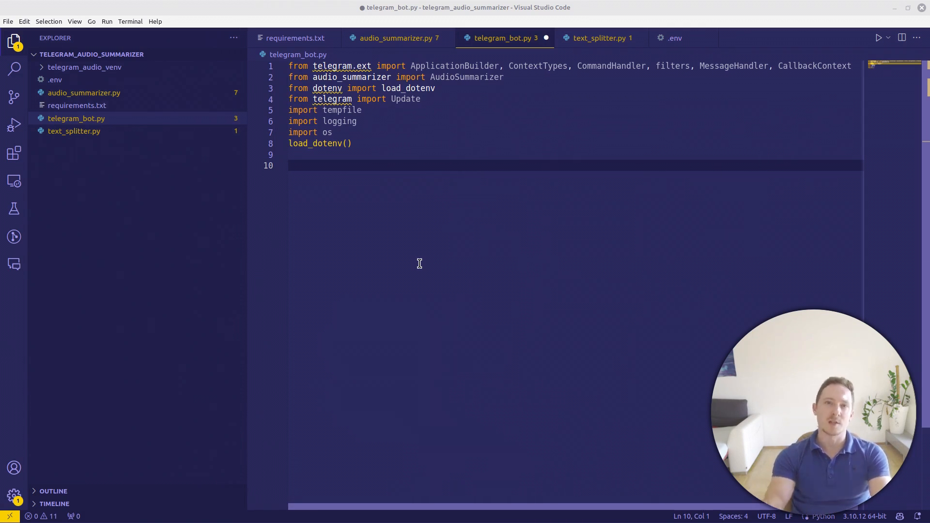
pyautogui.moveTo(147, 11)
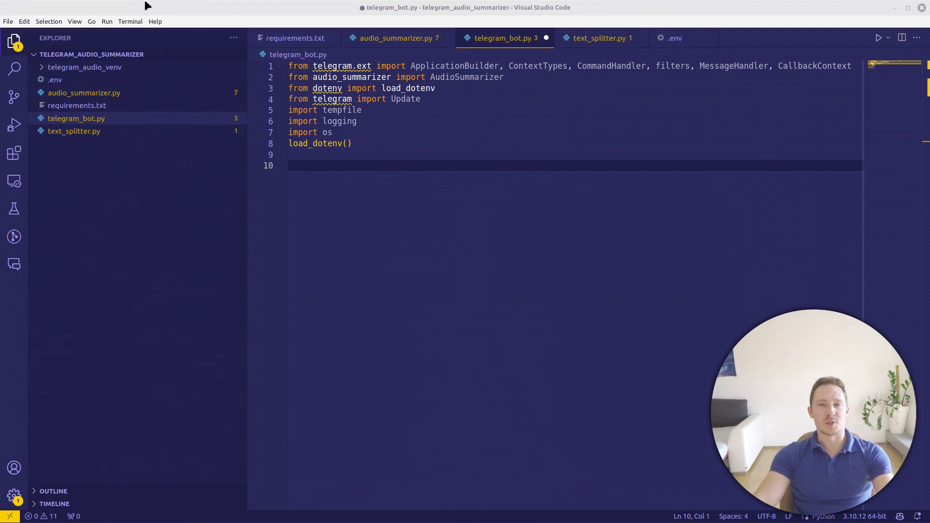
pyautogui.write('audio_summarizer = AudioSummarizer(')
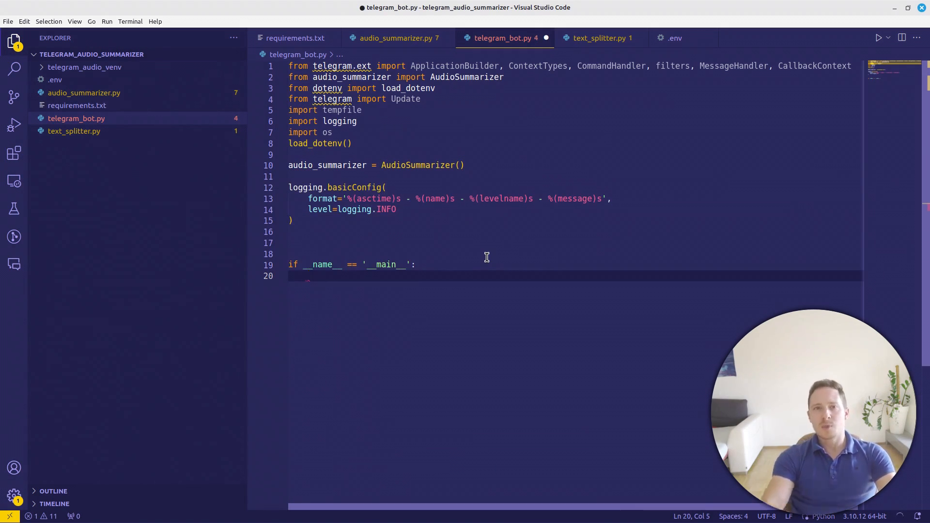
# Build the application with ApplicationBuilder().token(os.getenv("TELEGRAM_BOT_TOKEN")).build() in the __main__ block
pyautogui.write('application =')
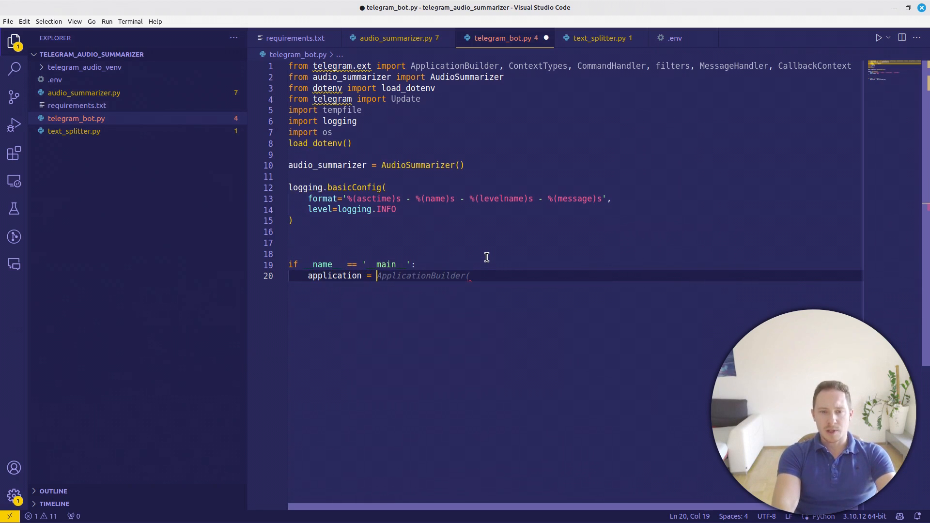
pyautogui.write('ApplicationBuilder()')
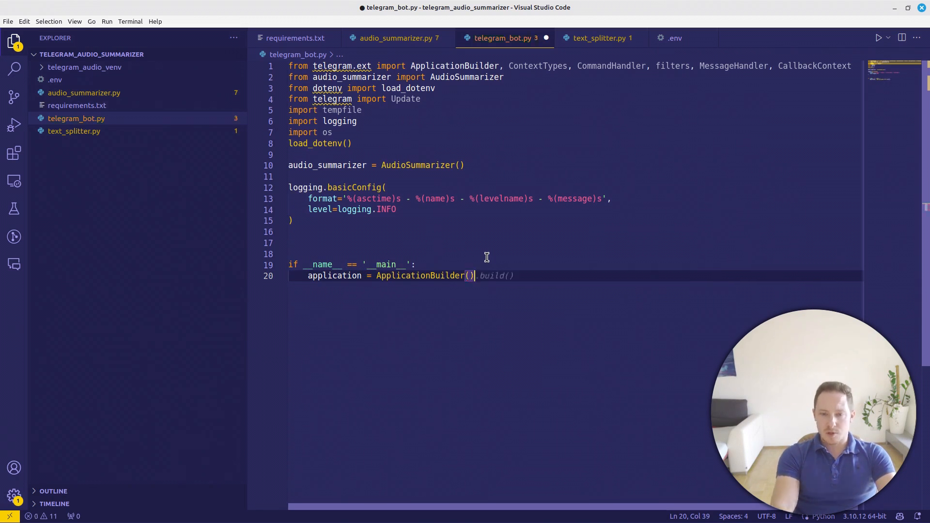
pyautogui.write('.token()')
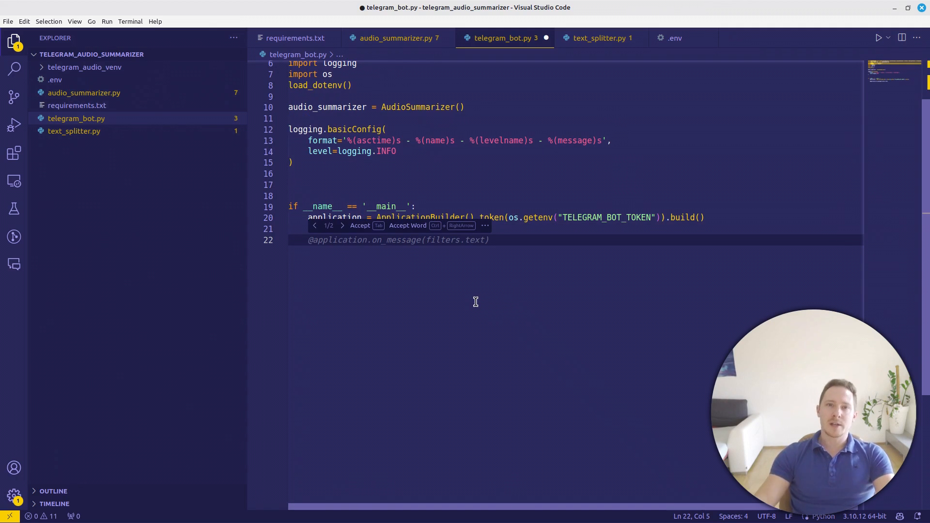
# Write the async start function sending the greeting and create start_handler = CommandHandler('start', start)
pyautogui.write('start_ha')
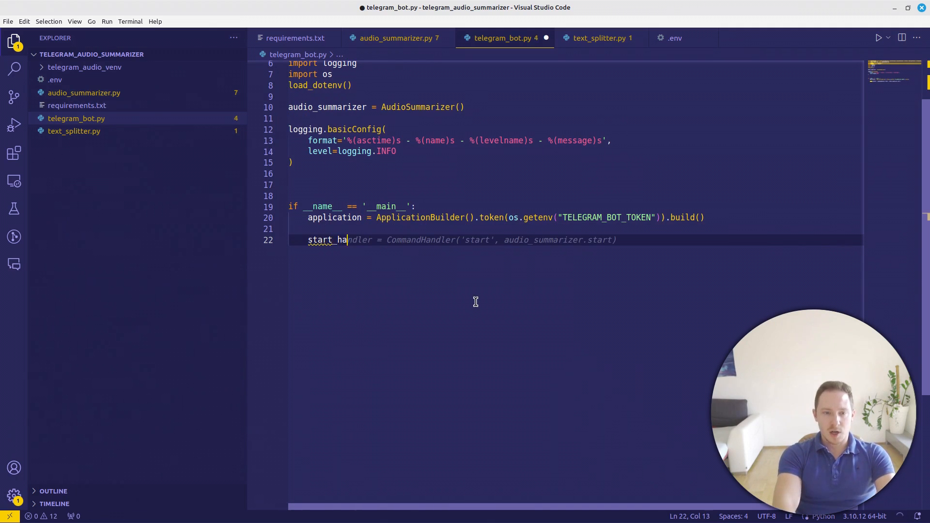
pyautogui.write("ndler = CommandHandler('start', start")
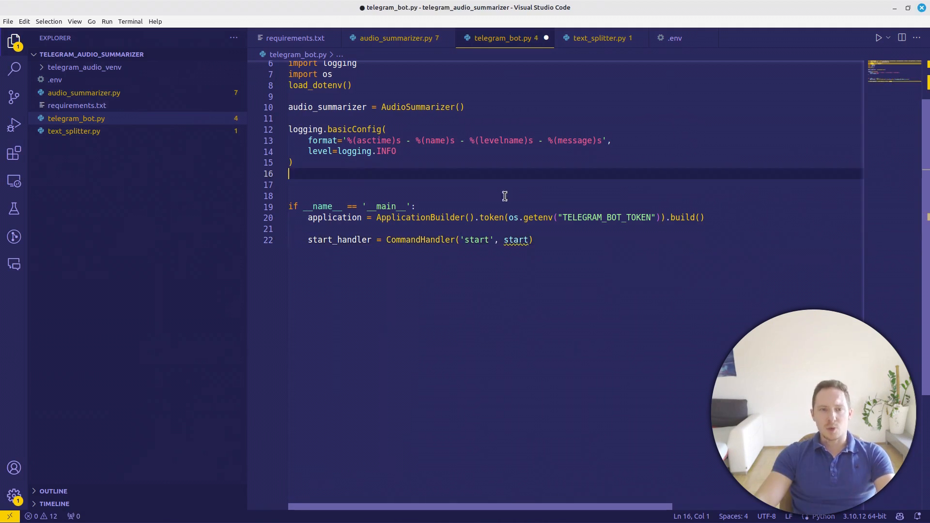
pyautogui.write('as')
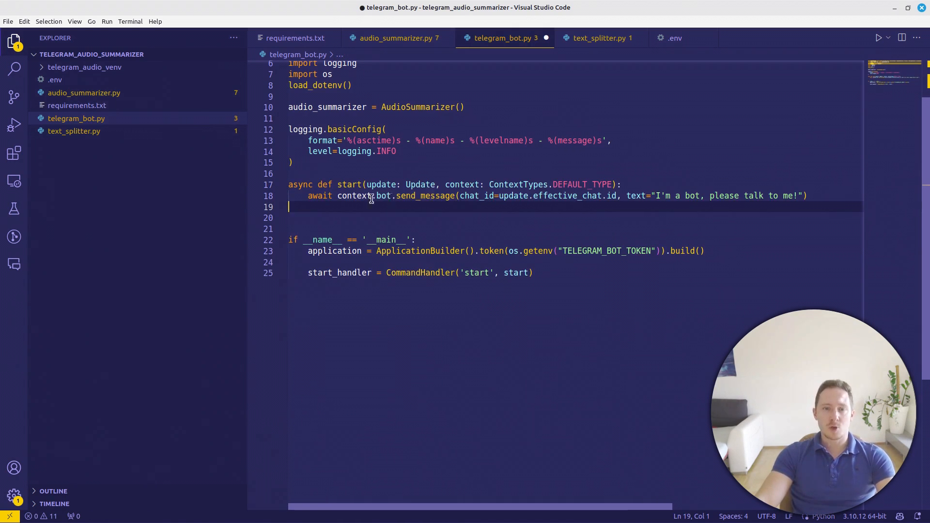
pyautogui.doubleClick(403, 184)
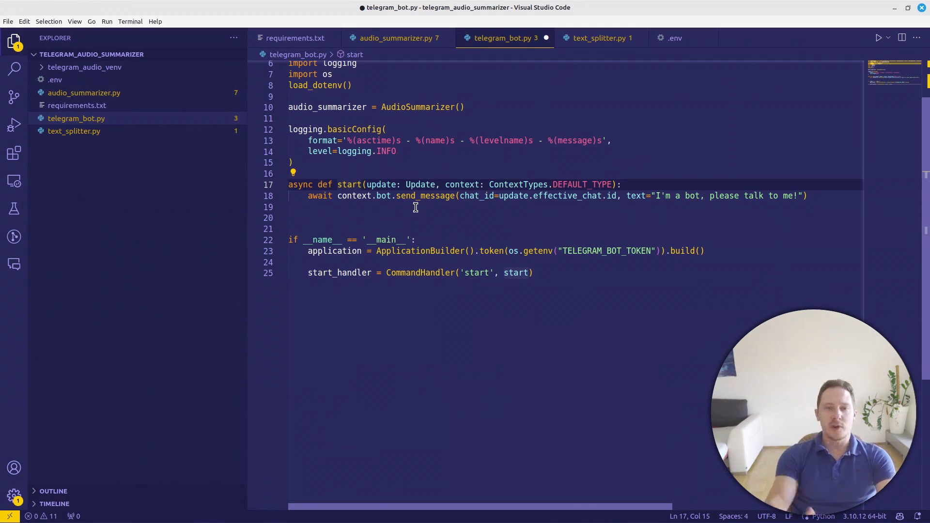
pyautogui.doubleClick(462, 184)
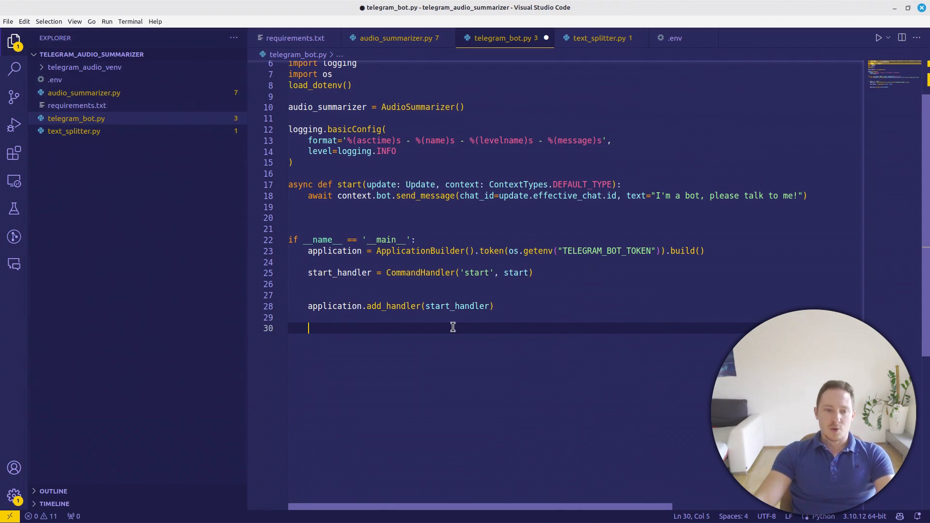
# Register start_handler with add_handler and call application.run()
pyautogui.write('application.run()')
pyautogui.write('python')
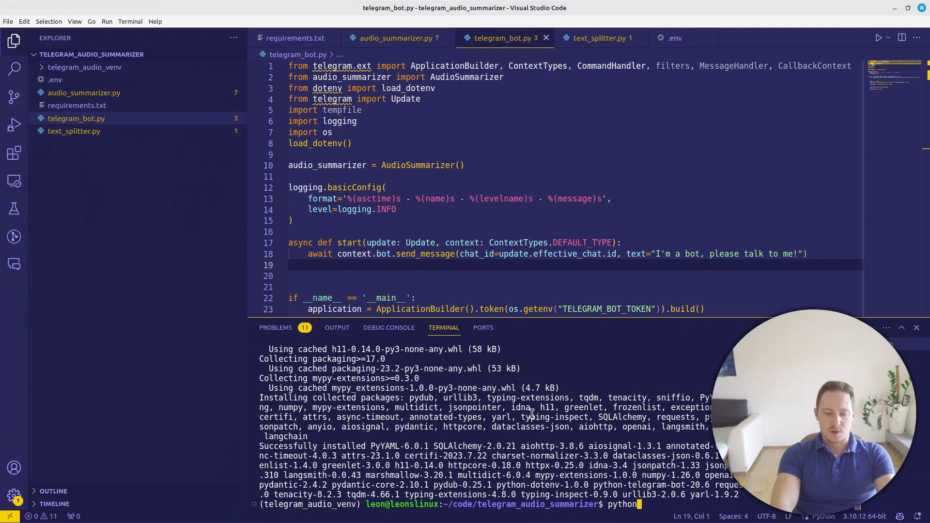
# Run python3 telegram_bot.py in the terminal with the token read from TELEGRAM_TOKEN
pyautogui.write('3 telegram_bot.py')
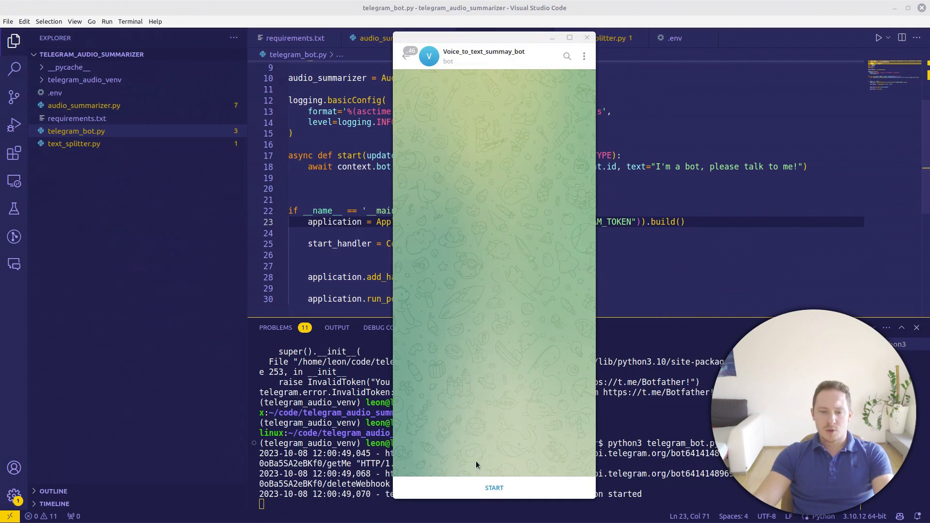
pyautogui.click(493, 488)
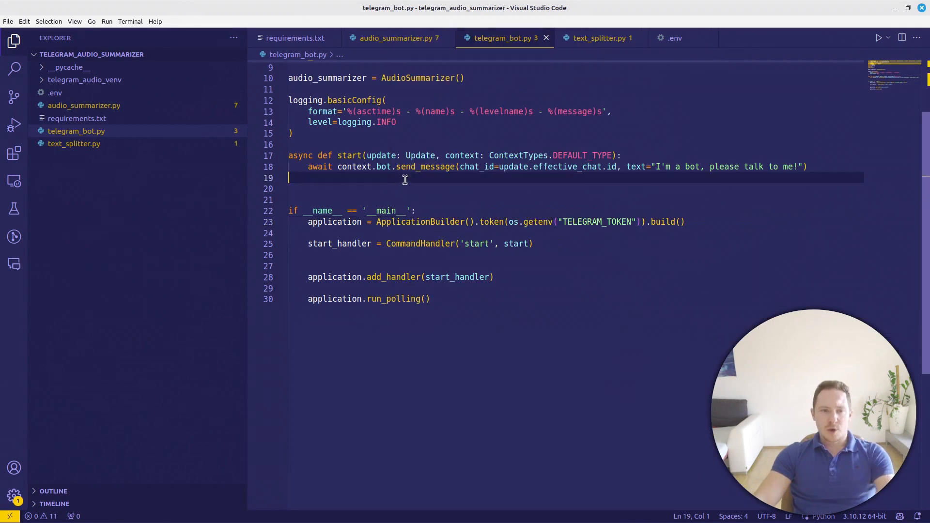
# Add voice_handler = MessageHandler(filters.VOICE & (~filters.COMMAND), handle_voice_message) below the start handler
pyautogui.click(450, 255)
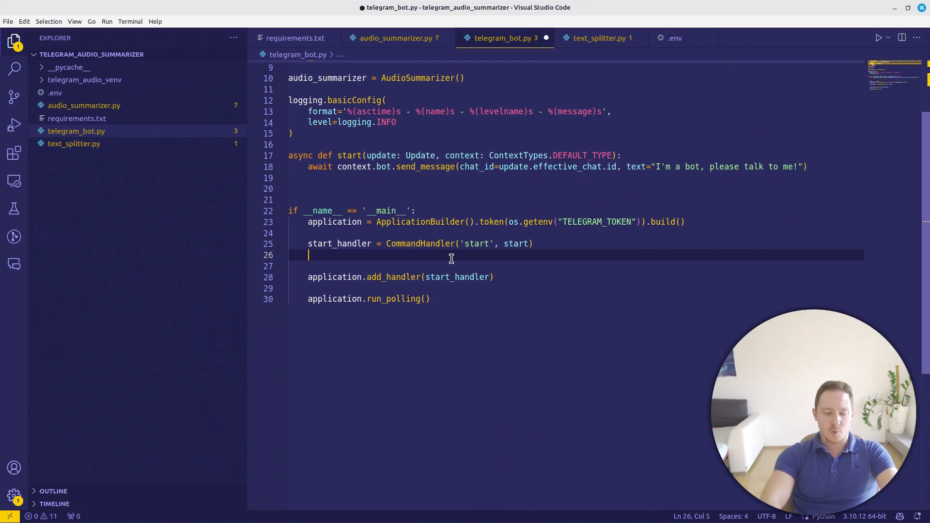
pyautogui.write('voice_handler = MessageHandler(filters.Filters.voice, audio_summarizer.handle_voice_message)')
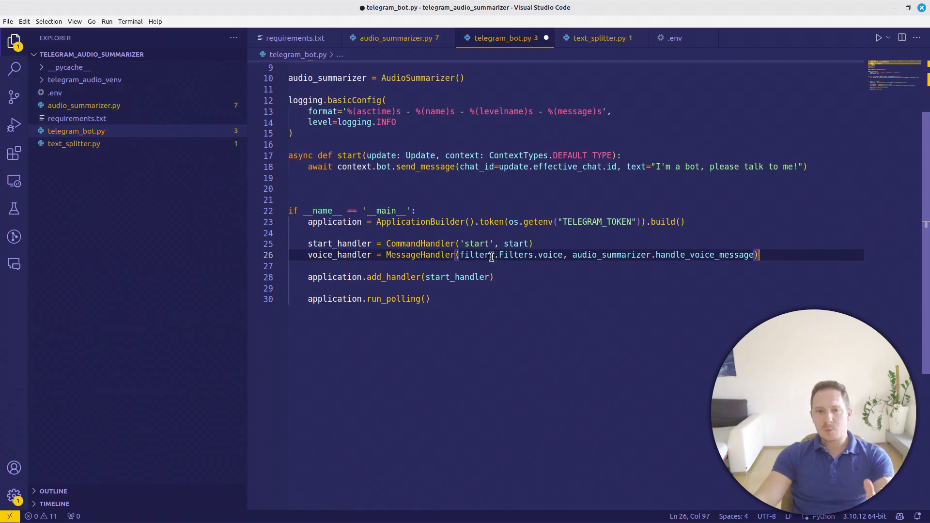
pyautogui.doubleClick(476, 255)
pyautogui.write('VOICE')
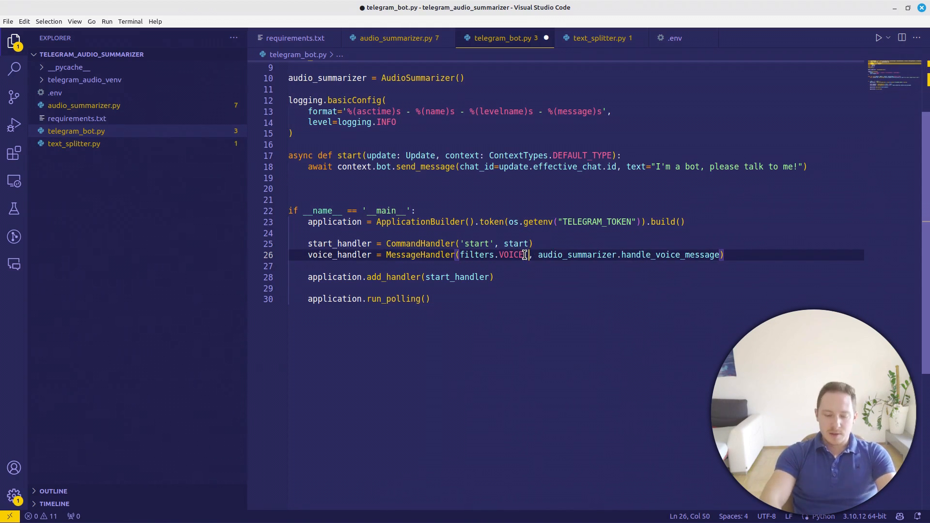
pyautogui.write('& (~filters.COMMAND')
pyautogui.write('application.add_handler(voice_handler')
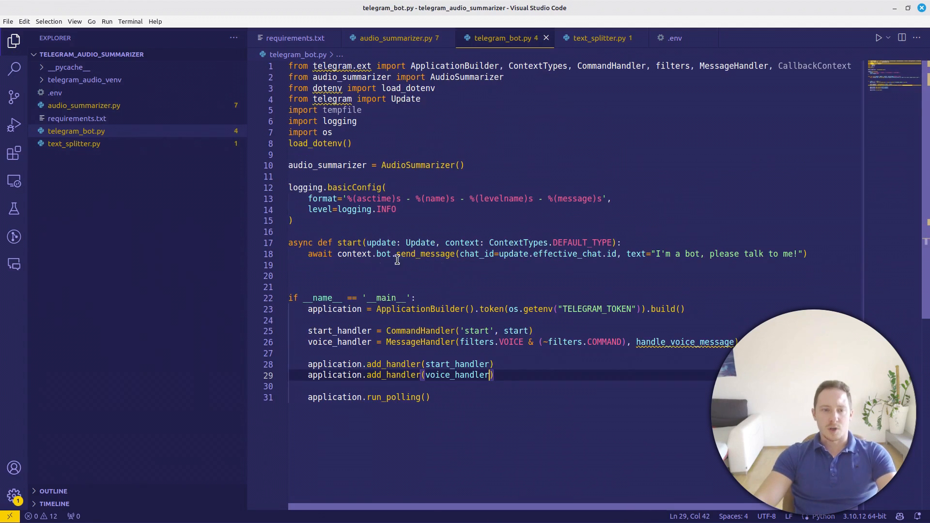
# Define async handle_voice_message(update, context) restricted to the USER_ID effective user
pyautogui.write('async def handle_voice_message(update: Update, context: CallbackContext):')
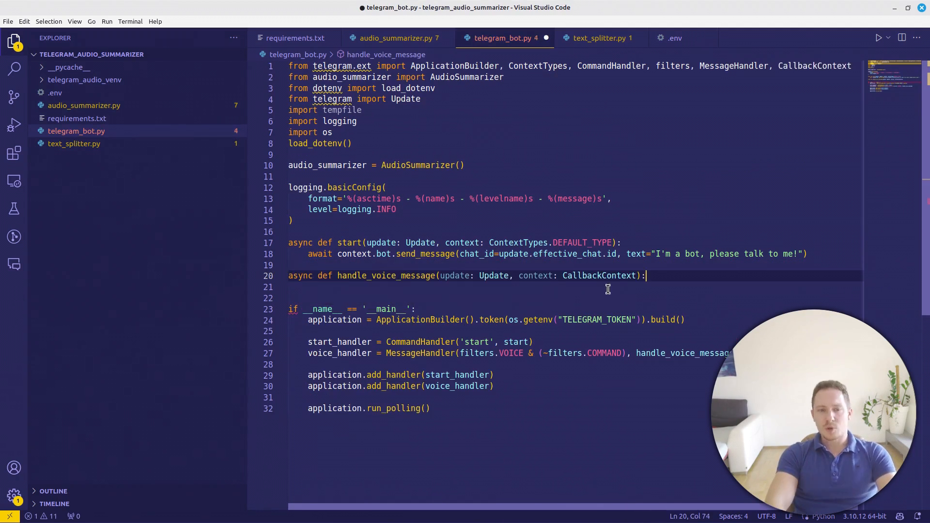
pyautogui.press('Enter')
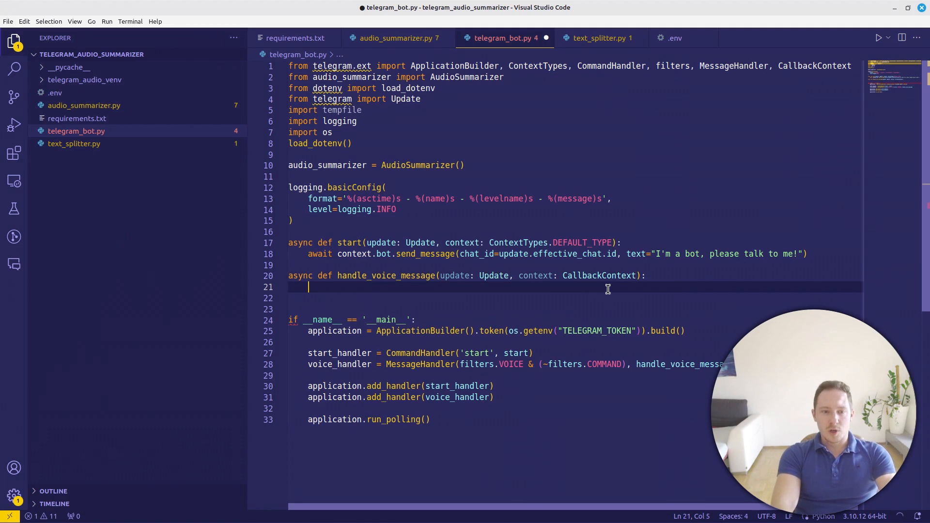
pyautogui.write('if update.effective_chat.id == os')
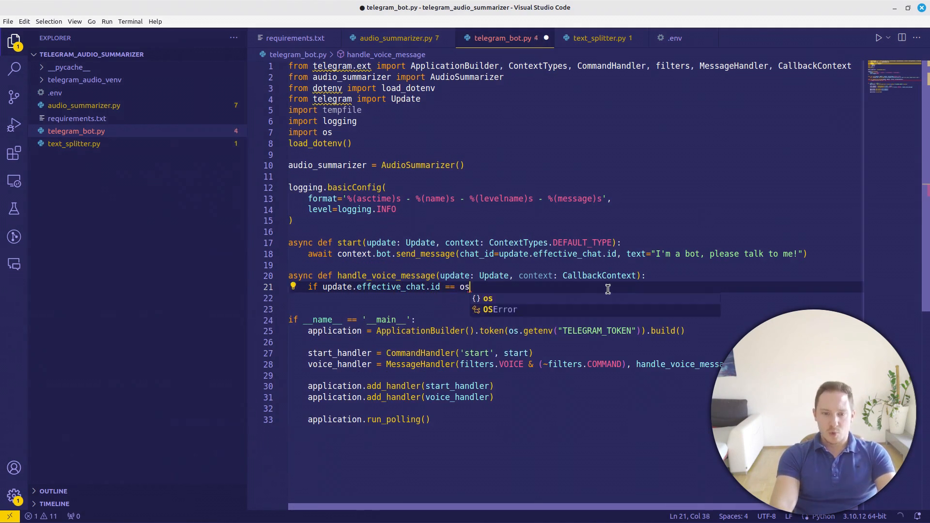
pyautogui.write('.getenv("USER_ID"):')
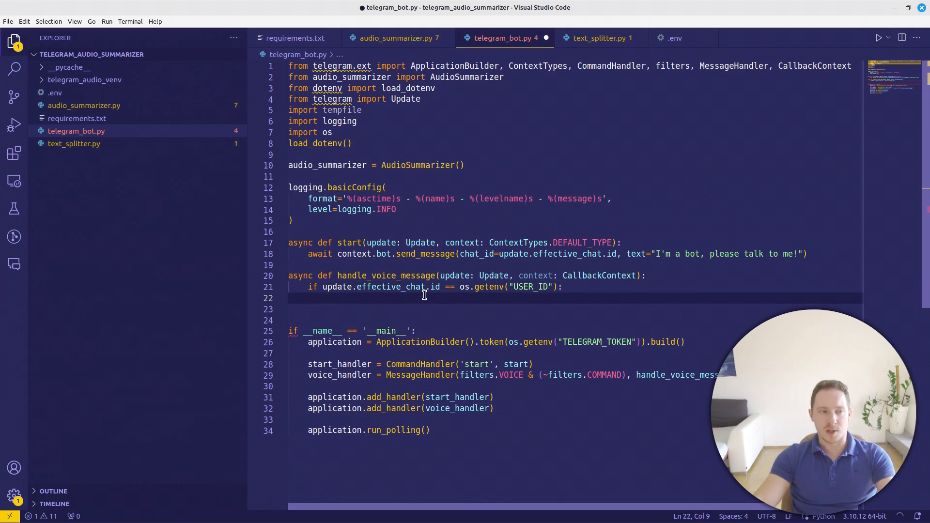
pyautogui.moveTo(338, 297)
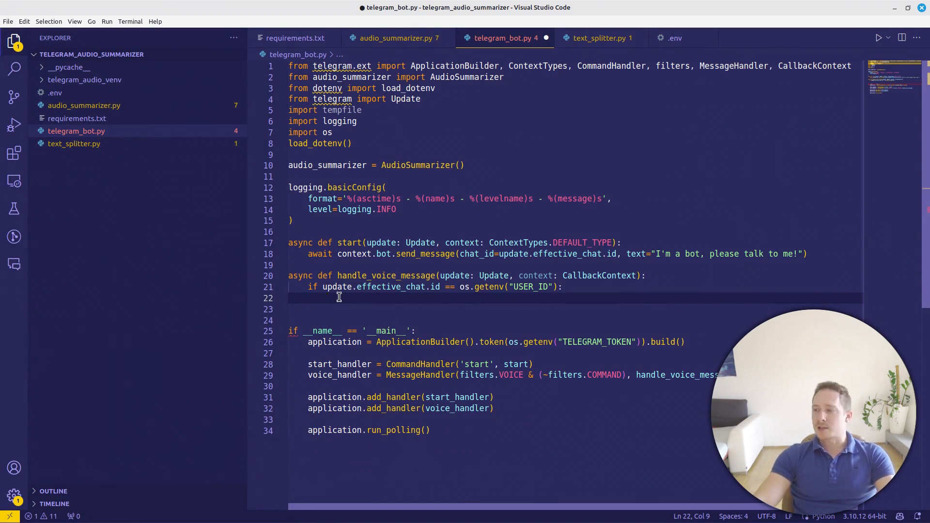
pyautogui.write('fil')
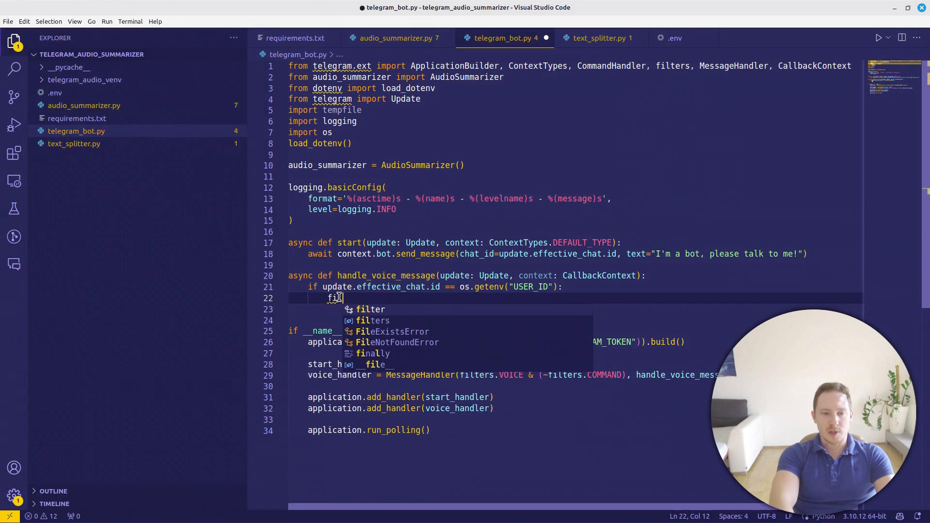
# Fetch the voice file with await update...get_file() and await handle_file(update, ...)
pyautogui.write('file = await update.message.voice.get_file(')
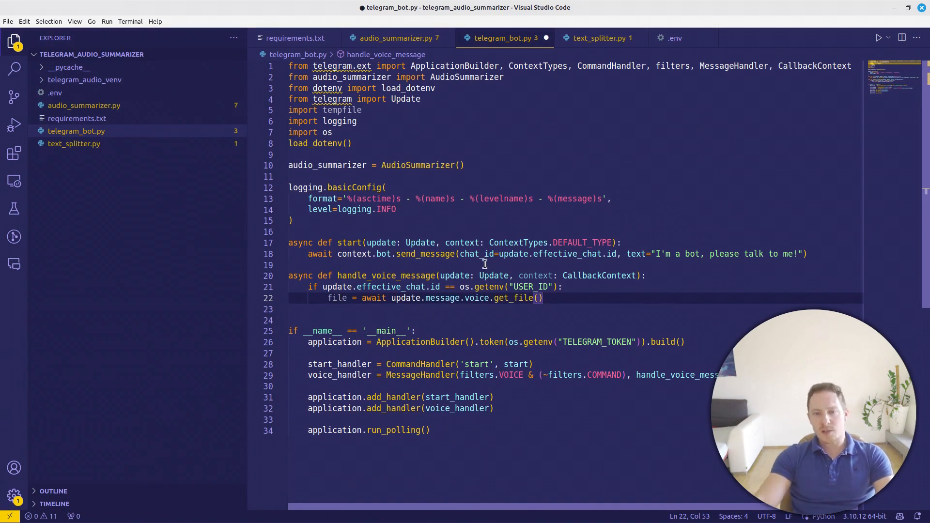
pyautogui.press('enter')
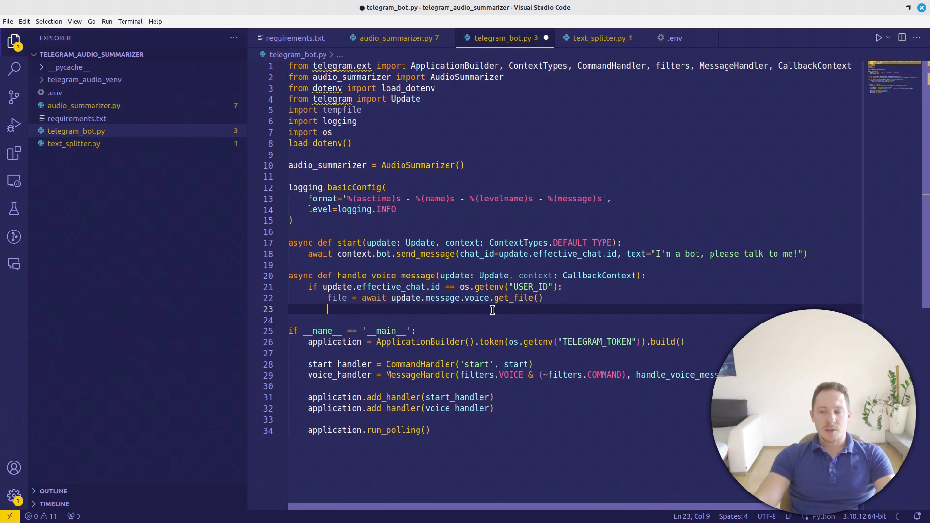
pyautogui.write('await handle_file(')
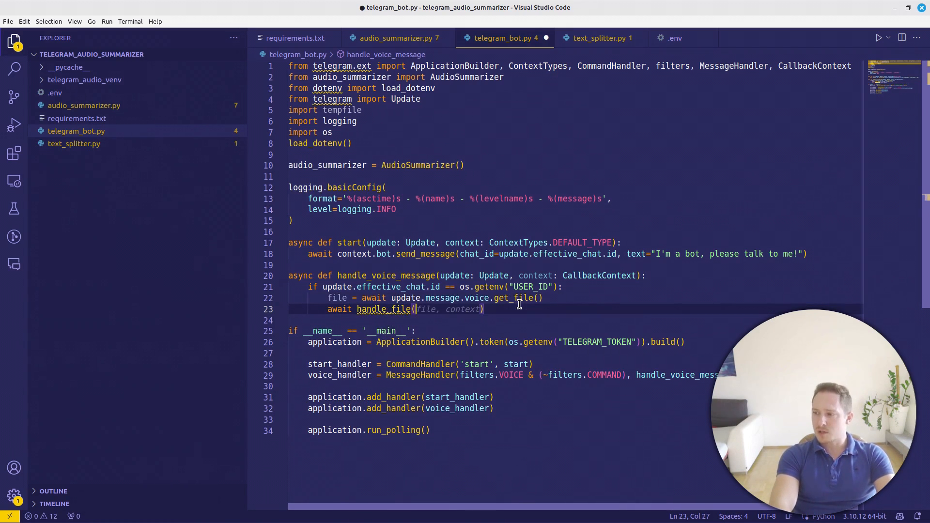
pyautogui.write('update,')
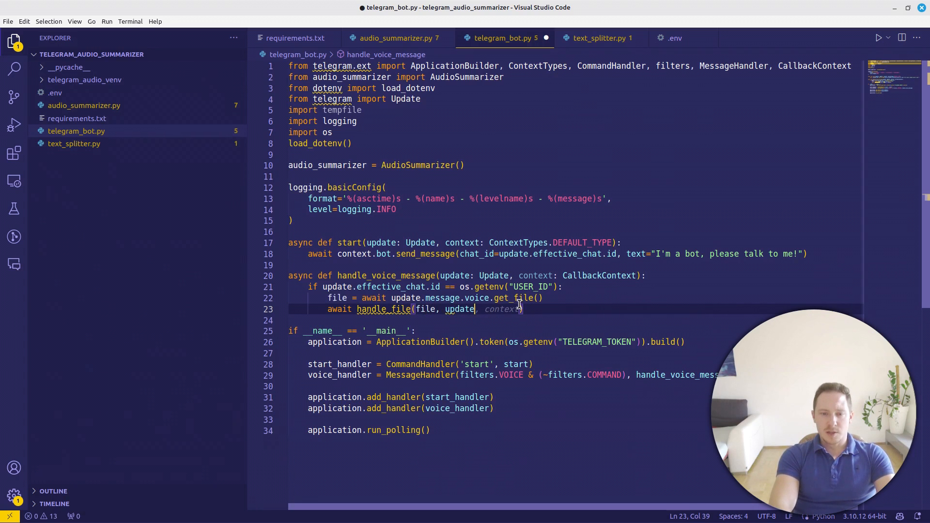
pyautogui.write('as')
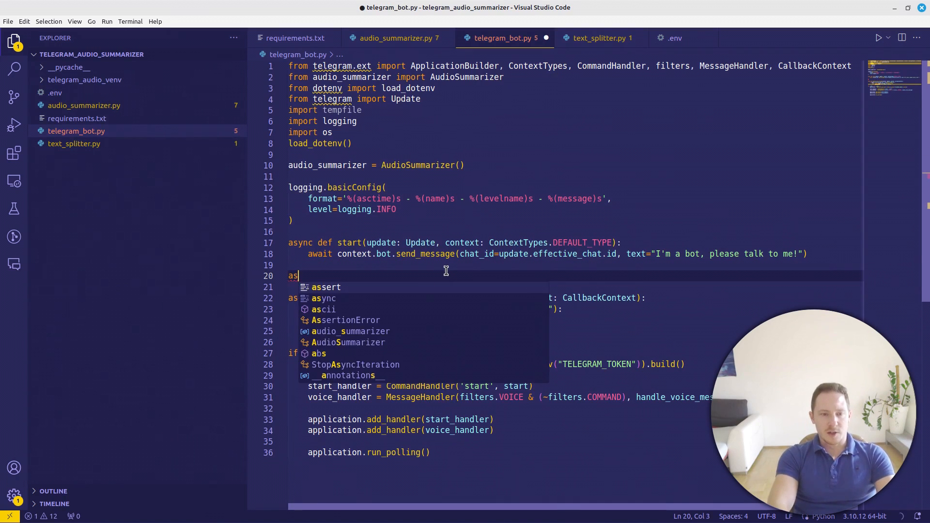
# Write async handle_file saving the voice to a tempfile.NamedTemporaryFile(suffix=".ogg") via download_to_drive and calling audio_summarizer.summarize(temp_file.name)
pyautogui.write('y')
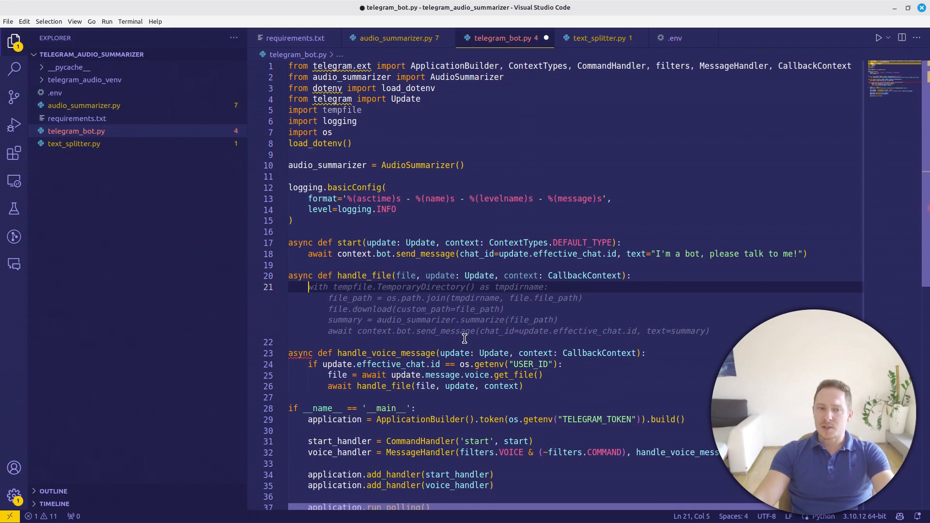
pyautogui.write('NamedTemporaryFile(suffix=".ogg") as temp_file:')
pyautogui.write('await file.download_to_drive(temp_file.name)')
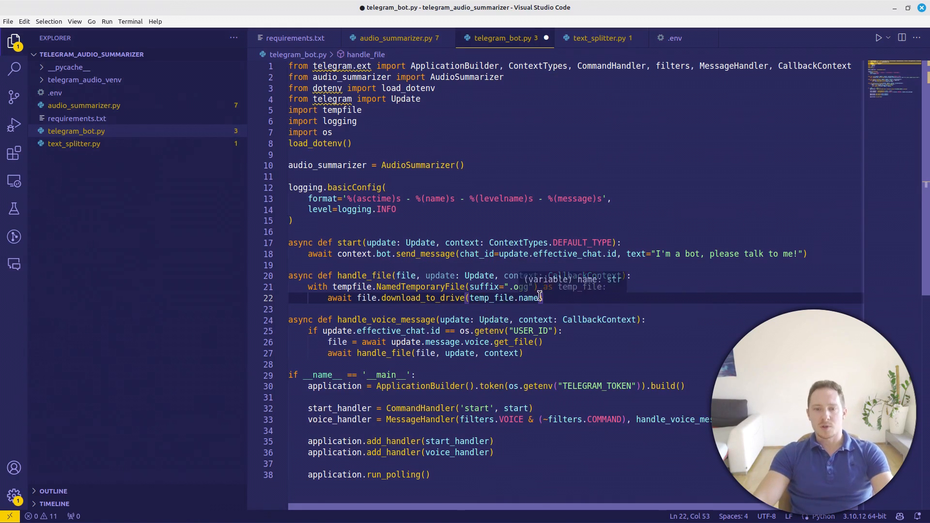
pyautogui.doubleClick(503, 297)
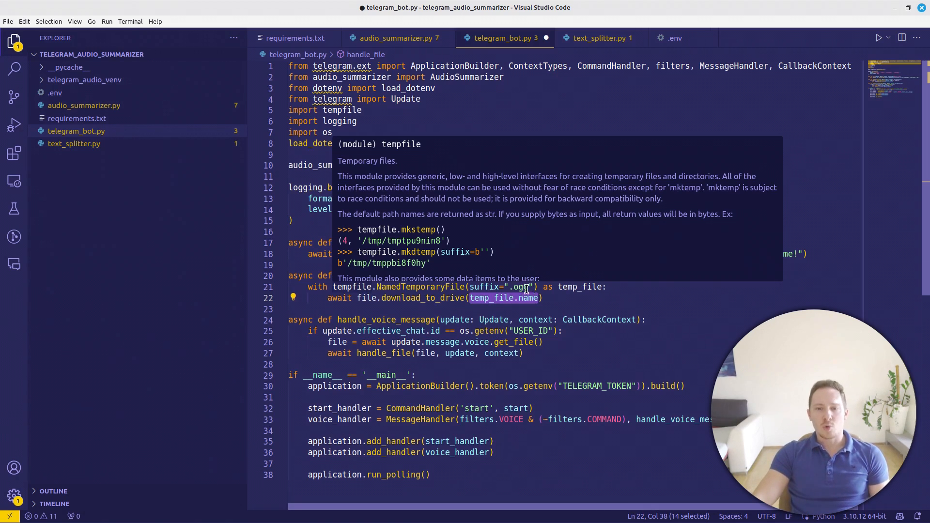
pyautogui.click(545, 297)
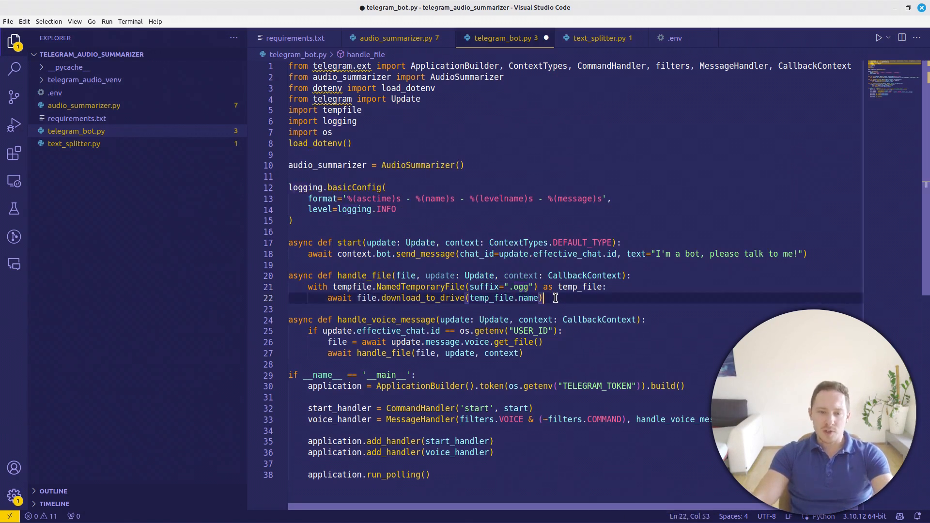
pyautogui.write('summary = audio_summarizer.summarize(temp_file.name)')
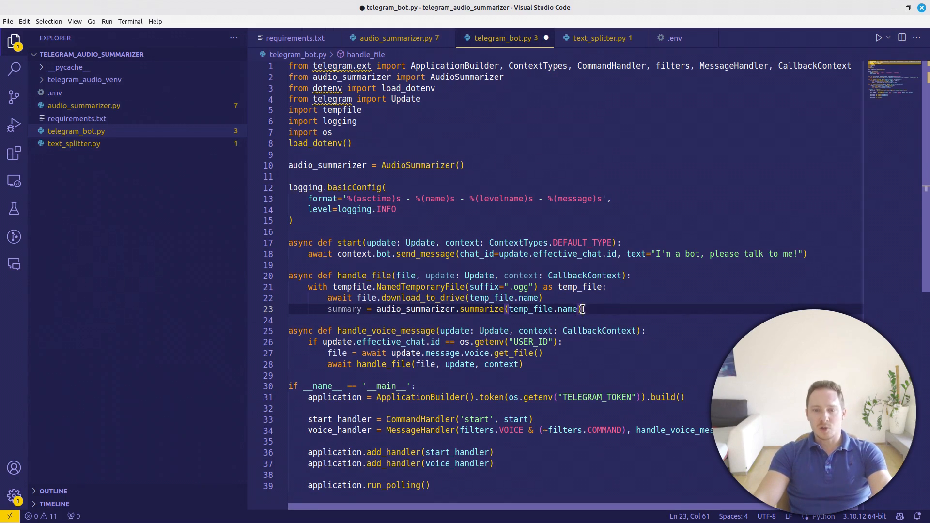
pyautogui.click(394, 38)
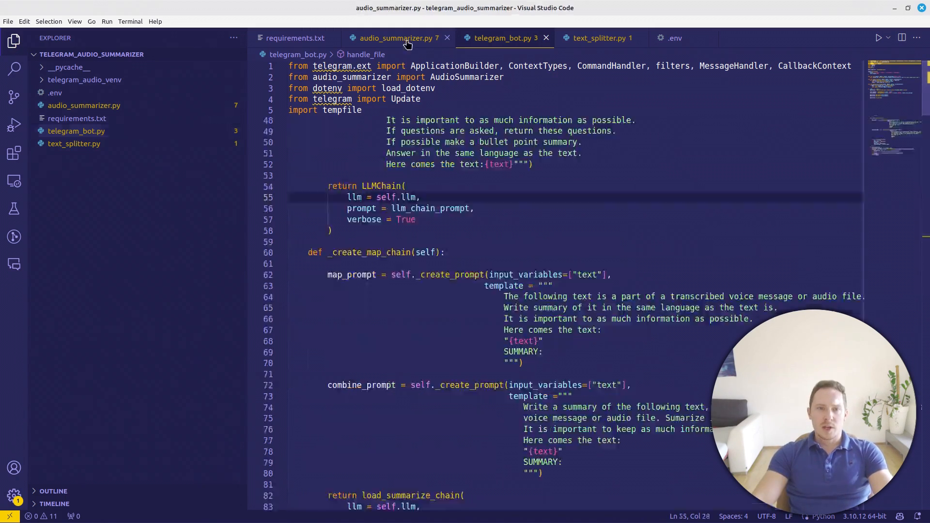
# Review the loader path parameter and ogg suffix in audio_summarizer.py, then return to telegram_bot.py
pyautogui.click(396, 38)
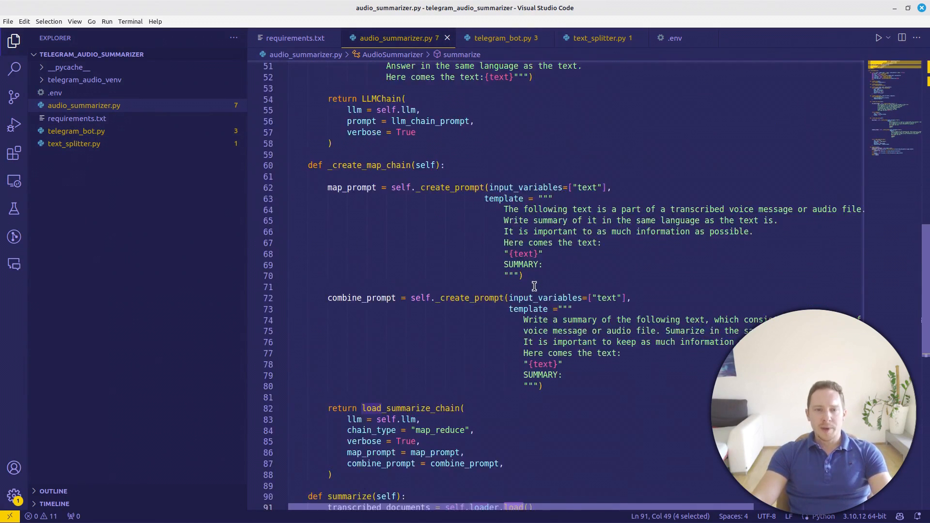
pyautogui.scroll(3)
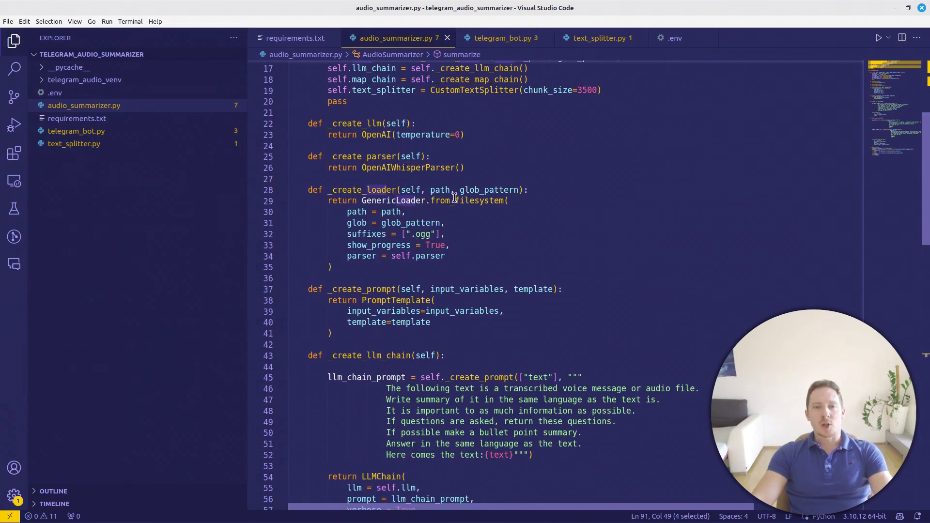
pyautogui.doubleClick(467, 200)
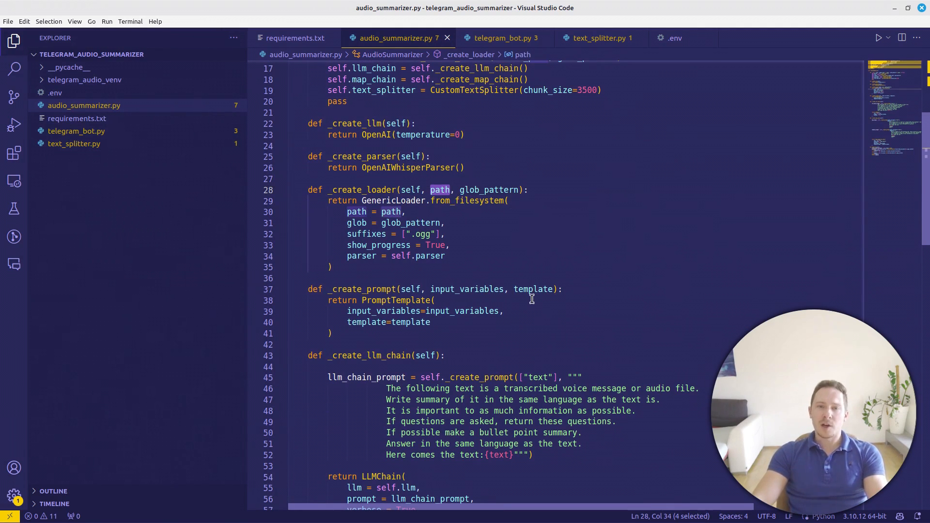
pyautogui.click(421, 222)
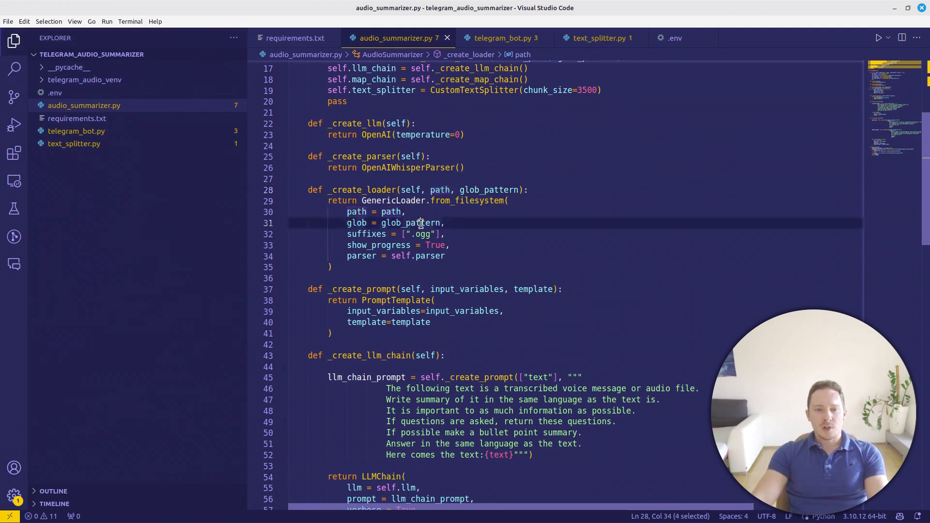
pyautogui.doubleClick(409, 223)
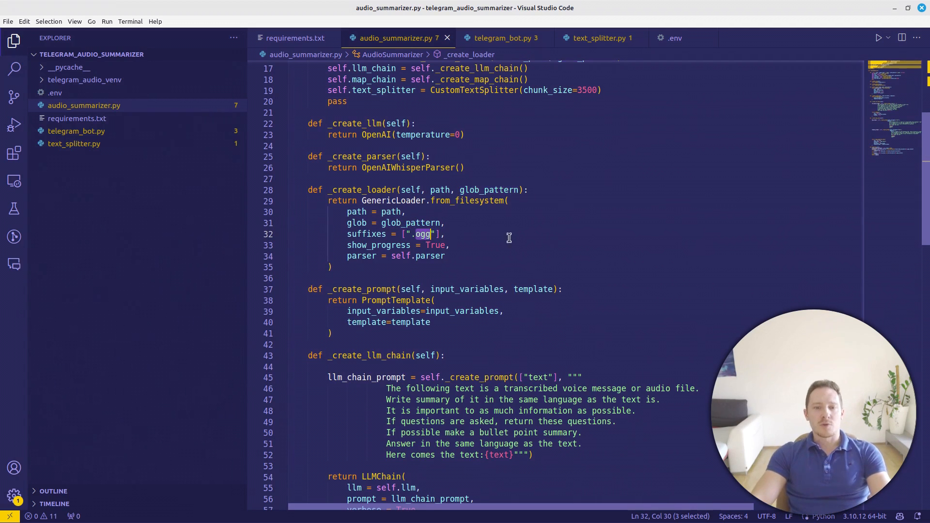
pyautogui.scroll(-3)
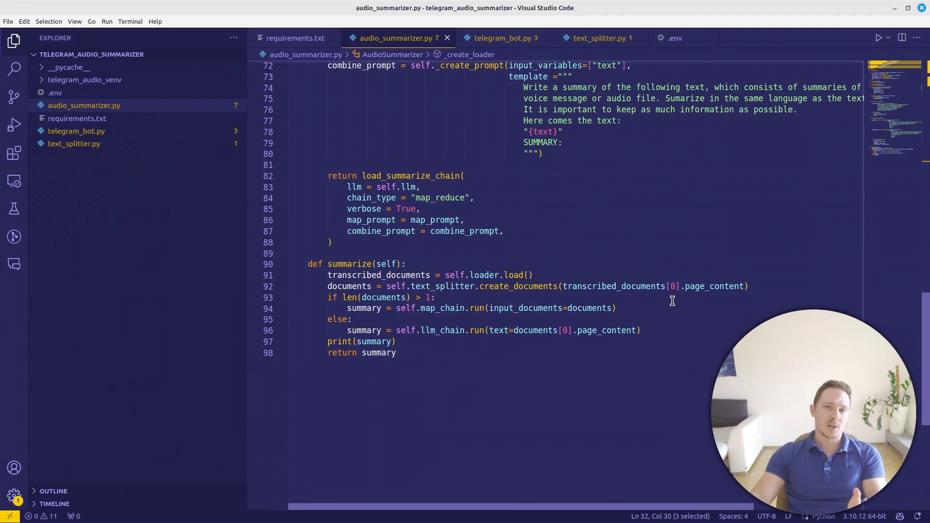
pyautogui.moveTo(516, 194)
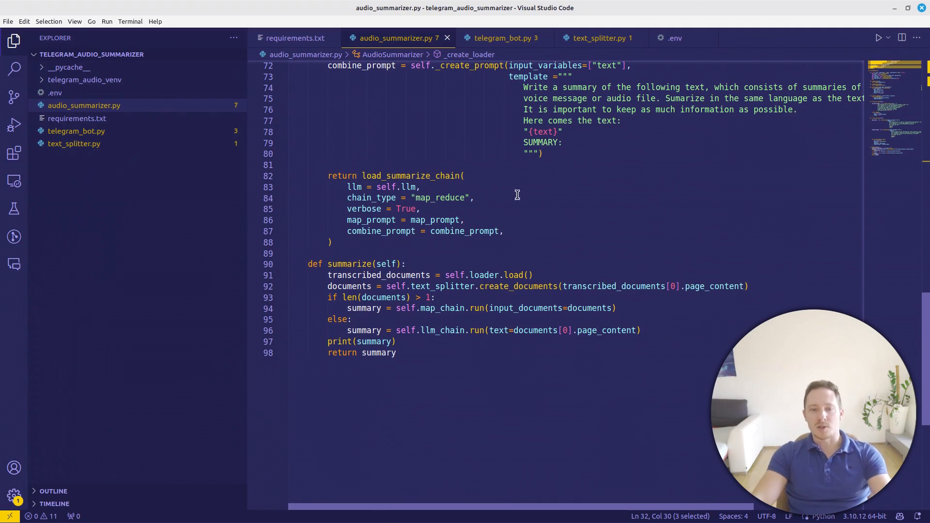
pyautogui.click(504, 38)
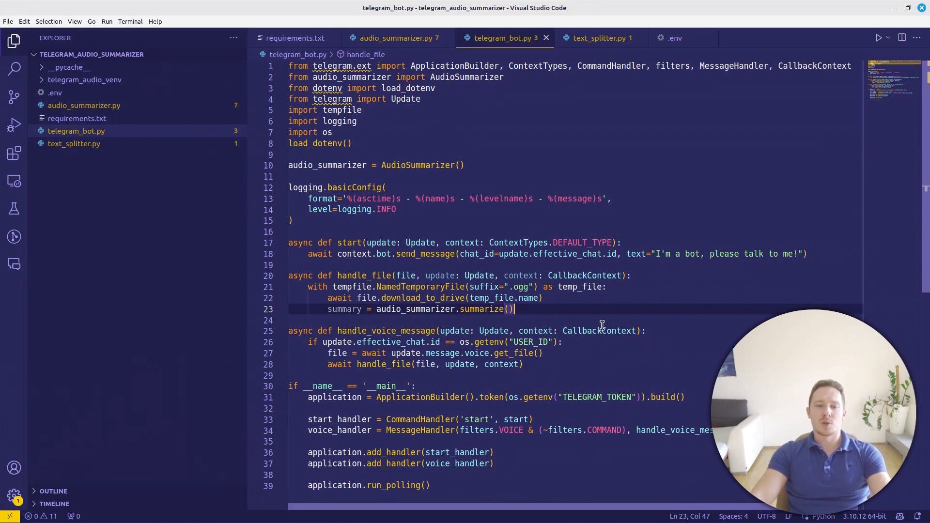
# Add await context.bot.send_message(chat_id=update.effective_chat.id, text=summary) after the summarize call
pyautogui.press('Enter')
pyautogui.write('await context.bot.send_message(chat_id=update.effective_chat.id, text=summary)')
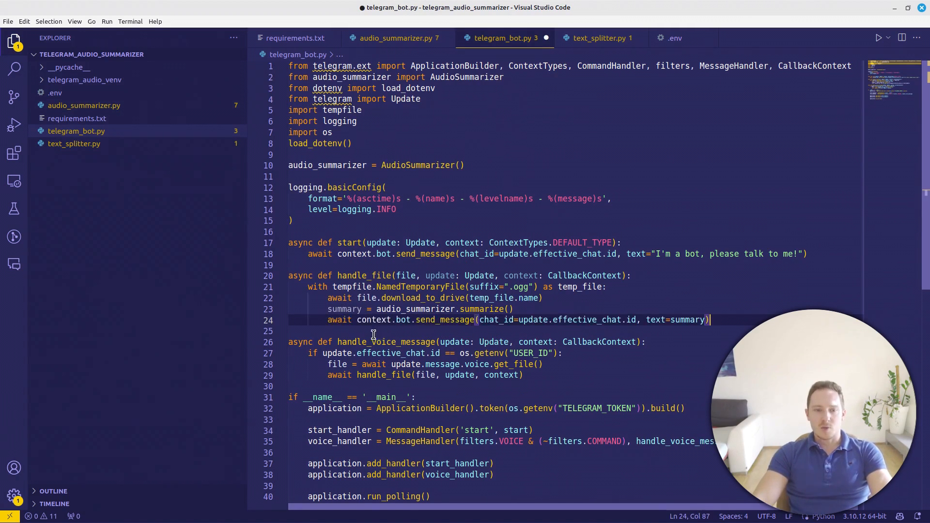
pyautogui.doubleClick(444, 320)
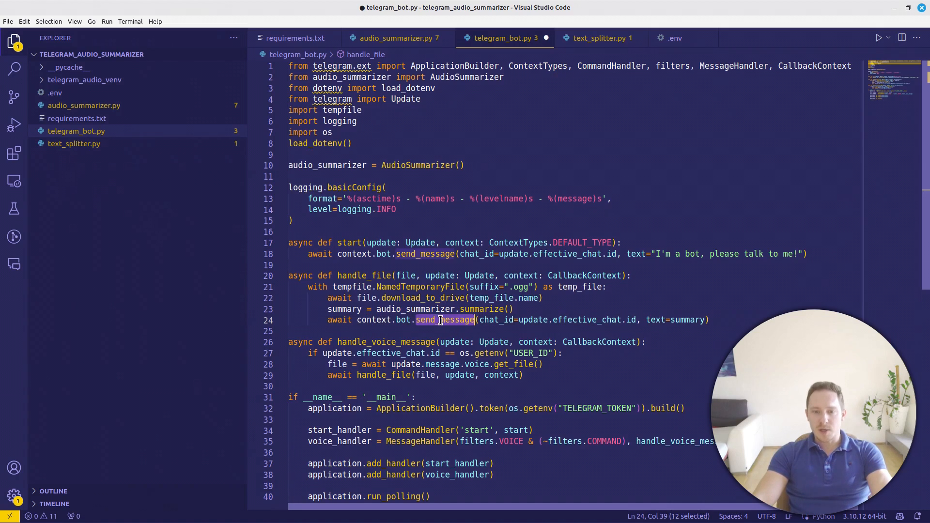
pyautogui.doubleClick(531, 320)
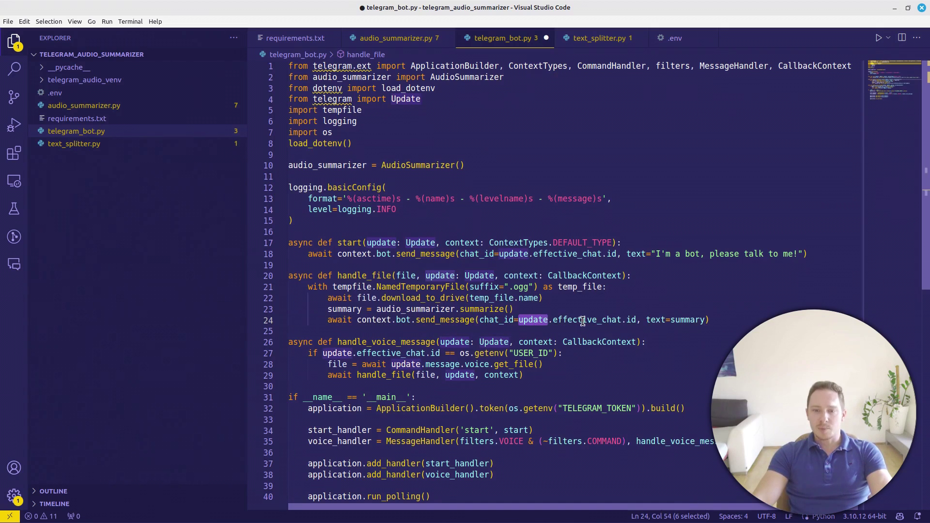
pyautogui.click(645, 319)
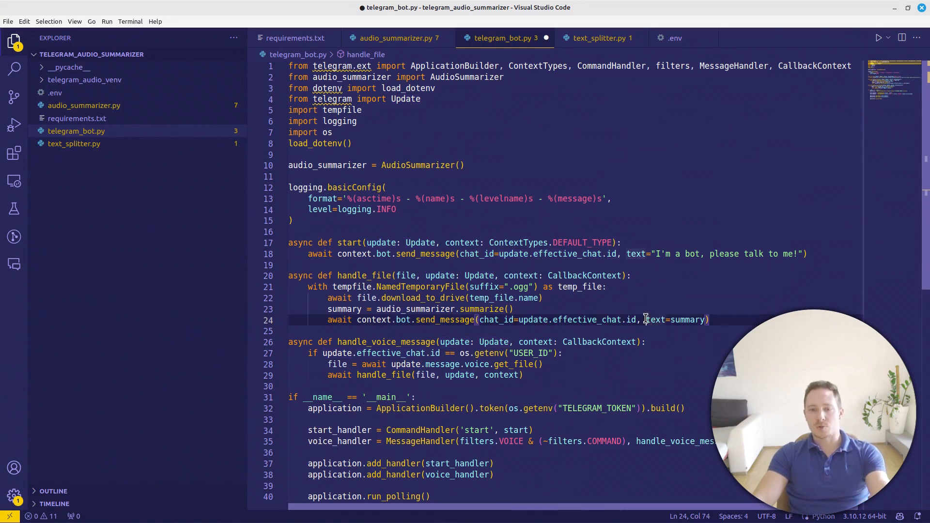
pyautogui.doubleClick(687, 320)
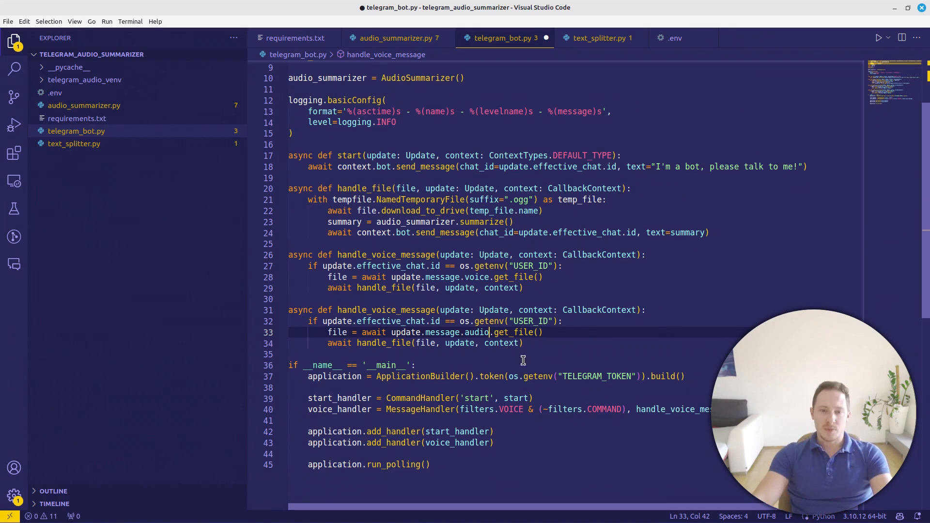
pyautogui.moveTo(375, 310)
pyautogui.write('audi')
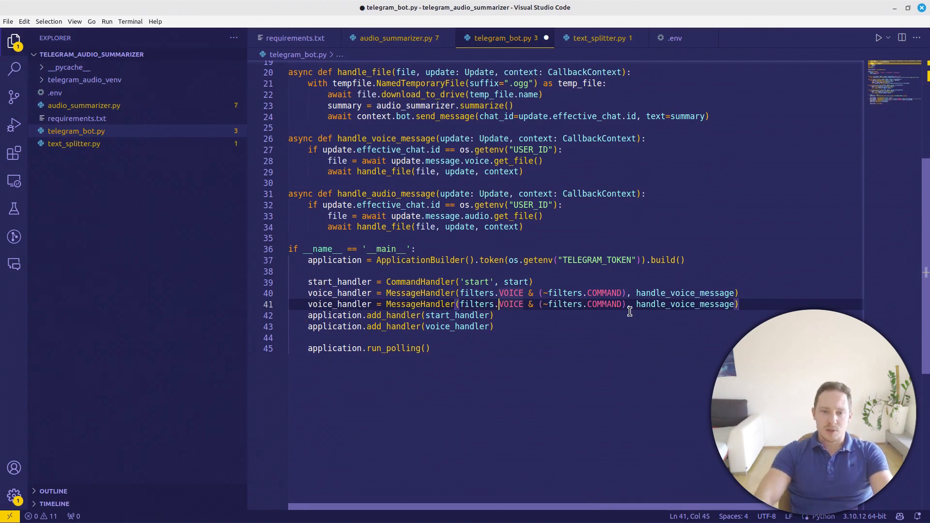
# Duplicate the voice_handler registration as an audio handler filtering filters.AUDIO
pyautogui.write('AUDIO')
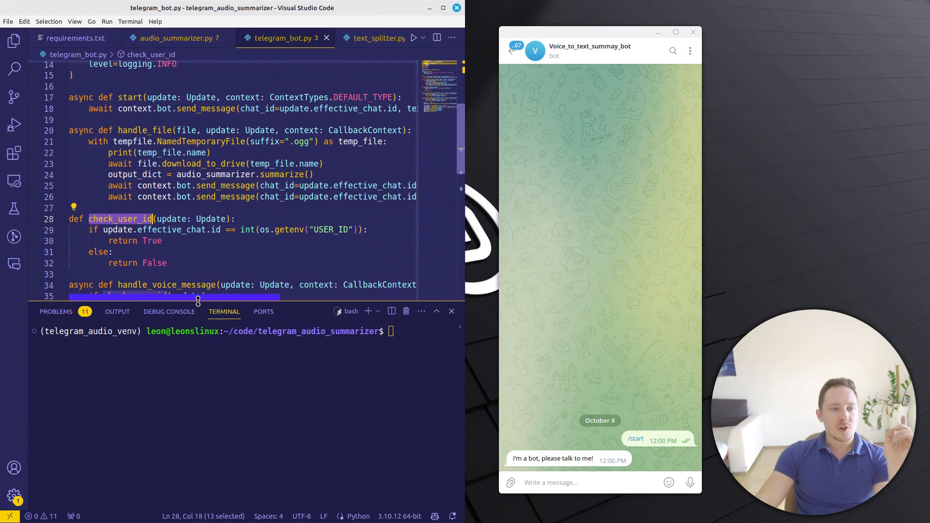
# Check the check_user_id helper and the summary/full_text dictionary returned by summarize in audio_summarizer.py
pyautogui.scroll(-3)
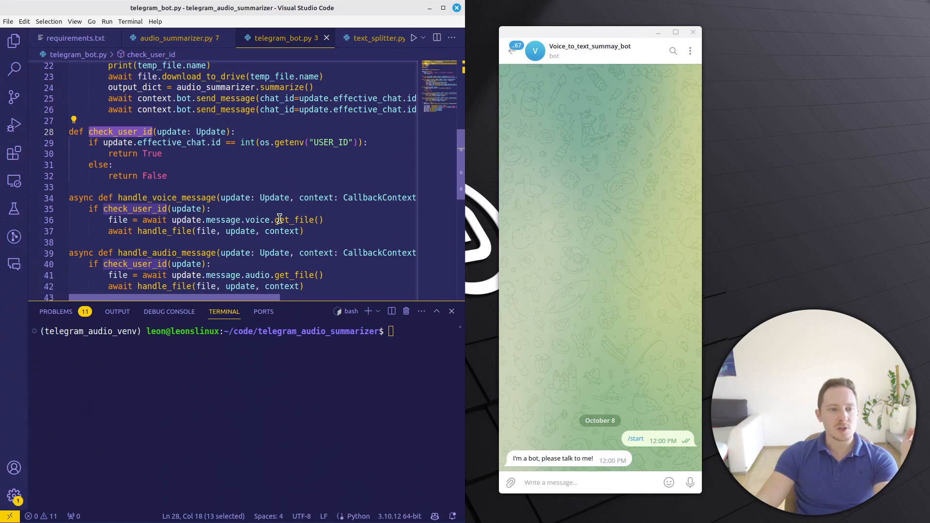
pyautogui.click(179, 38)
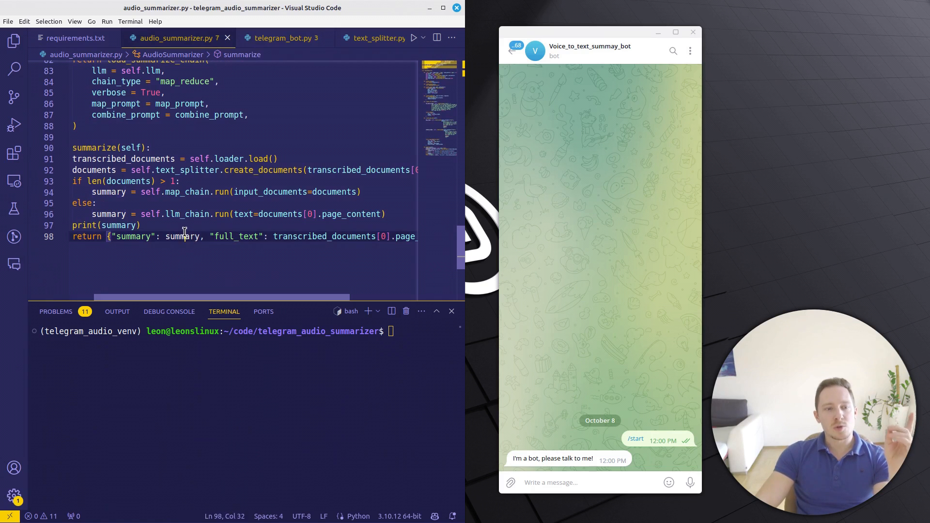
pyautogui.doubleClick(182, 236)
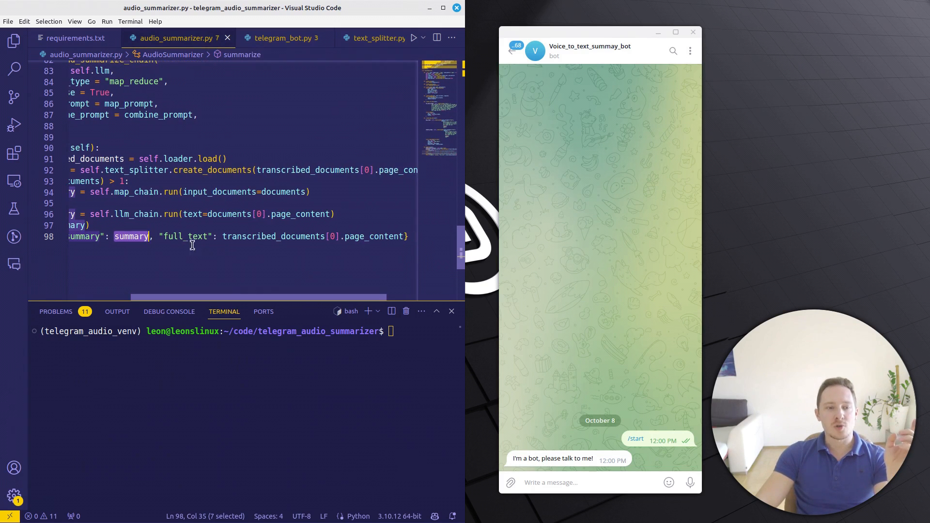
pyautogui.hscroll(-3)
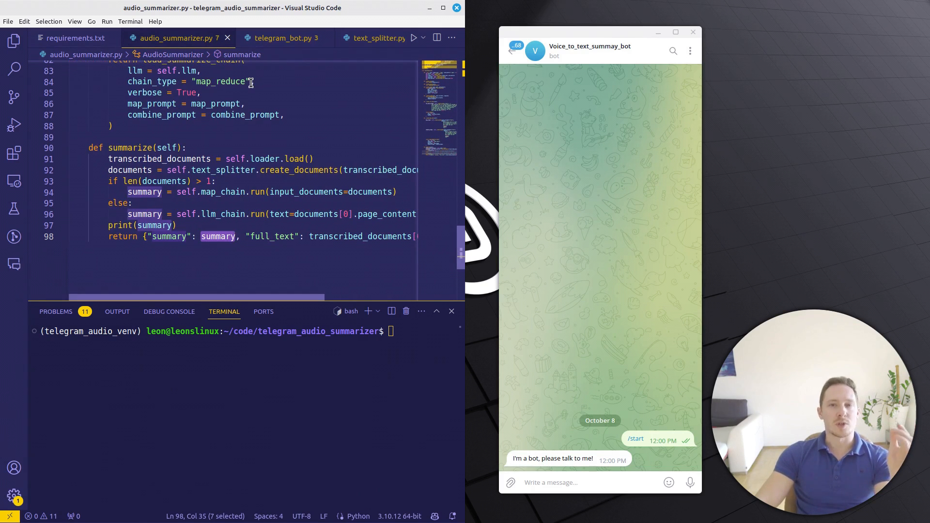
pyautogui.moveTo(284, 37)
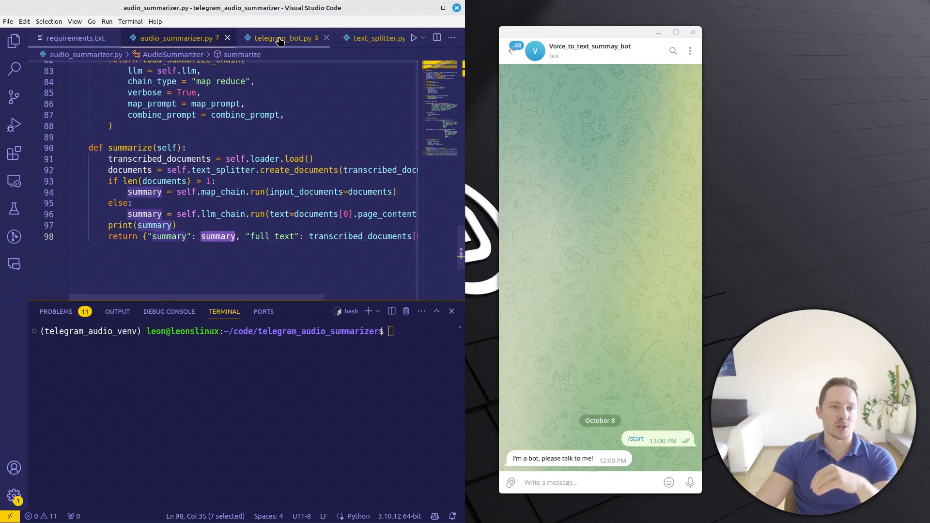
# Back in telegram_bot.py sending full_text plus SUMMARY, launch python3 telegram_bot.py in the terminal
pyautogui.click(285, 38)
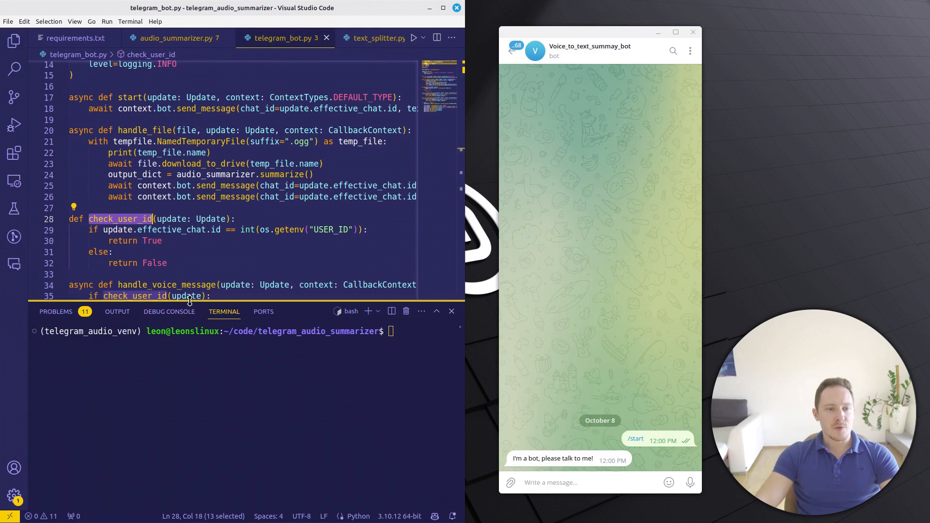
pyautogui.hscroll(3)
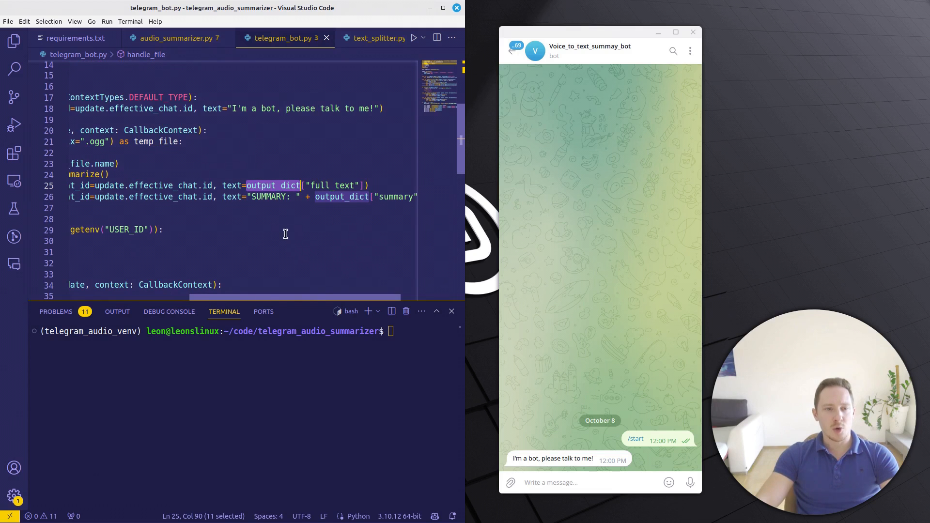
pyautogui.hscroll(-3)
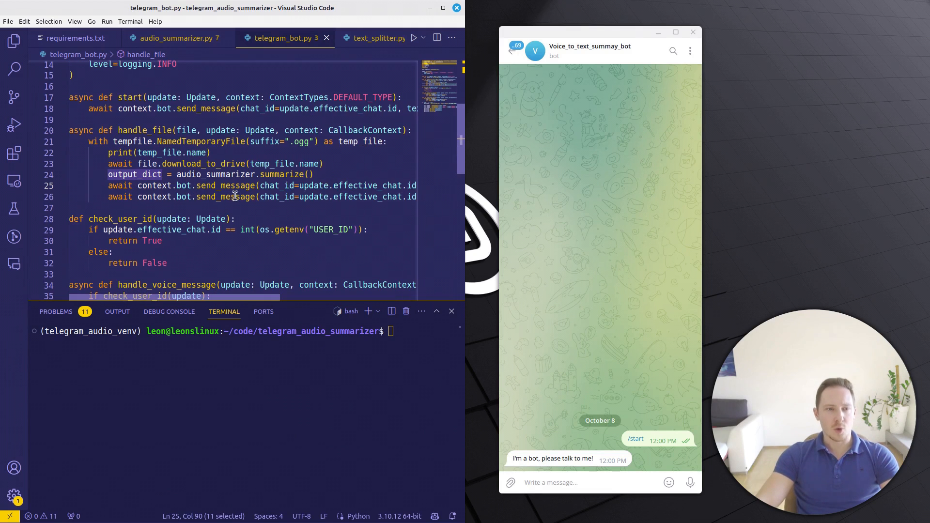
pyautogui.write('python3 telegram_bot.py')
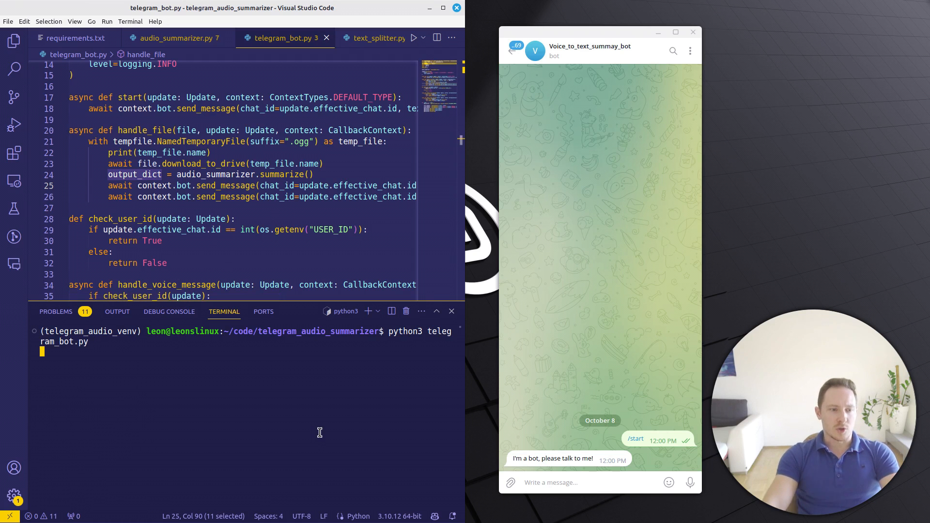
# Send a 12-second voice message, then select the transcript reply and heart-react the SUMMARY
pyautogui.click(690, 483)
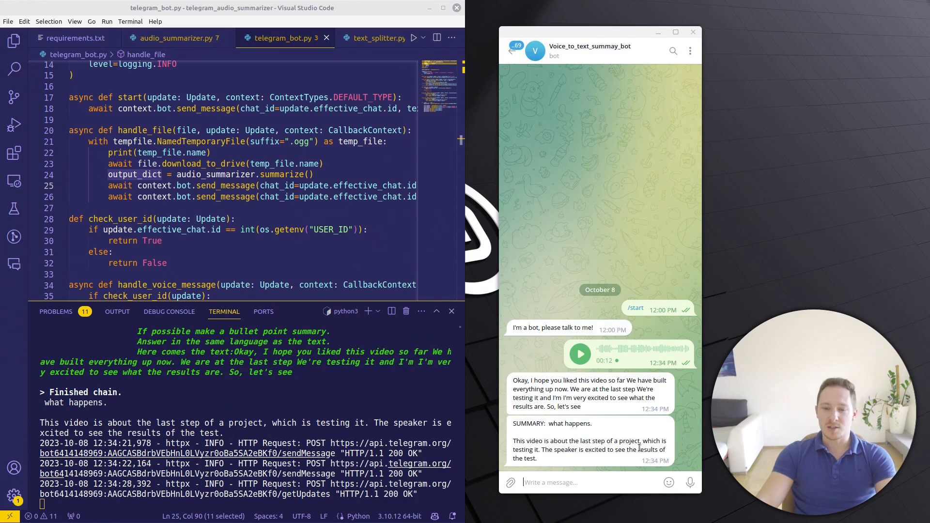
pyautogui.doubleClick(590, 451)
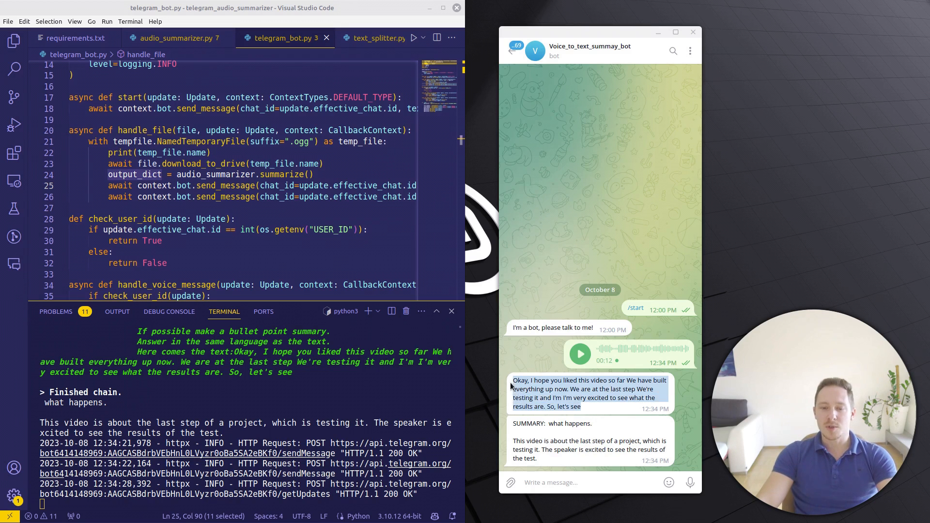
pyautogui.doubleClick(590, 449)
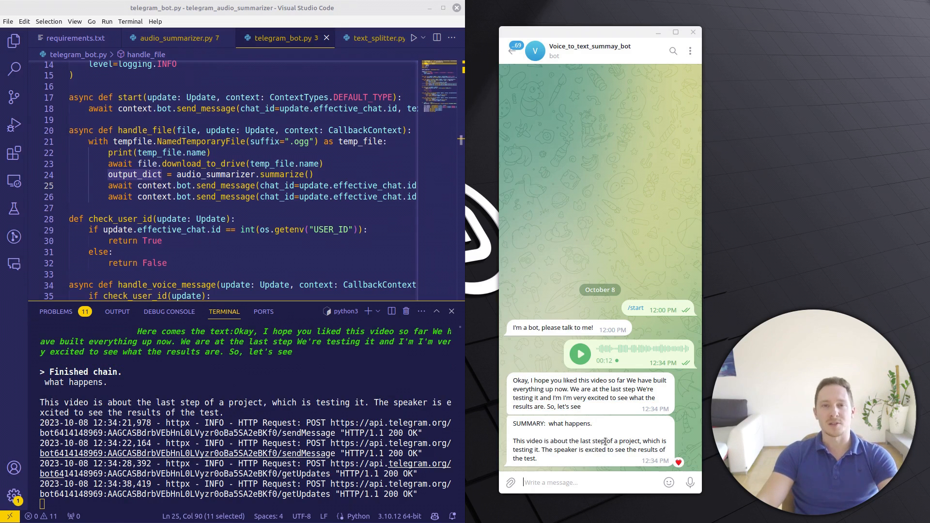